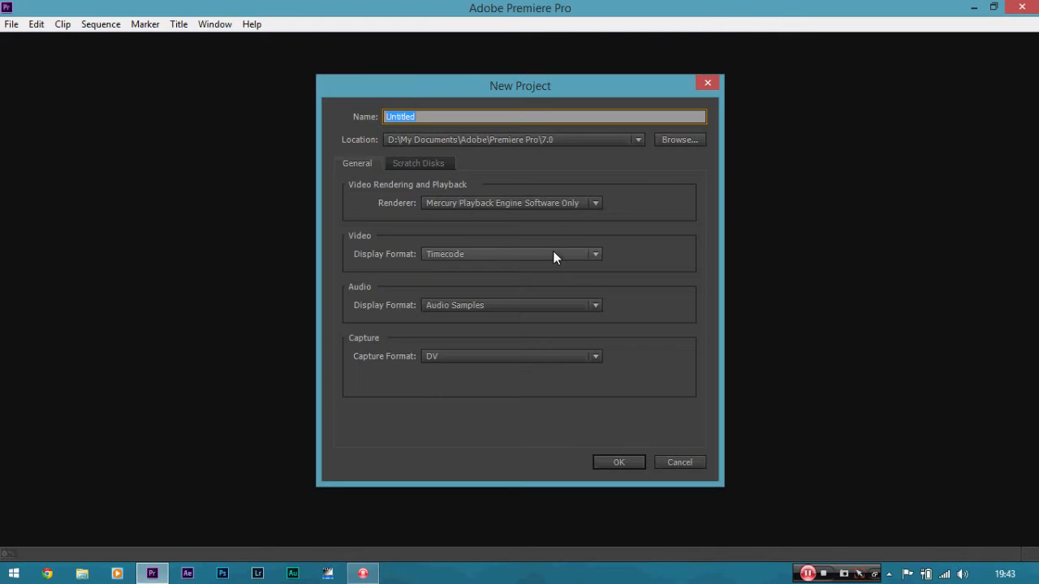
Create a new project named 'Fuun Stuff'.
key("Delete")
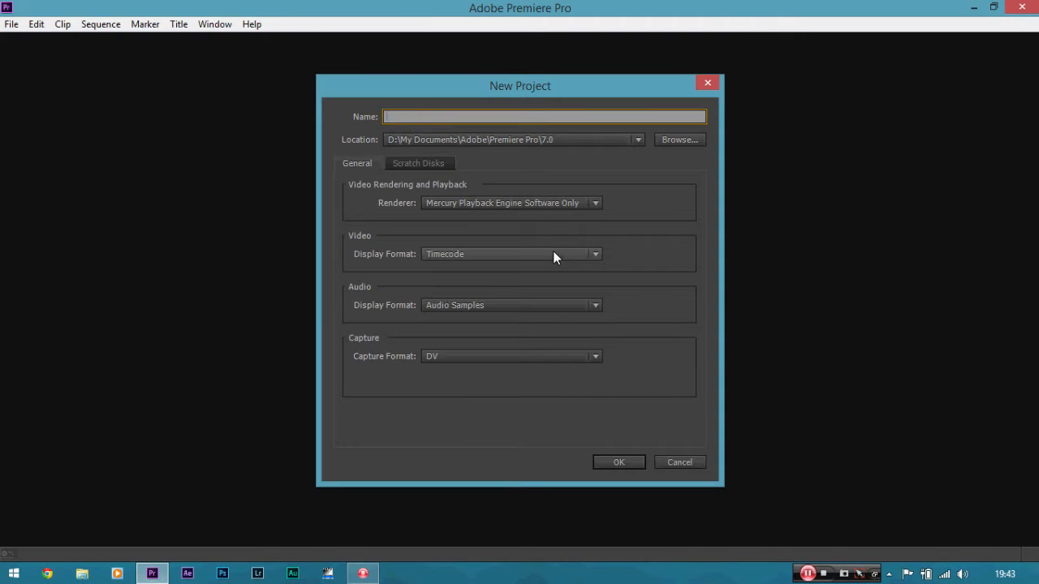
type("Fuun")
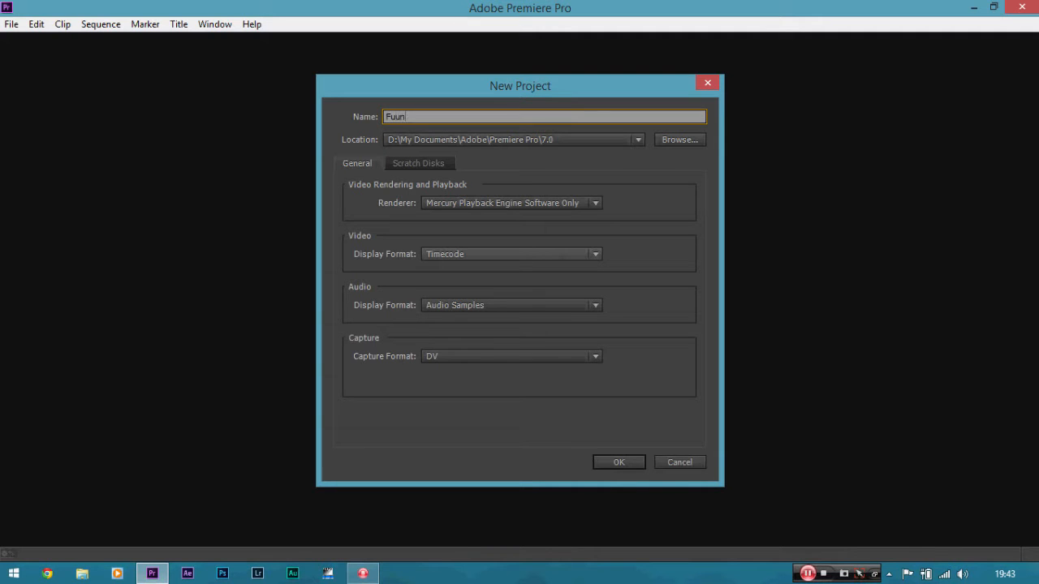
type("Stuff")
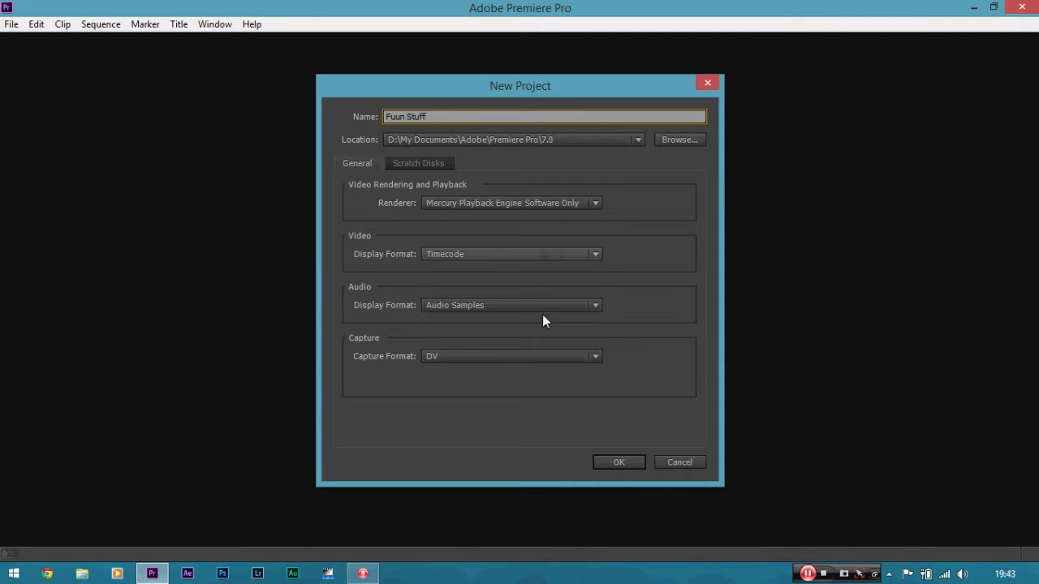
left_click(617, 461)
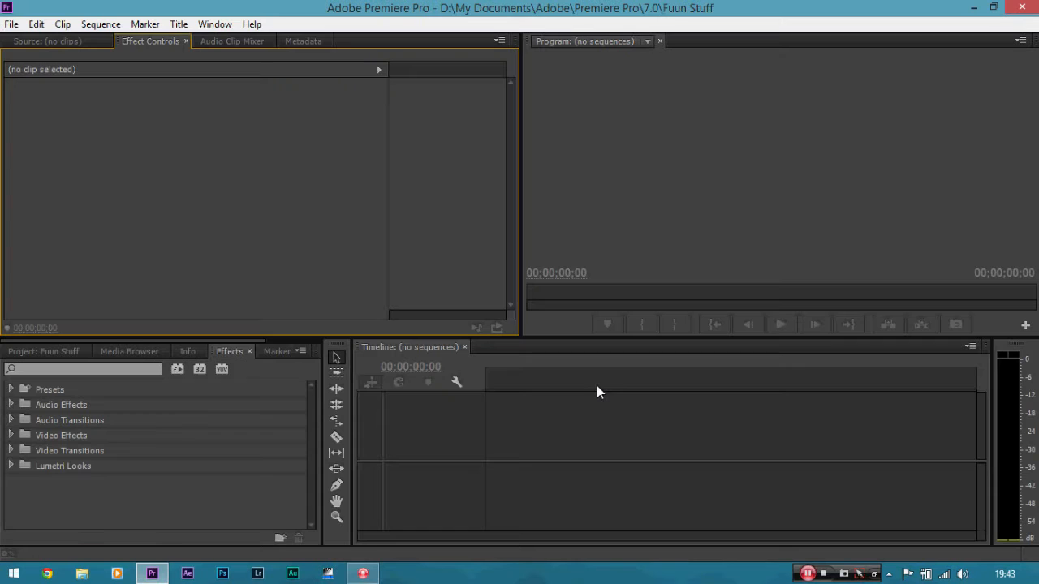
mouse_move(559, 352)
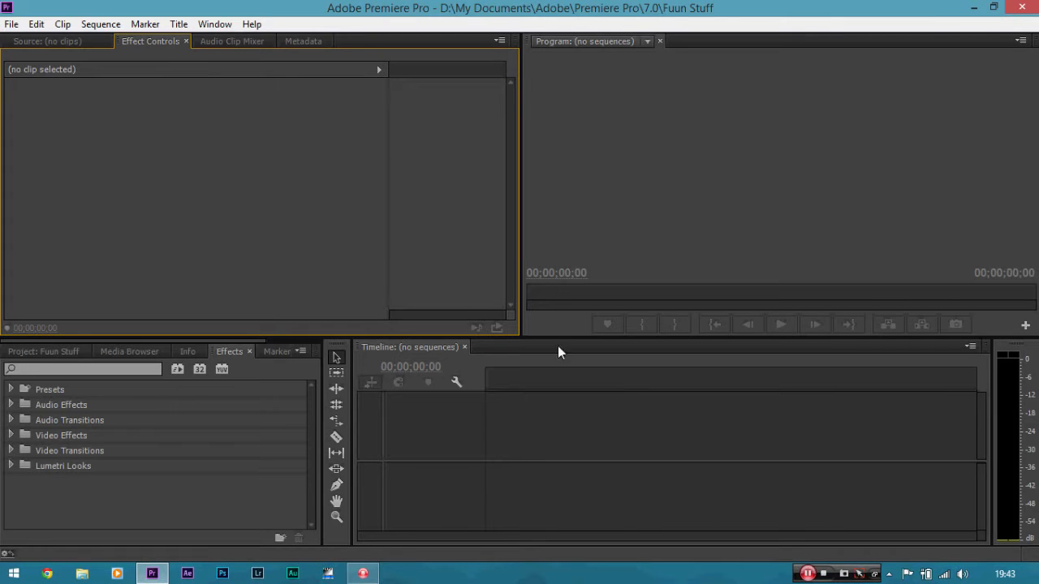
mouse_move(625, 201)
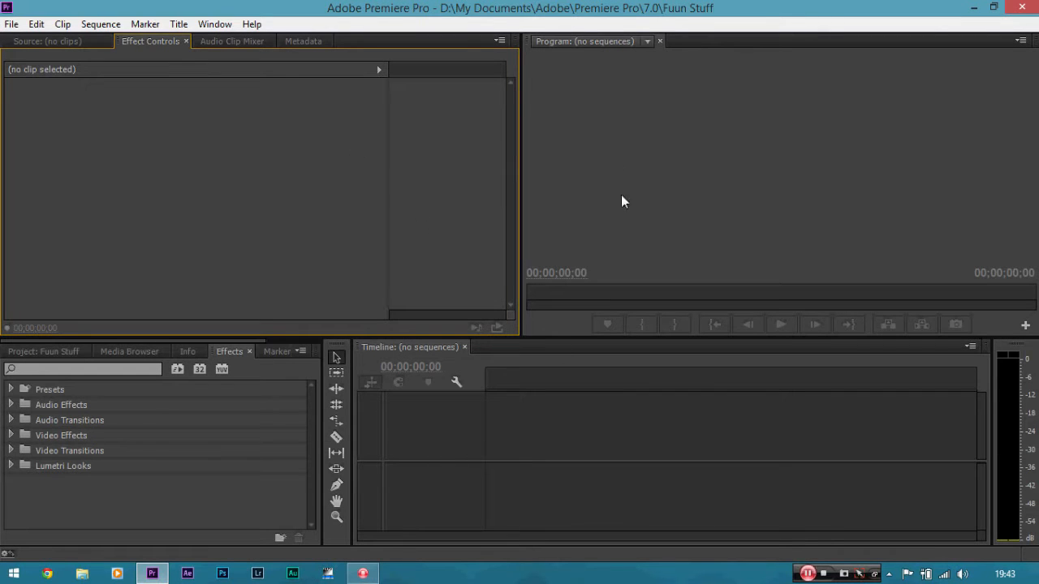
mouse_move(430, 247)
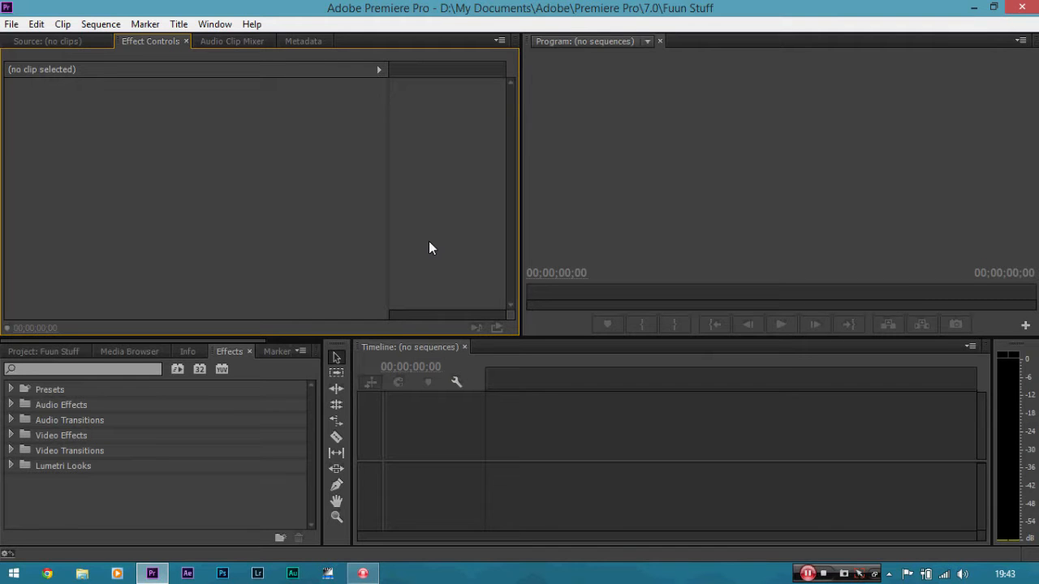
mouse_move(252, 282)
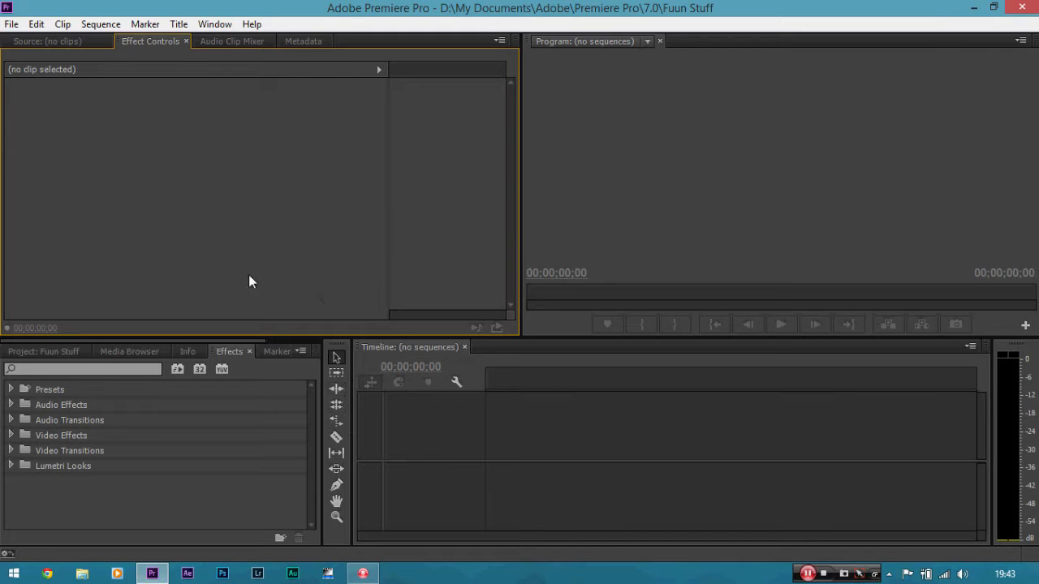
Start a new sequence and browse the RED R3D and DV-NTSC preset folders, keeping DSLR 1080p24 selected.
left_click(12, 24)
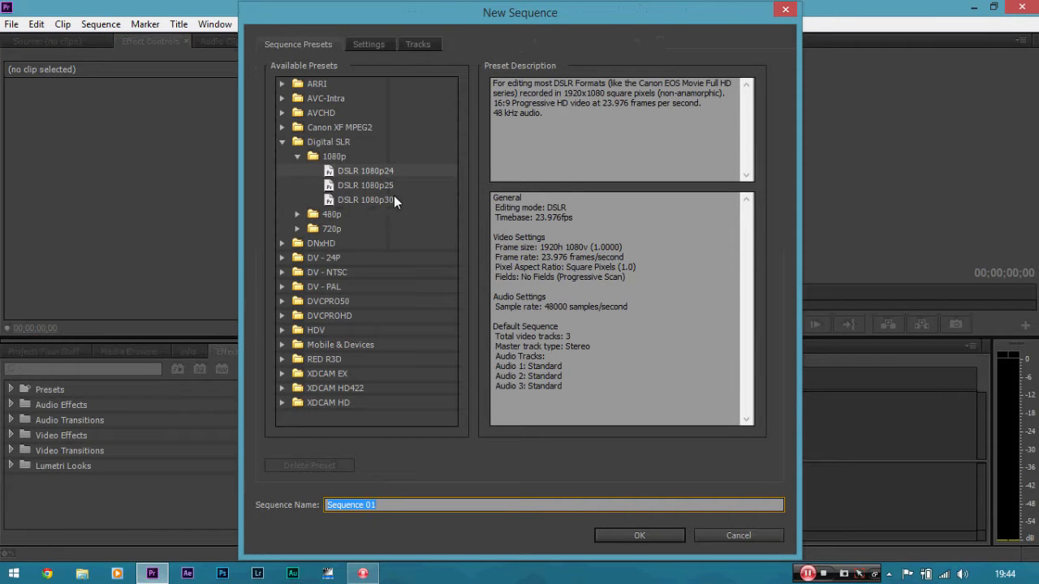
mouse_move(323, 145)
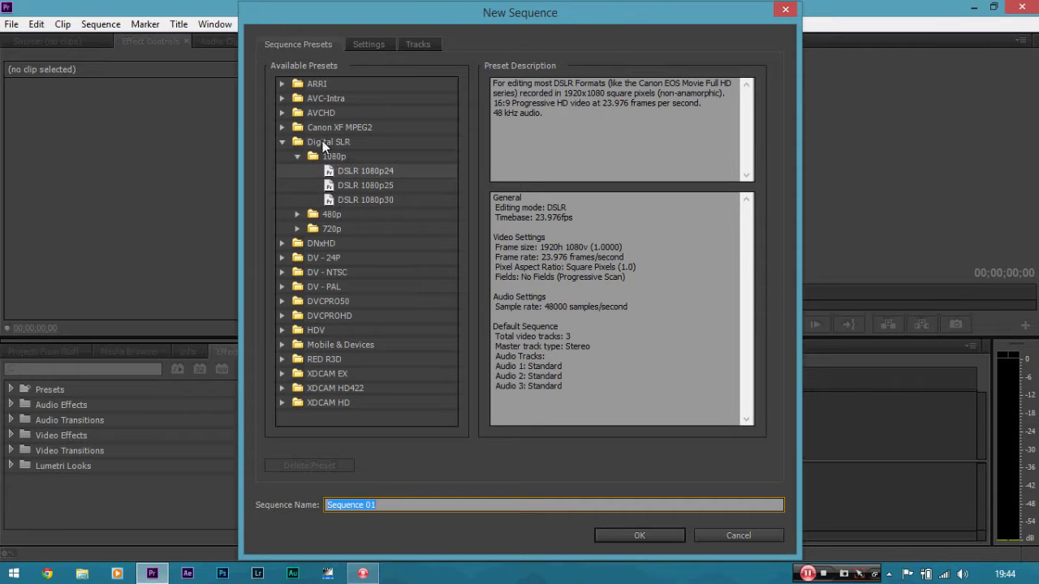
mouse_move(350, 177)
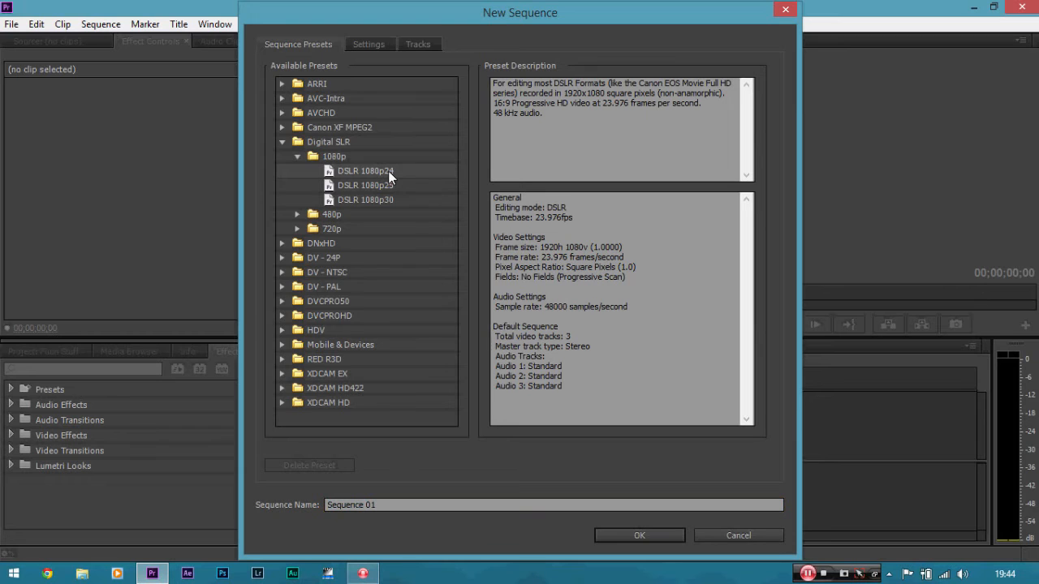
mouse_move(398, 181)
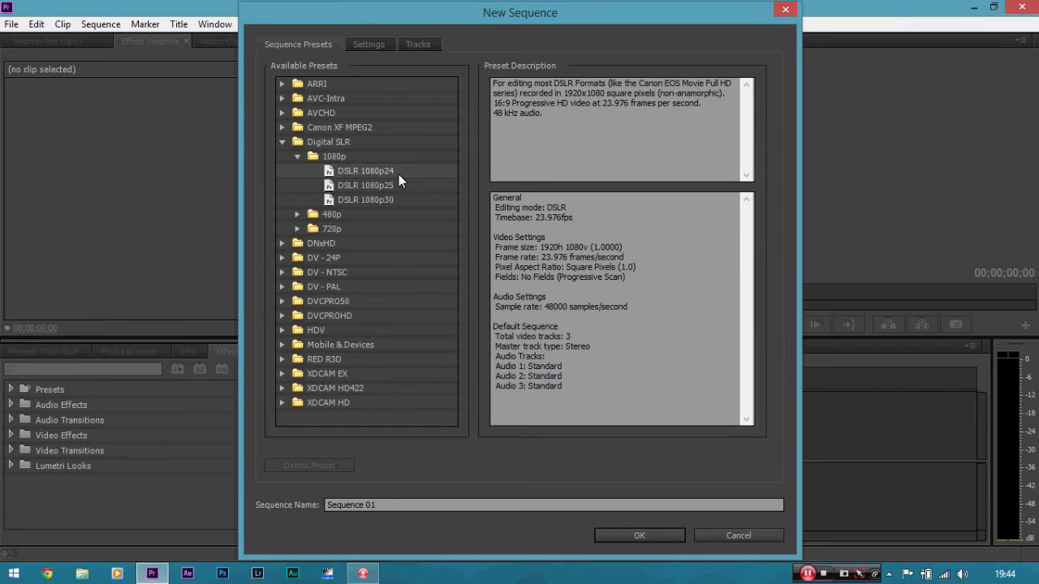
mouse_move(392, 188)
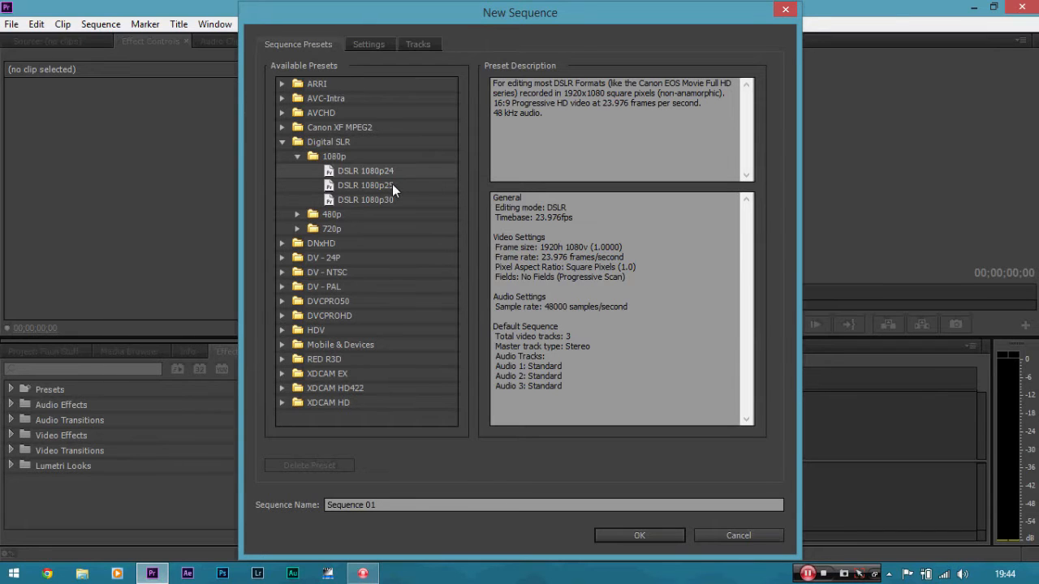
mouse_move(367, 212)
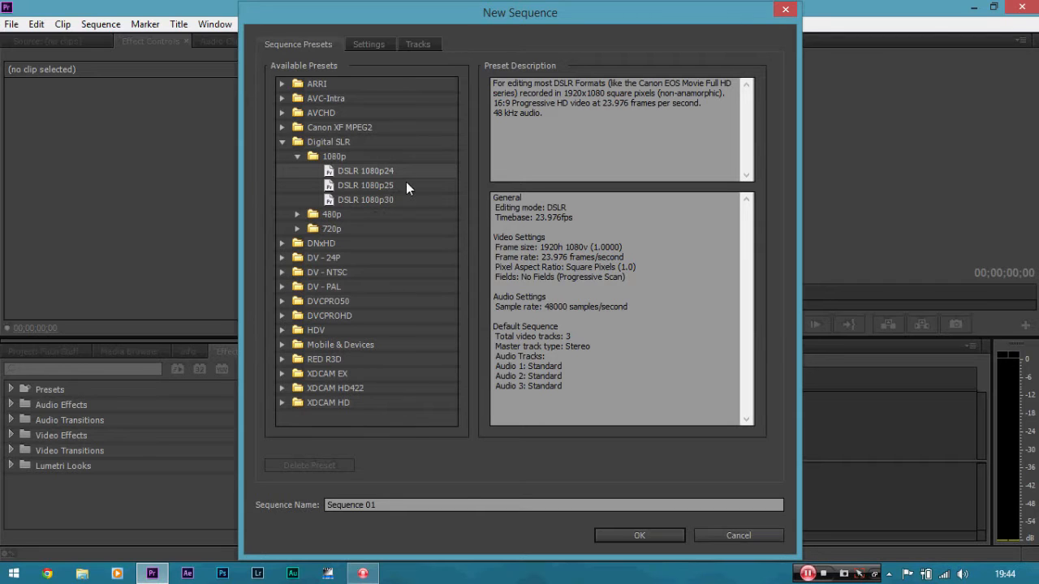
mouse_move(429, 354)
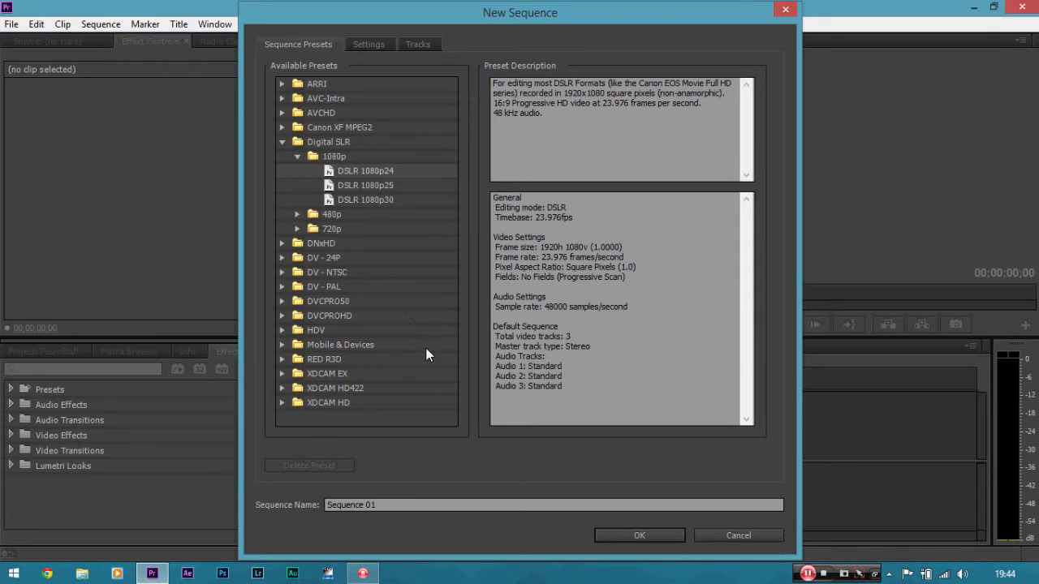
left_click(283, 358)
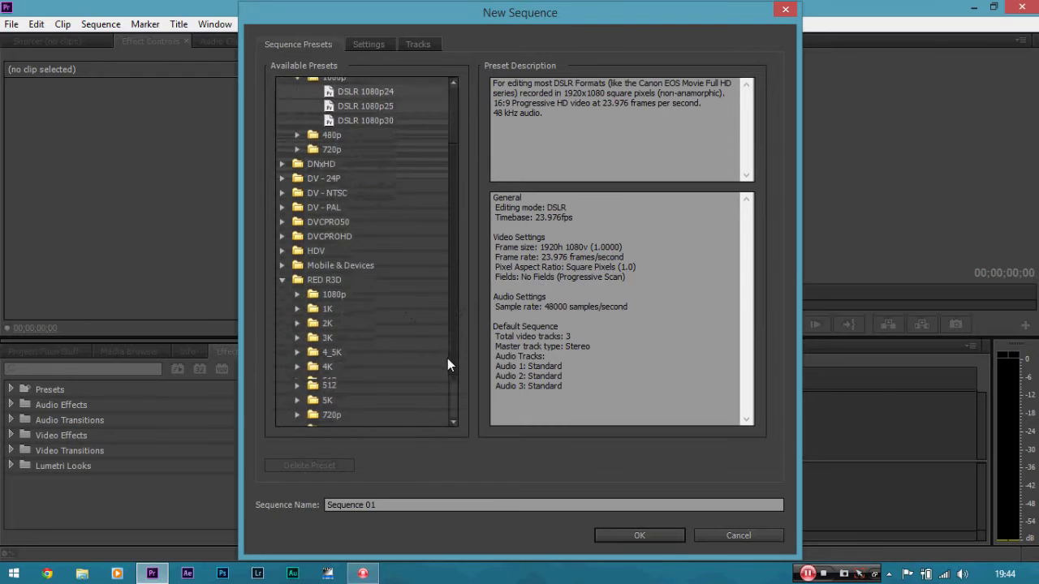
scroll("down", 3)
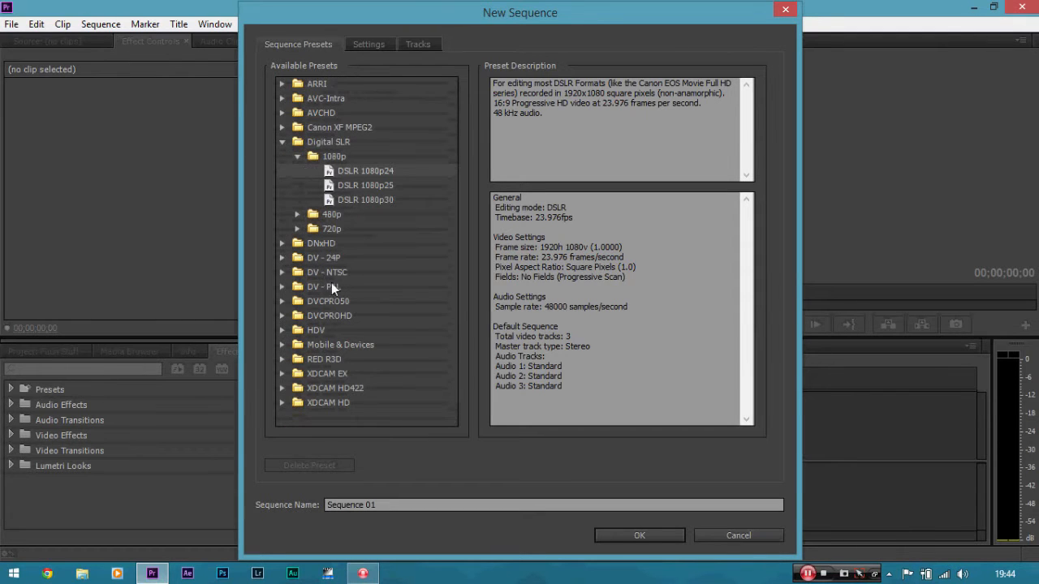
mouse_move(372, 354)
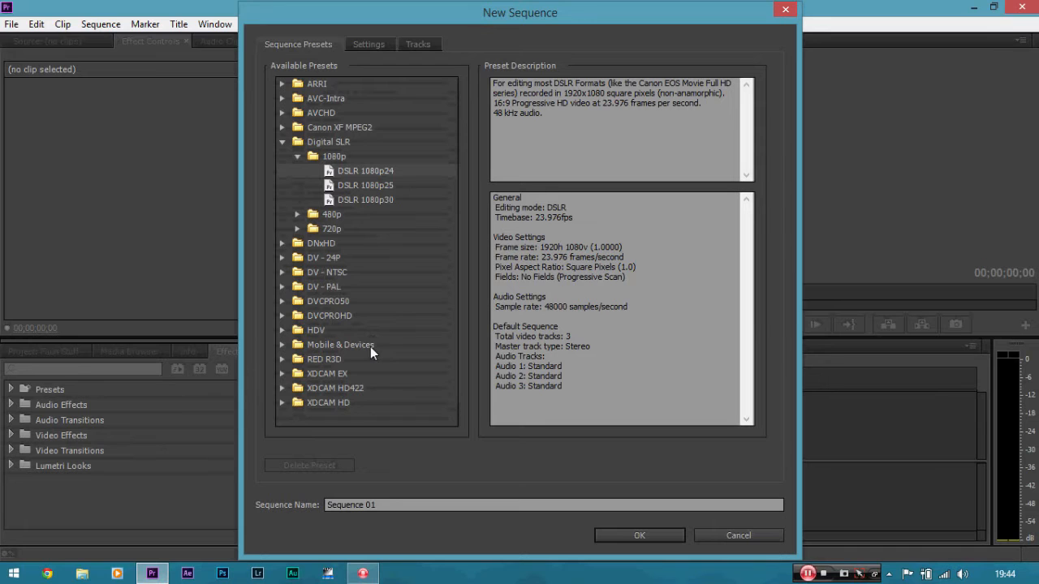
mouse_move(282, 278)
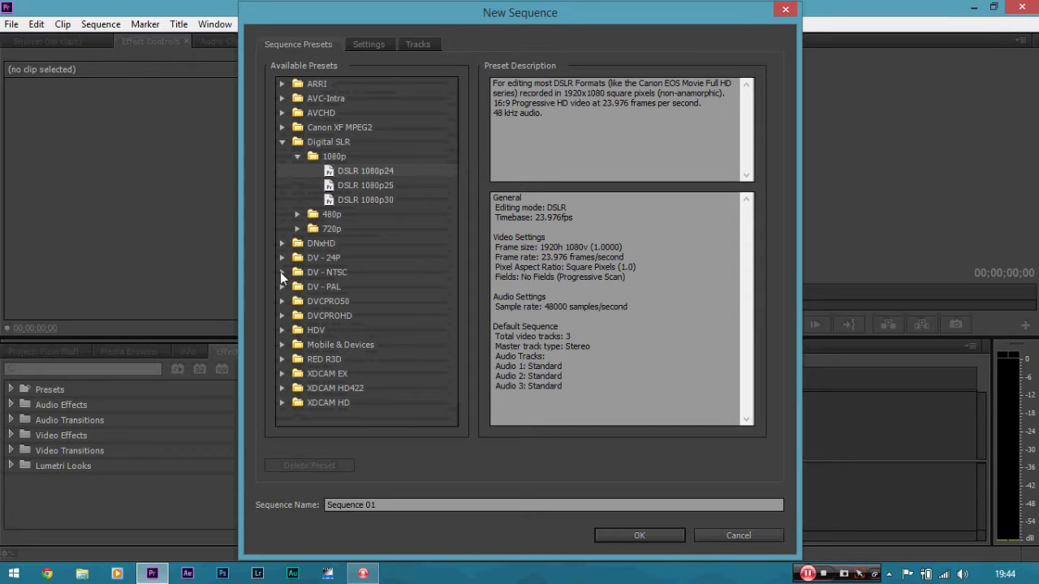
left_click(283, 273)
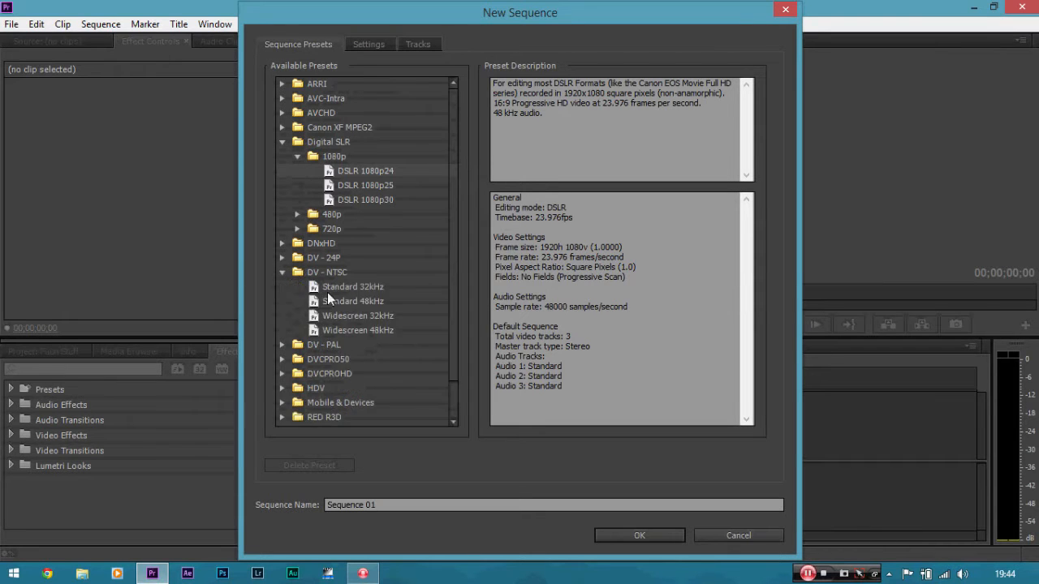
mouse_move(372, 331)
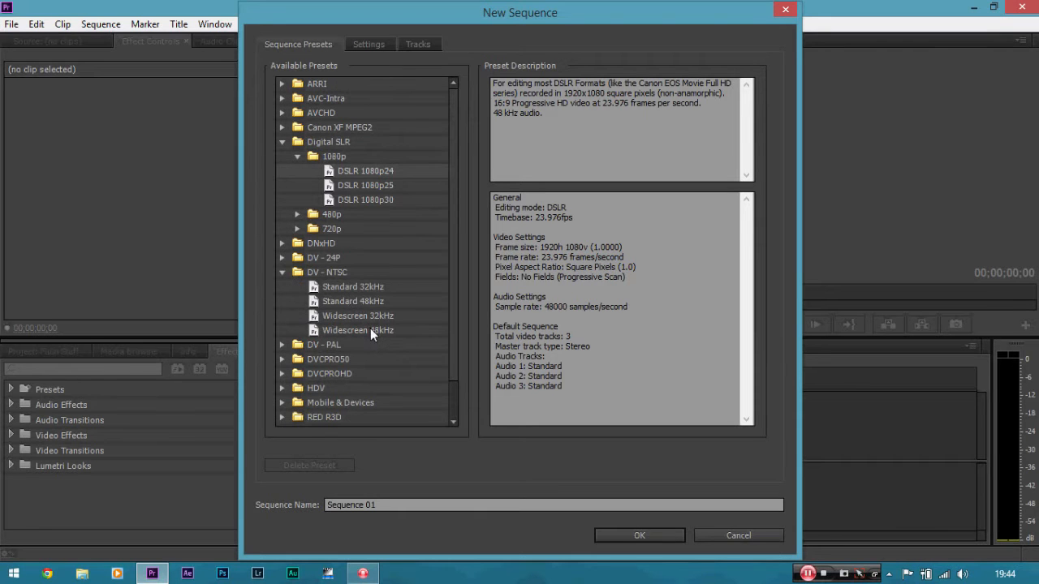
mouse_move(309, 300)
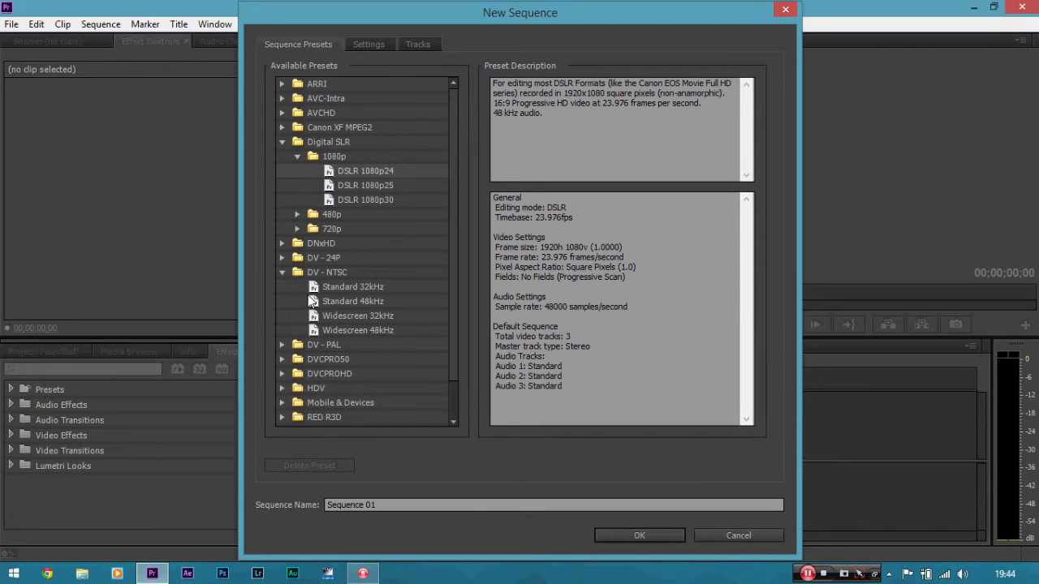
mouse_move(285, 276)
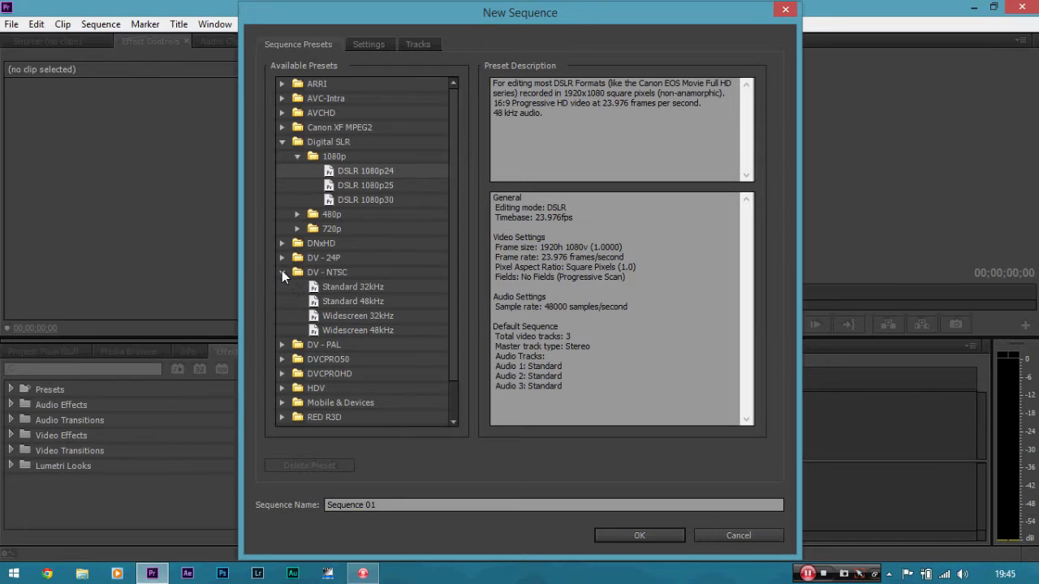
left_click(282, 273)
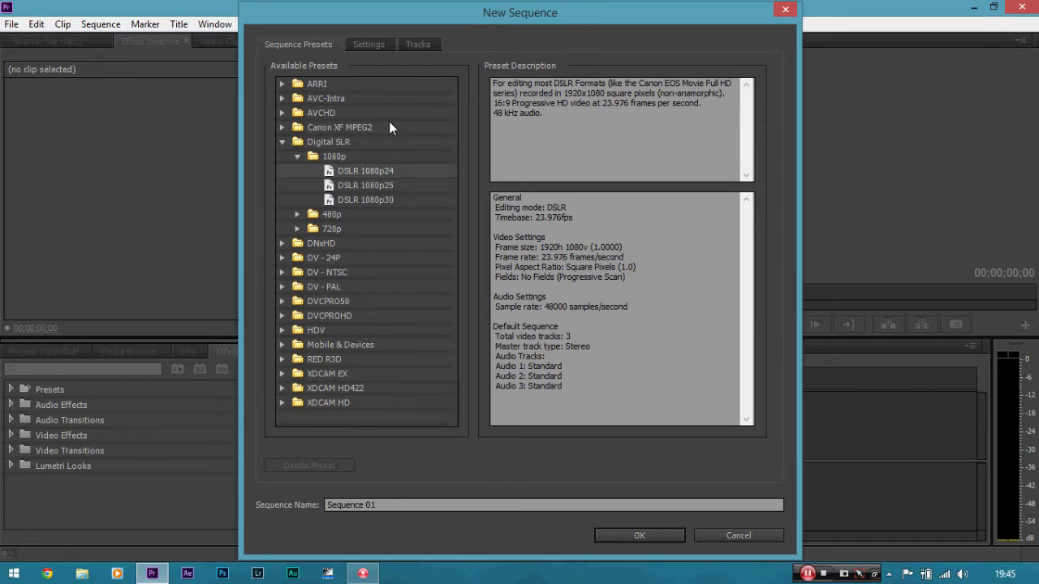
Review the 1920×1080, 23.976 fps settings and create Sequence 01.
left_click(368, 44)
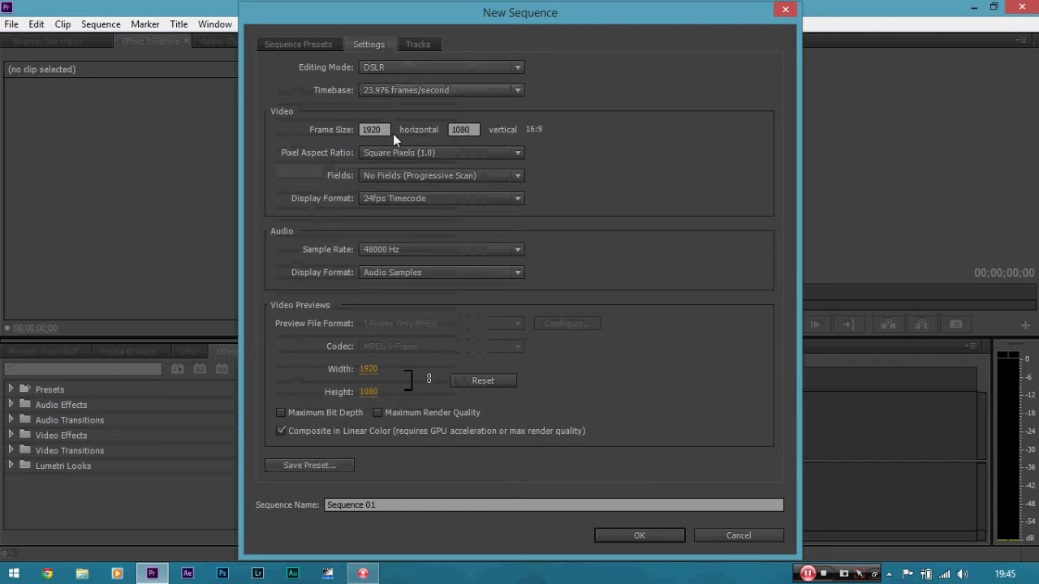
left_click(298, 44)
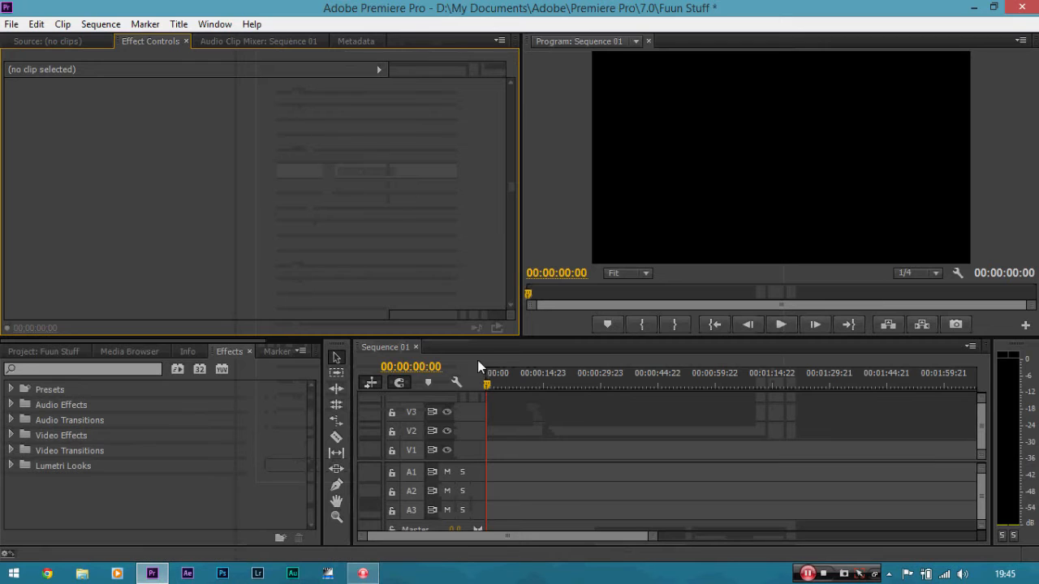
mouse_move(474, 432)
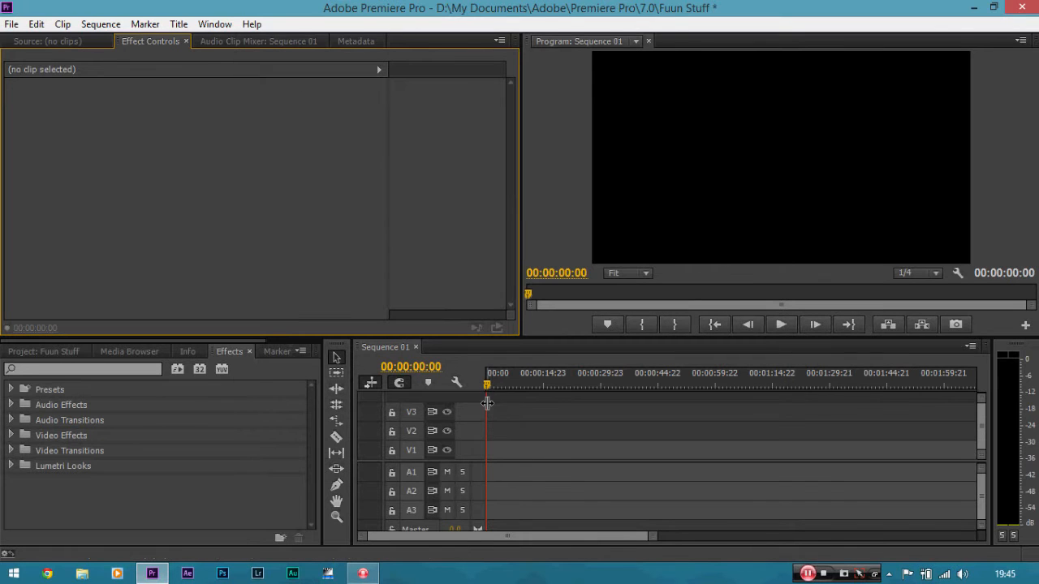
mouse_move(475, 426)
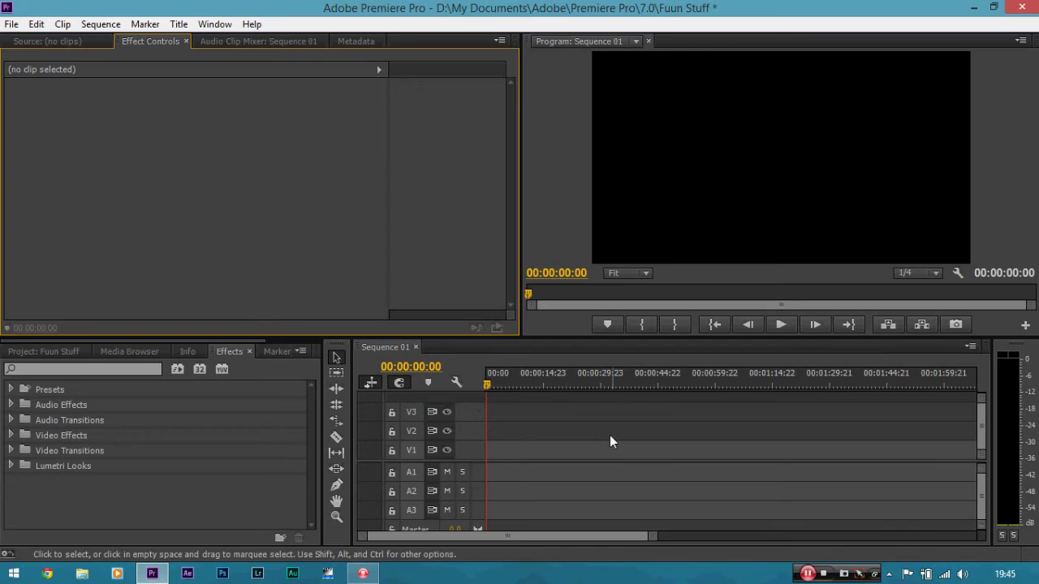
mouse_move(682, 99)
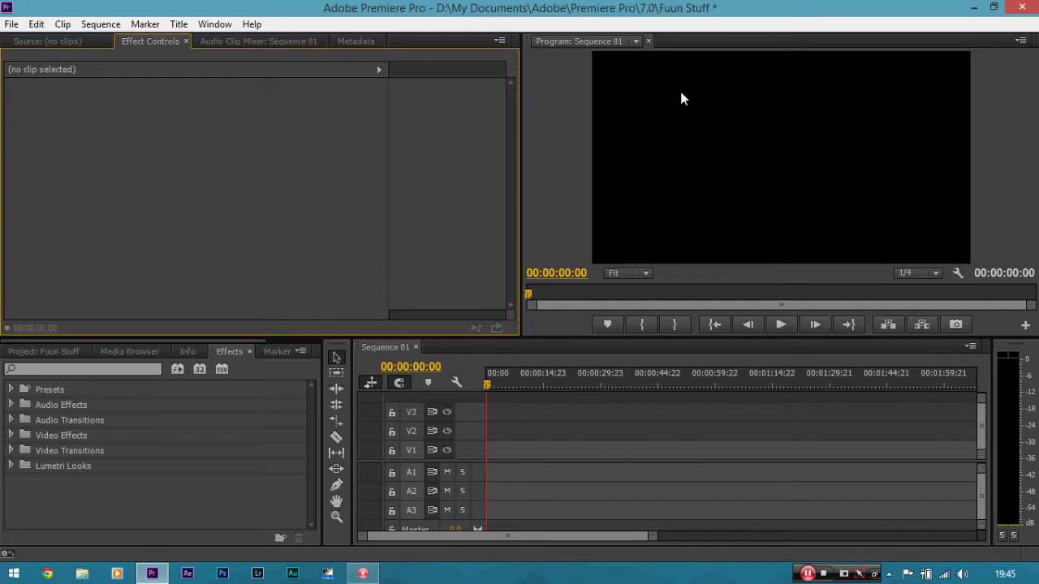
mouse_move(747, 138)
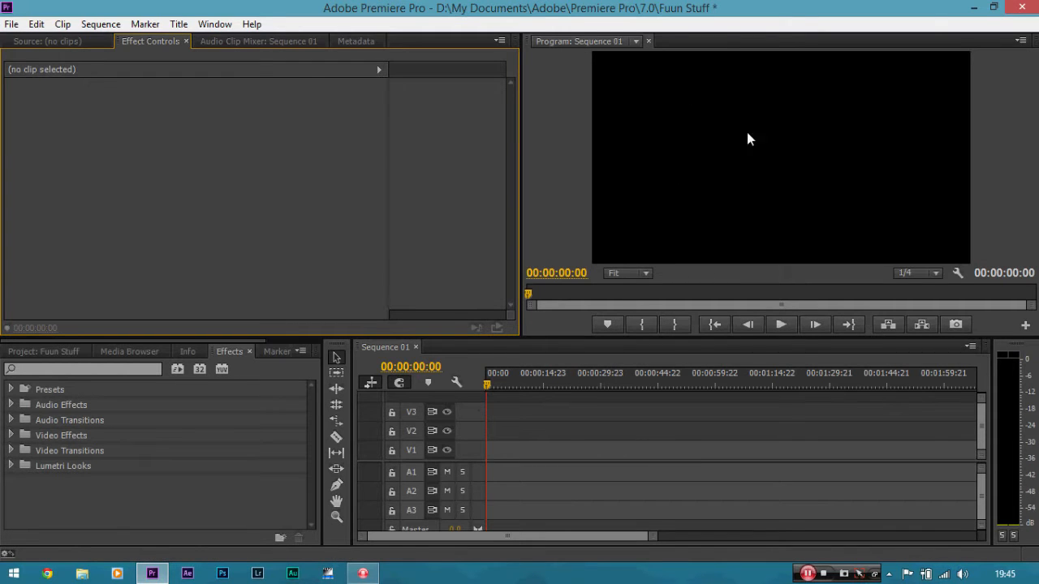
mouse_move(884, 194)
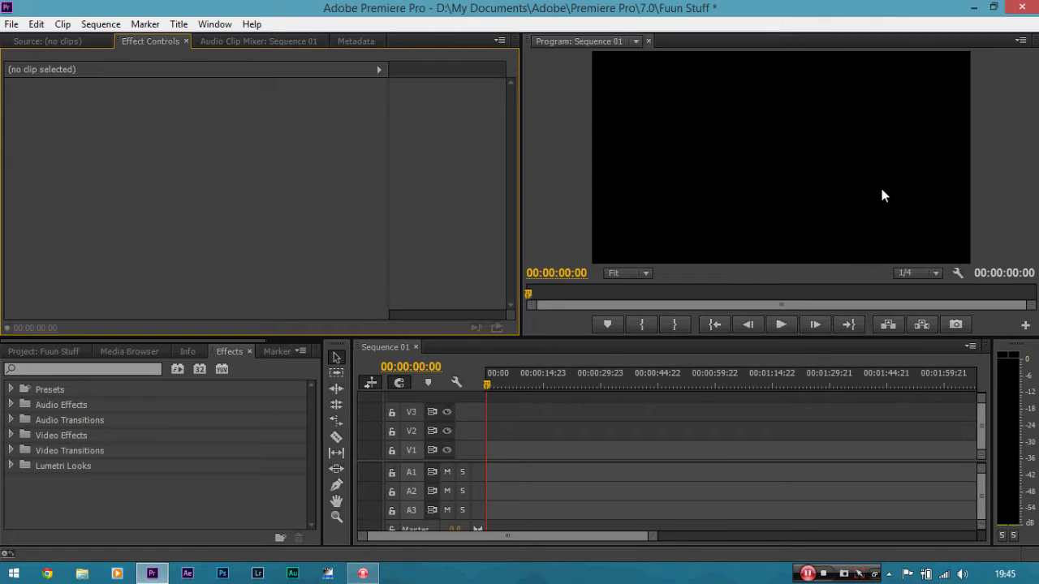
mouse_move(883, 177)
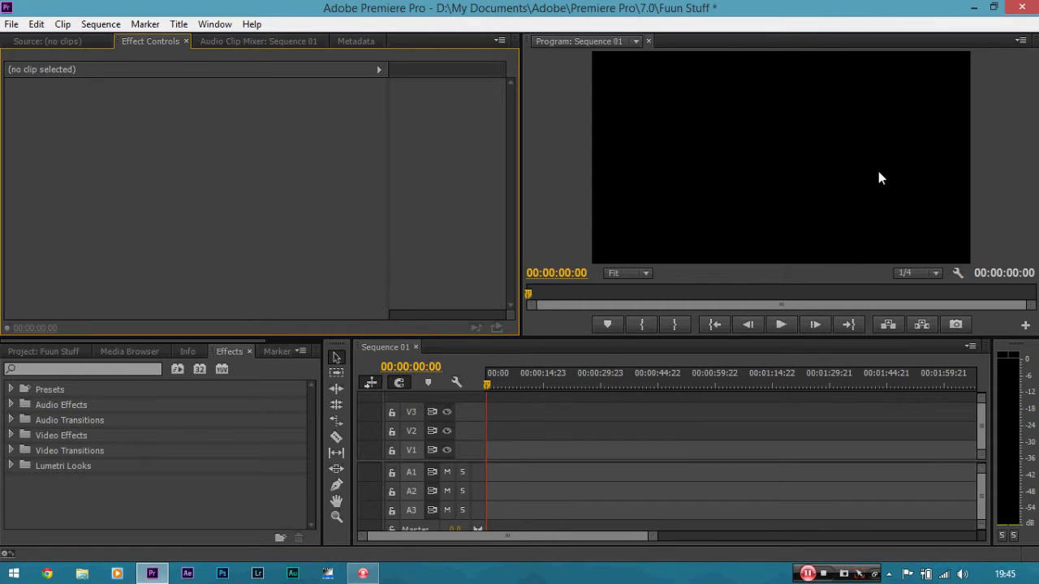
mouse_move(342, 370)
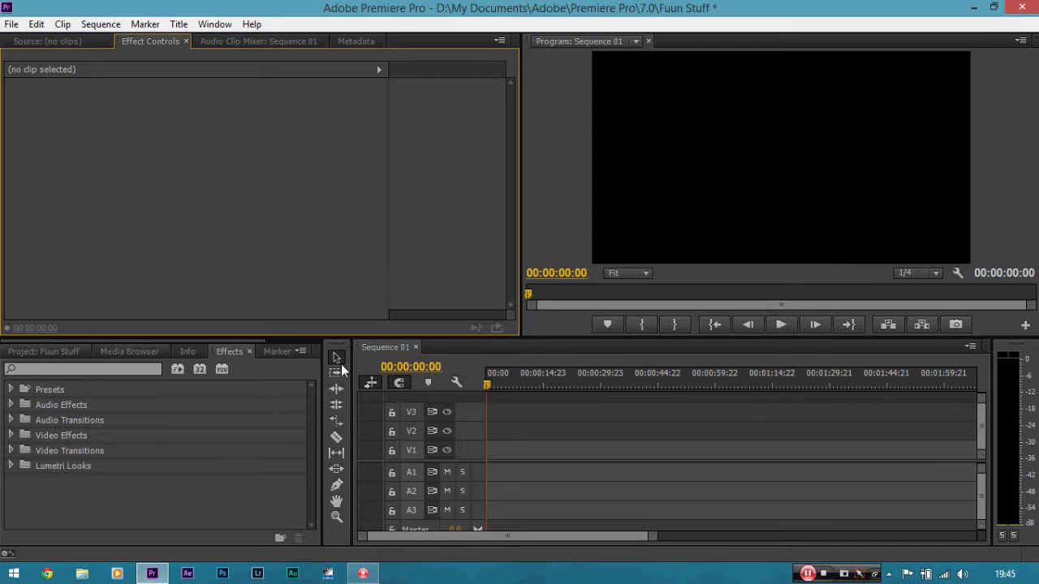
mouse_move(263, 226)
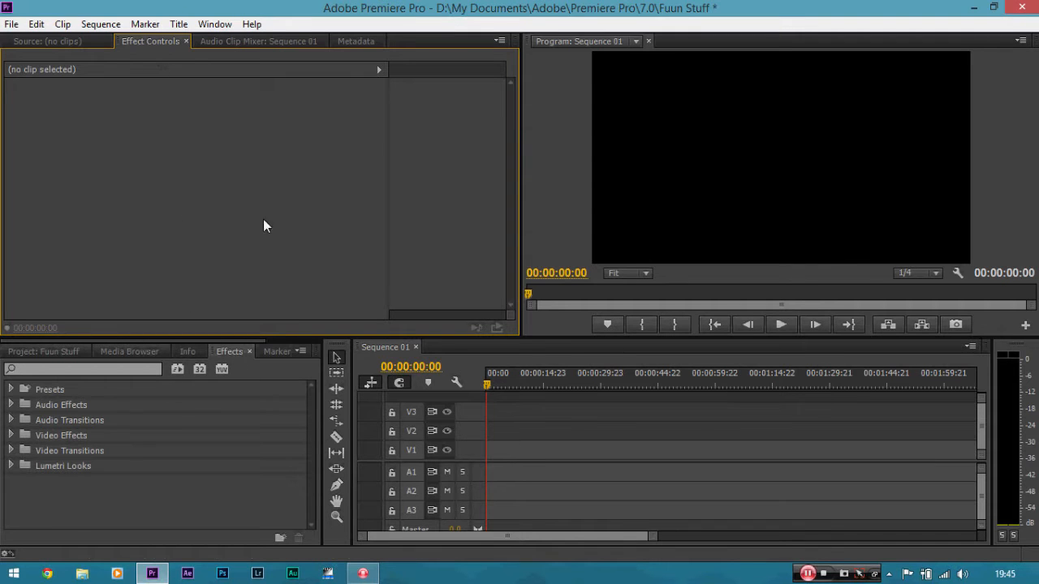
mouse_move(185, 263)
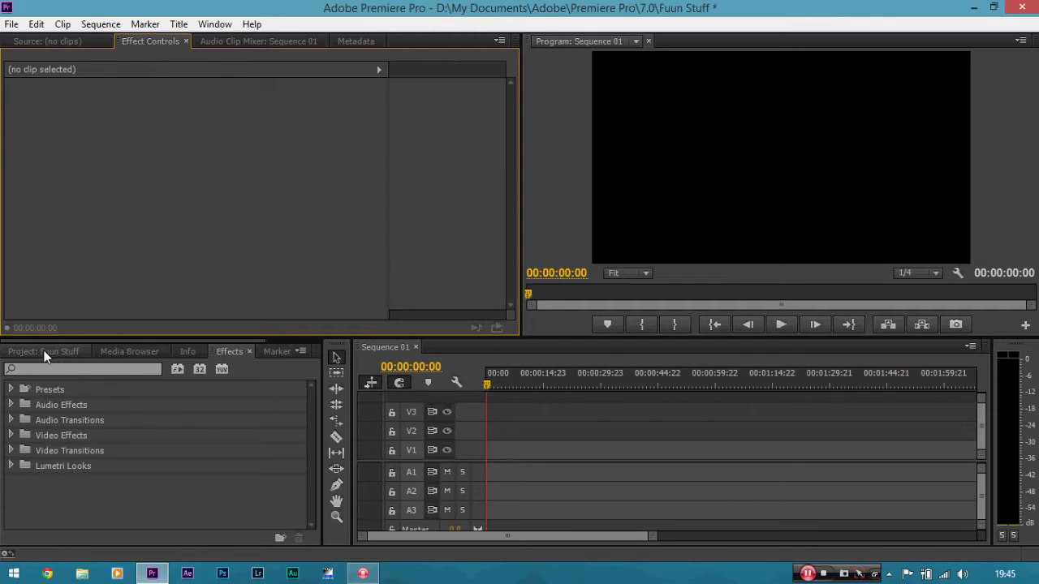
mouse_move(78, 349)
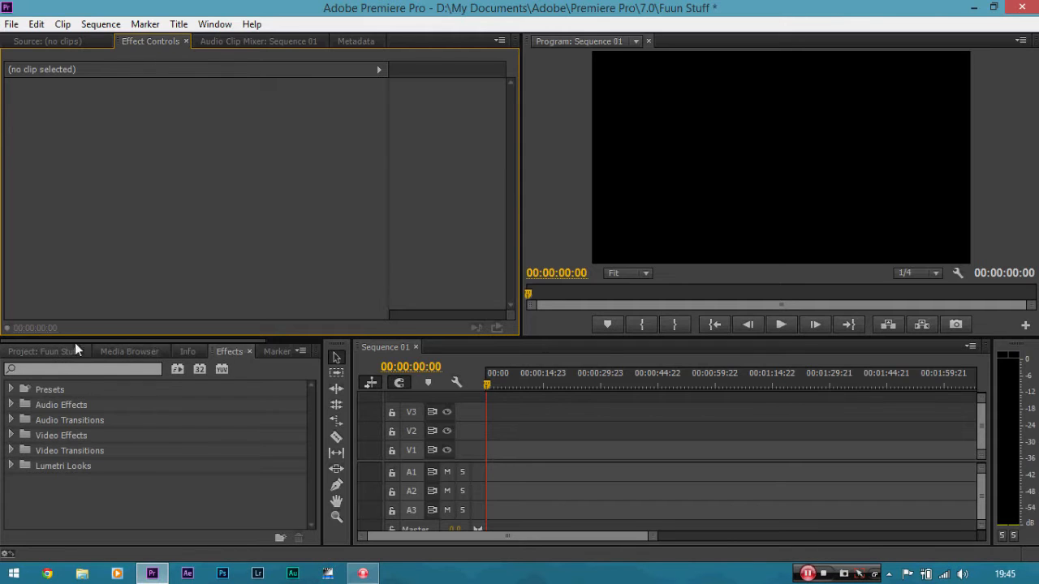
Import the _DSC5689 boat clip from the Desktop into the project.
left_click(38, 351)
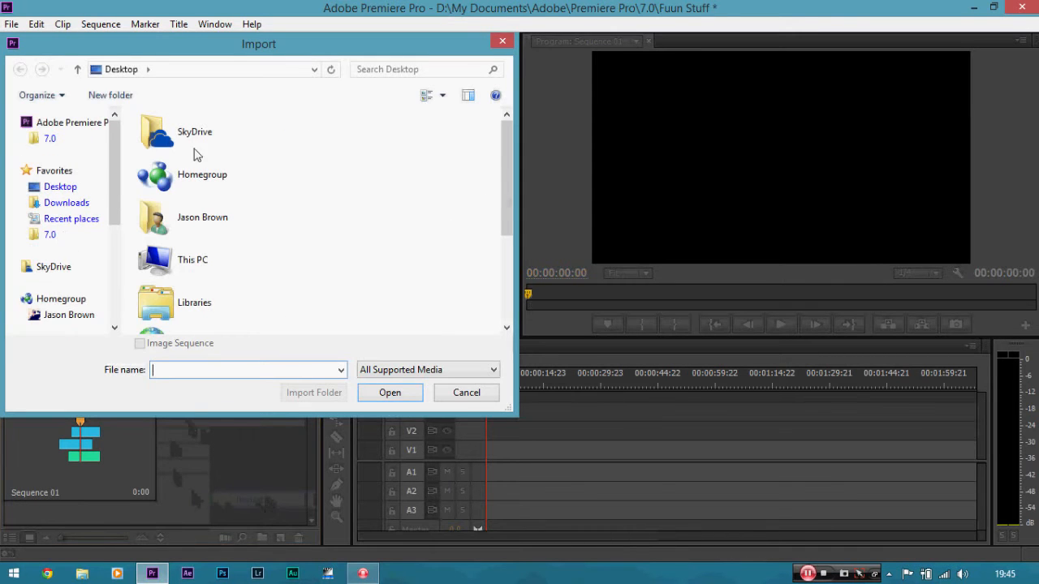
left_click(194, 302)
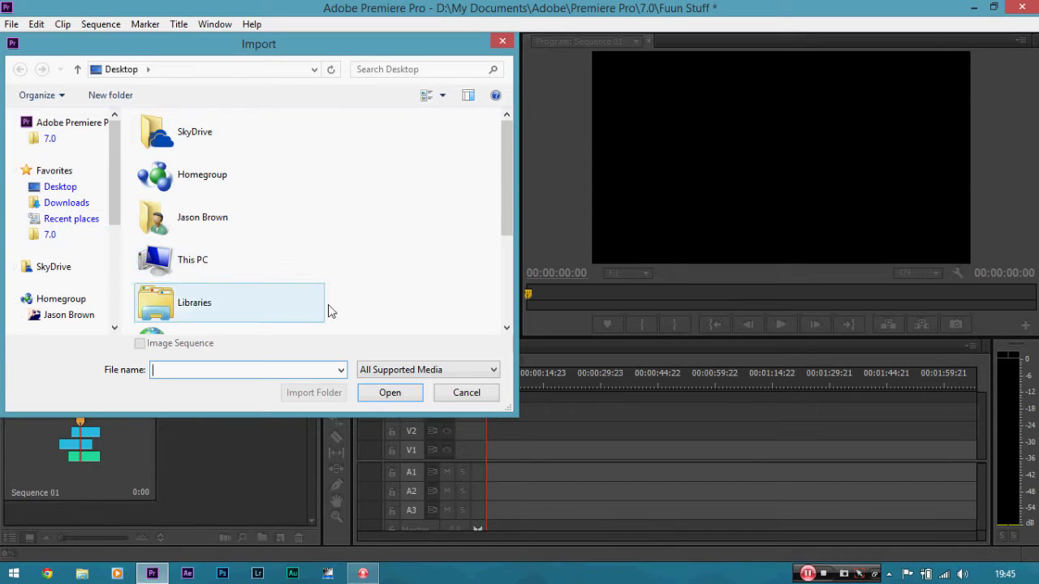
scroll("down", 3)
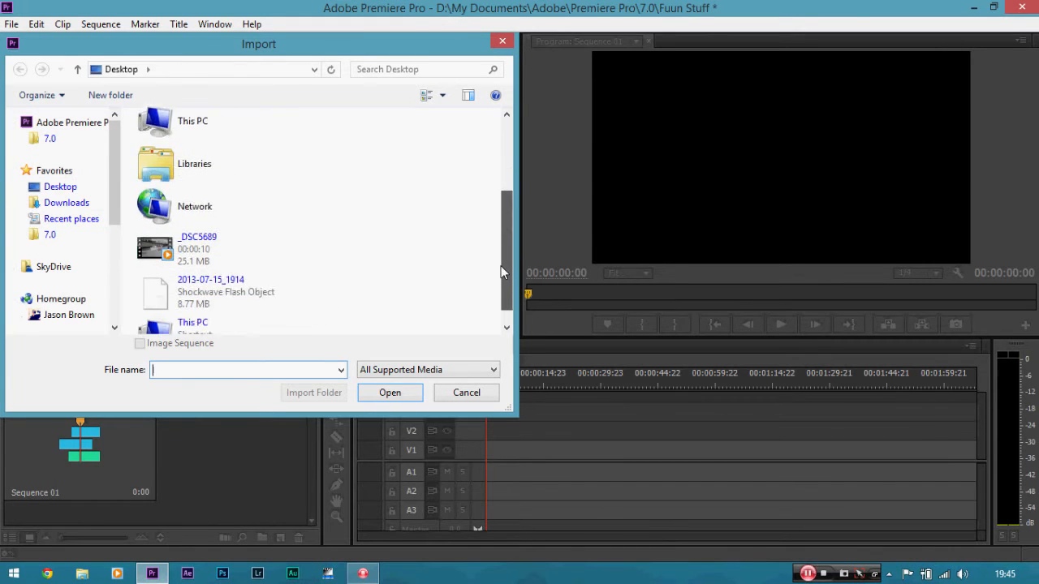
left_click(466, 391)
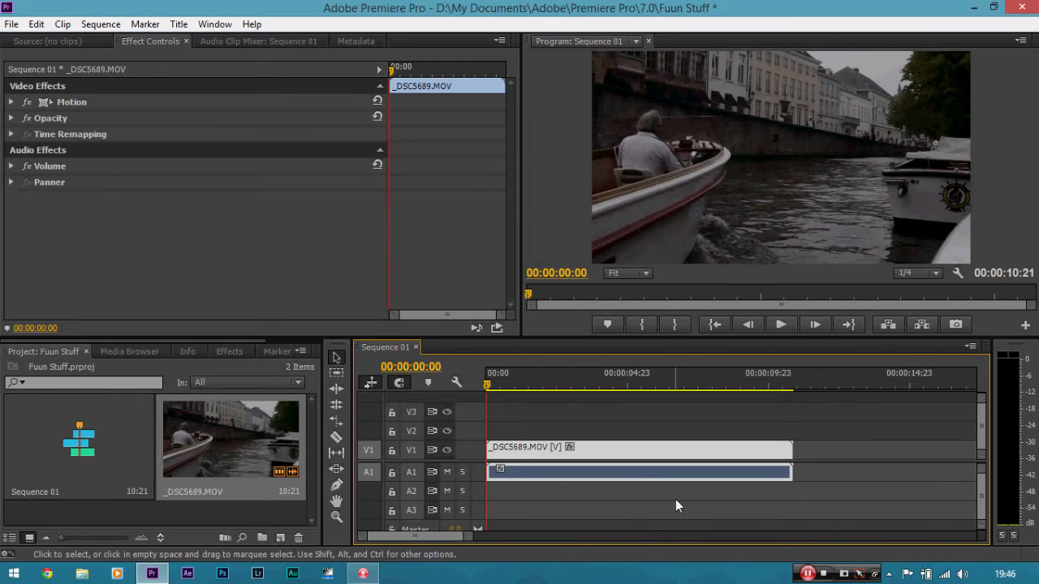
mouse_move(633, 464)
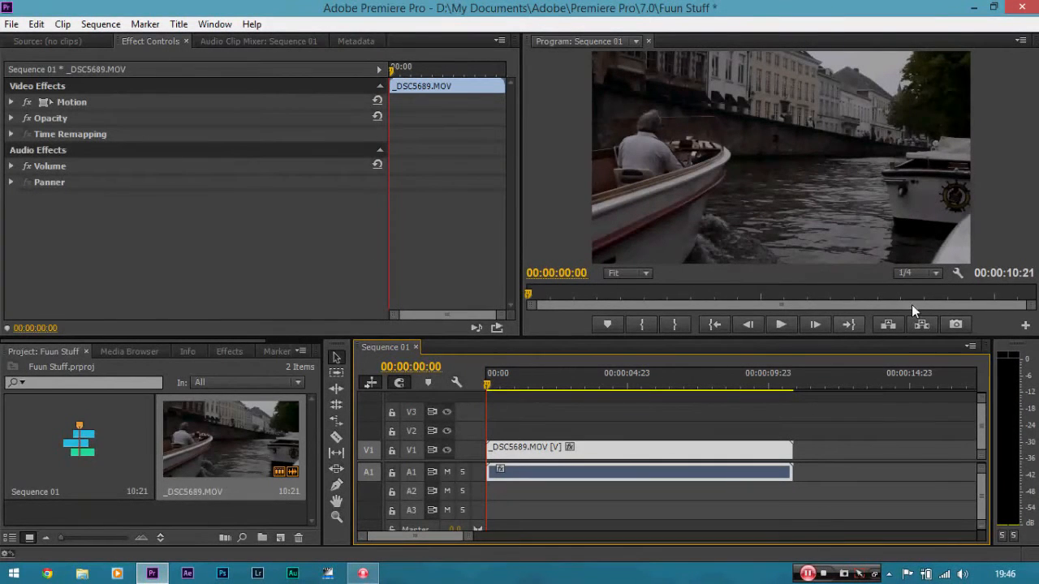
left_click(918, 272)
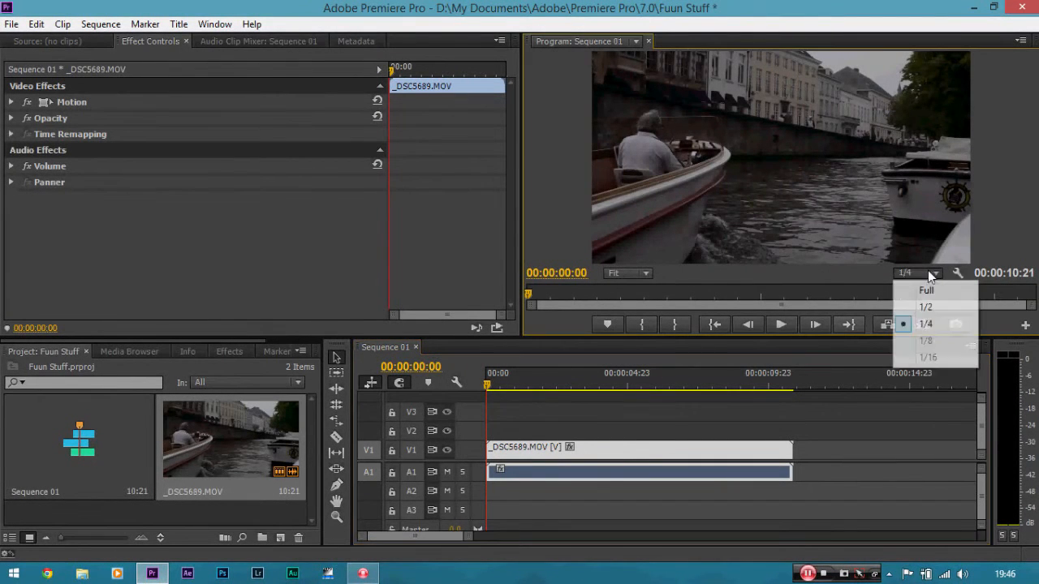
mouse_move(934, 325)
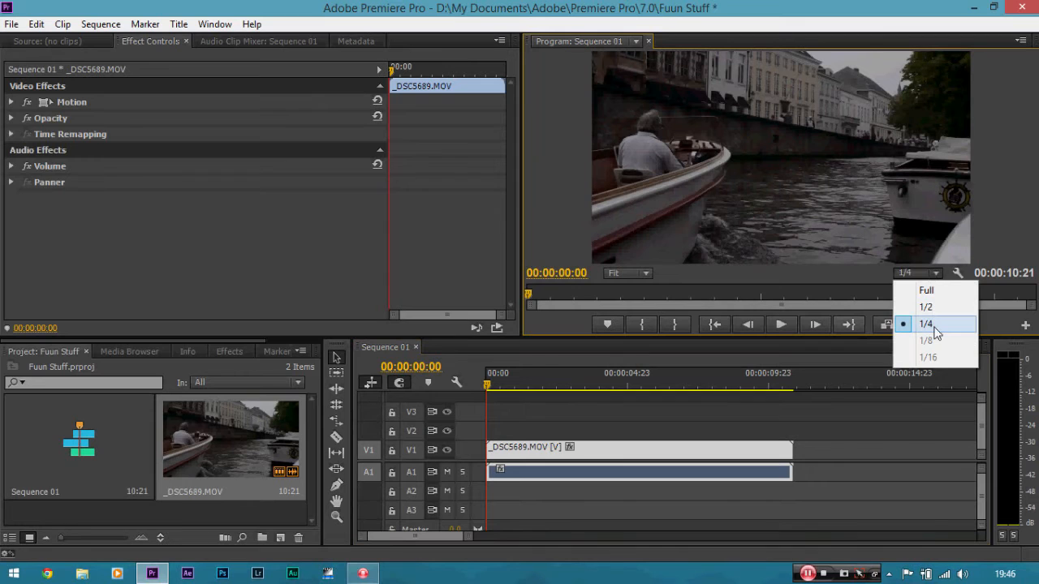
left_click(926, 325)
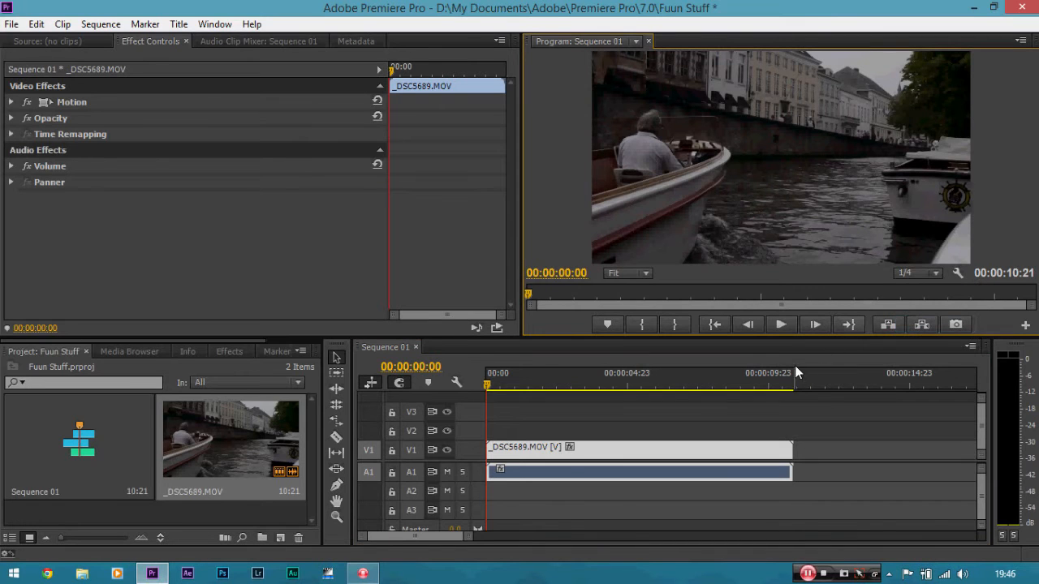
mouse_move(650, 318)
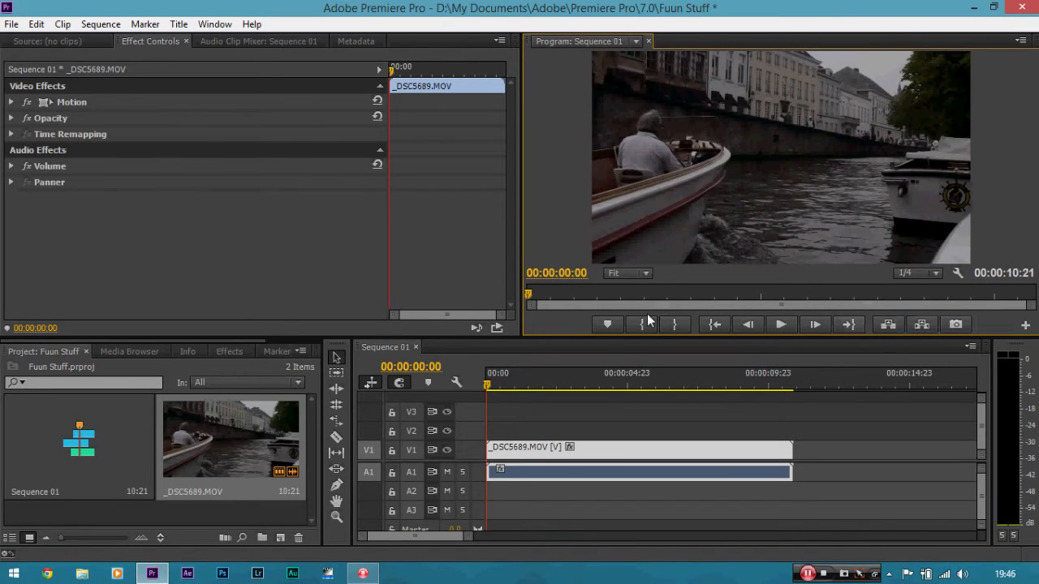
mouse_move(815, 268)
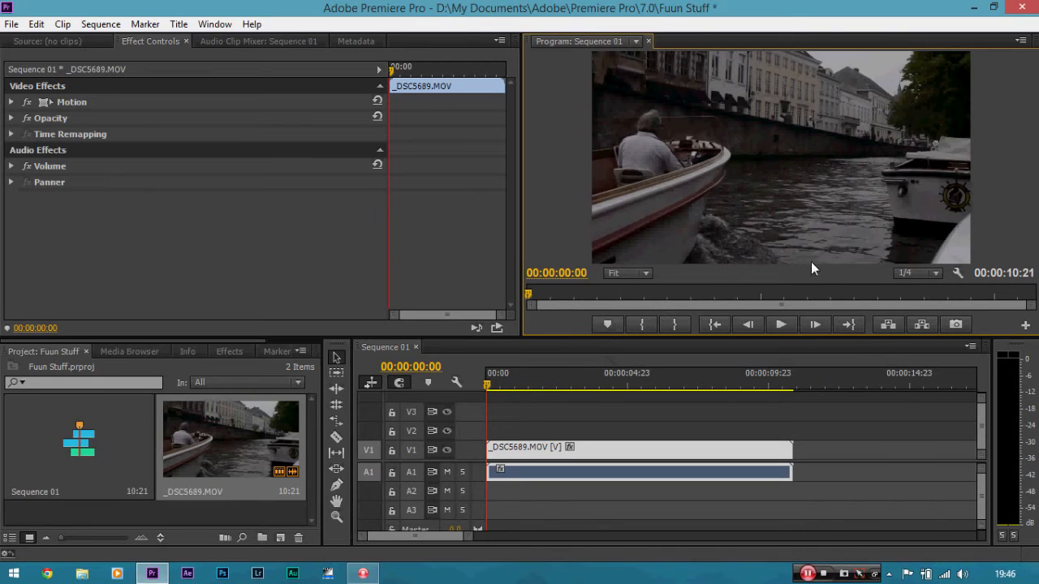
Scrub the playhead to 00:00:02:13 where boat 29 fills the frame.
left_click(917, 273)
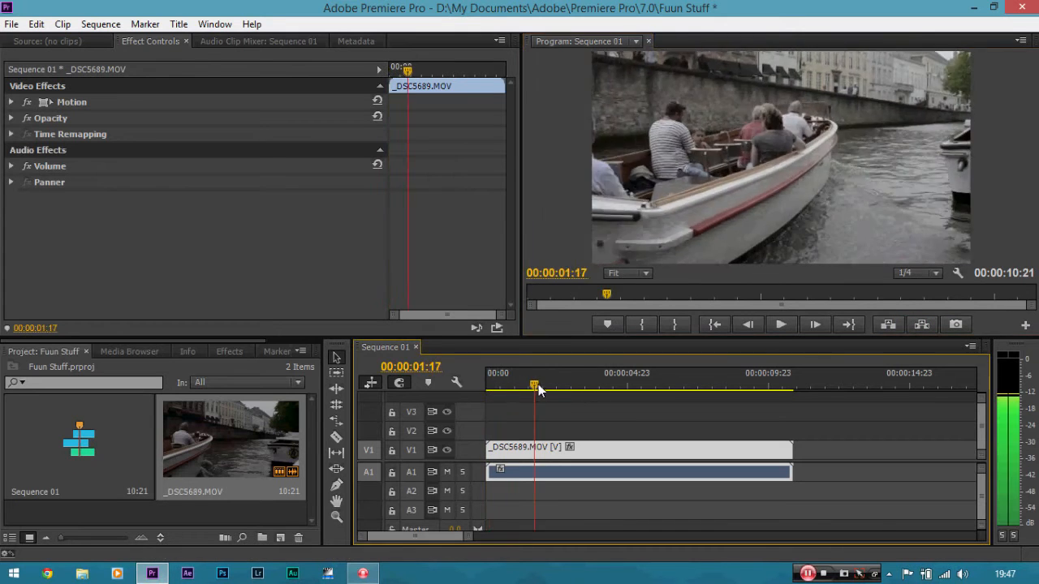
left_click(556, 386)
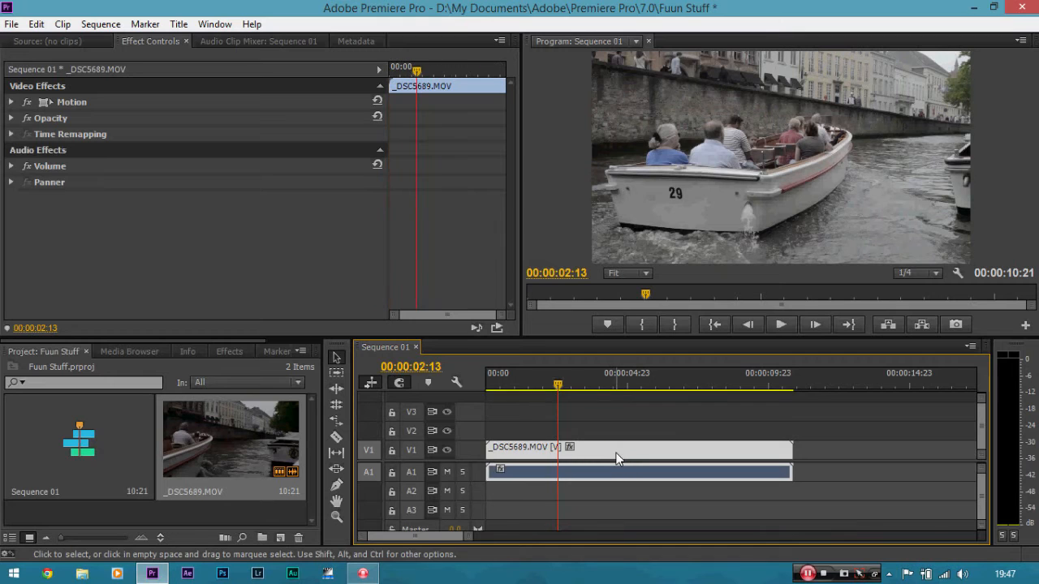
mouse_move(601, 454)
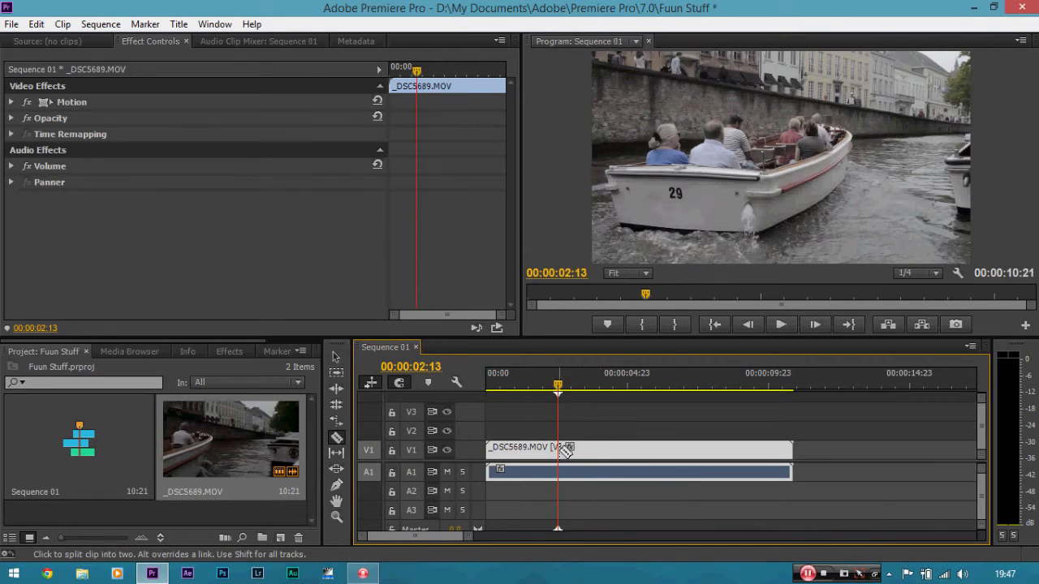
Razor the clip at 00:00:02:13, delete the opening piece and close the gap.
left_click(558, 448)
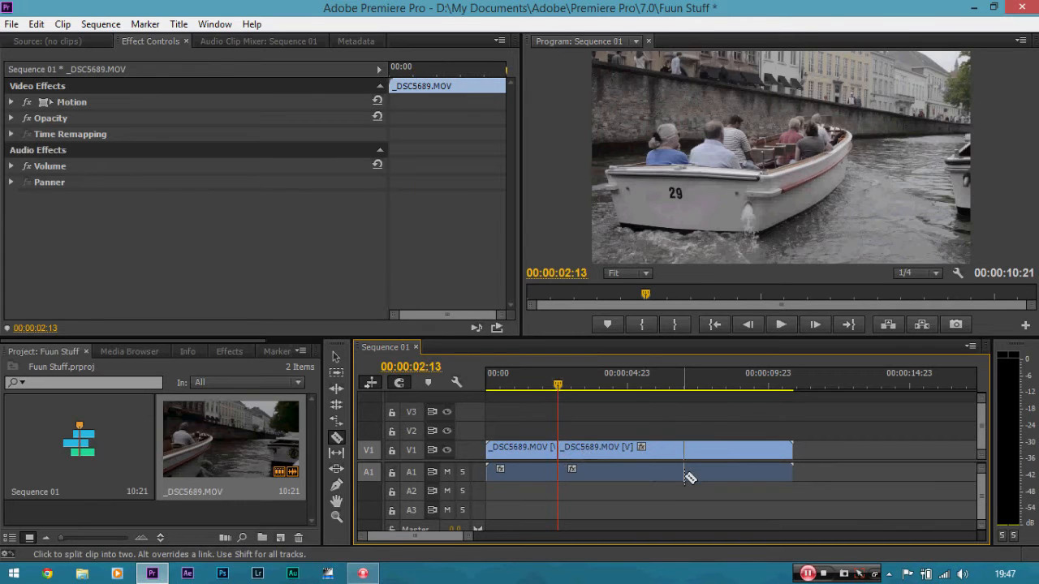
left_click(581, 383)
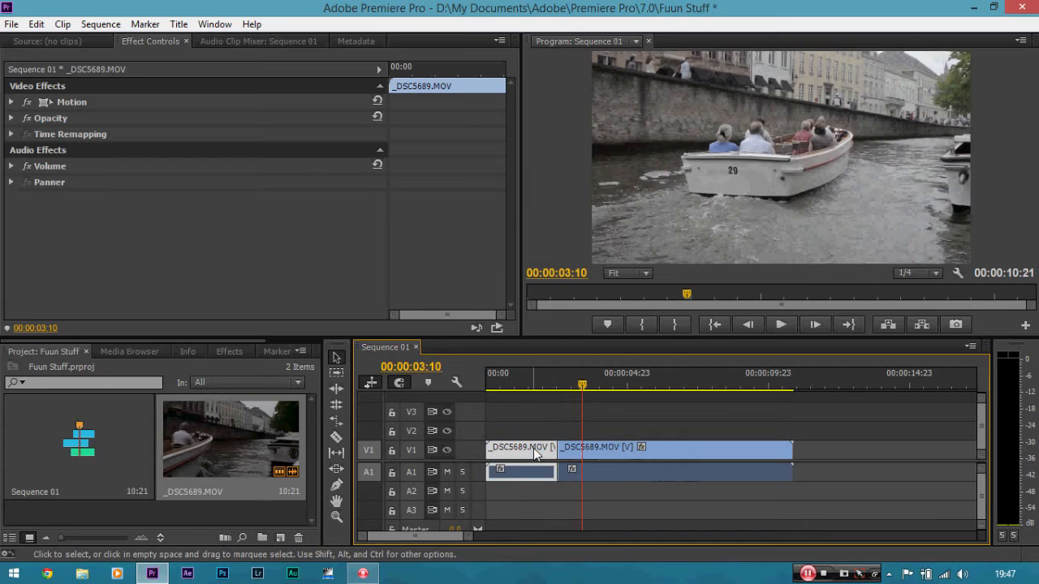
mouse_move(565, 421)
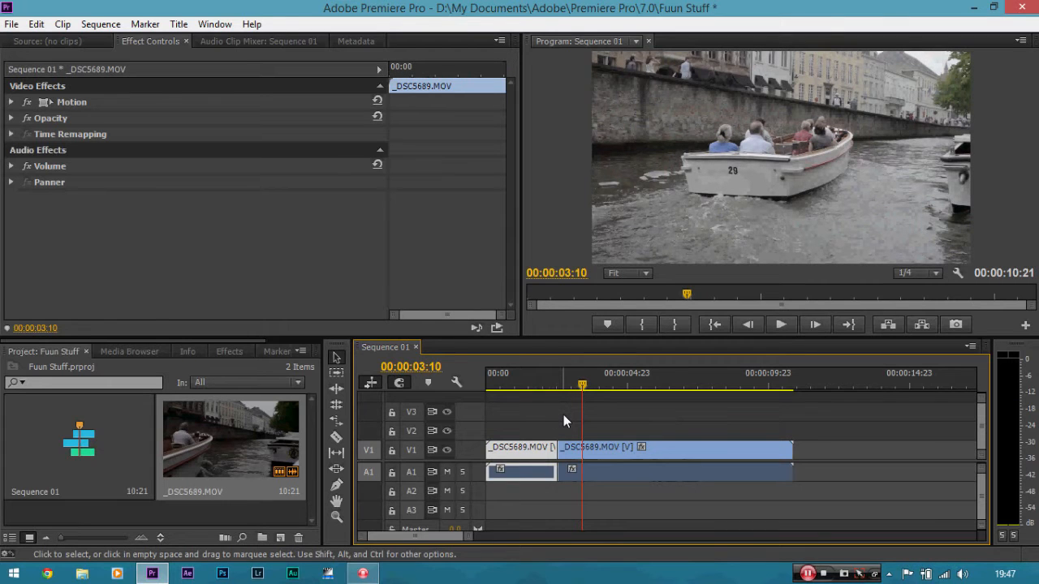
left_click(626, 414)
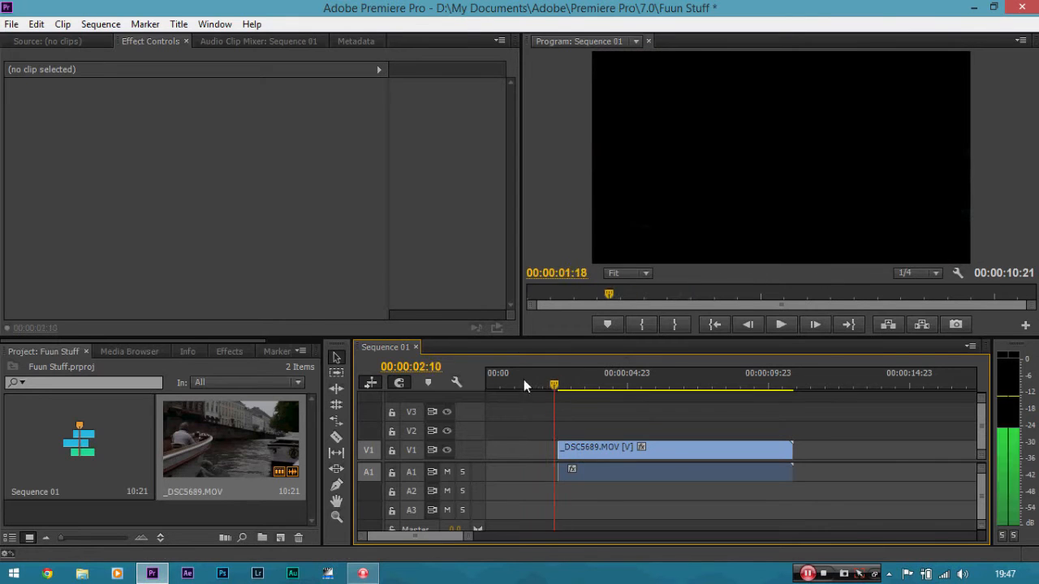
left_click(586, 386)
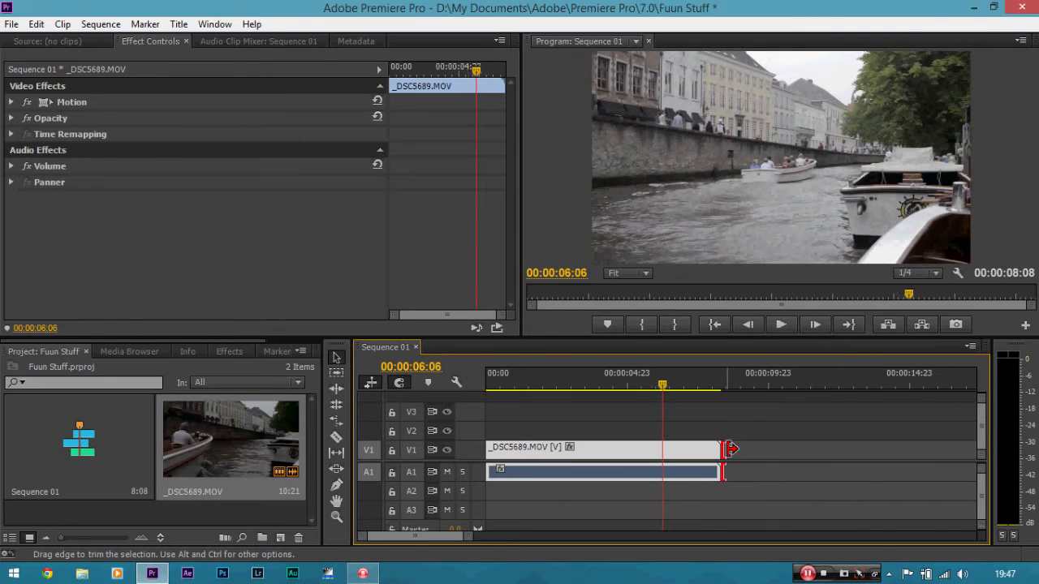
Trim the clip's out point back to 00:00:06:06.
left_click_drag(724, 449, 662, 450)
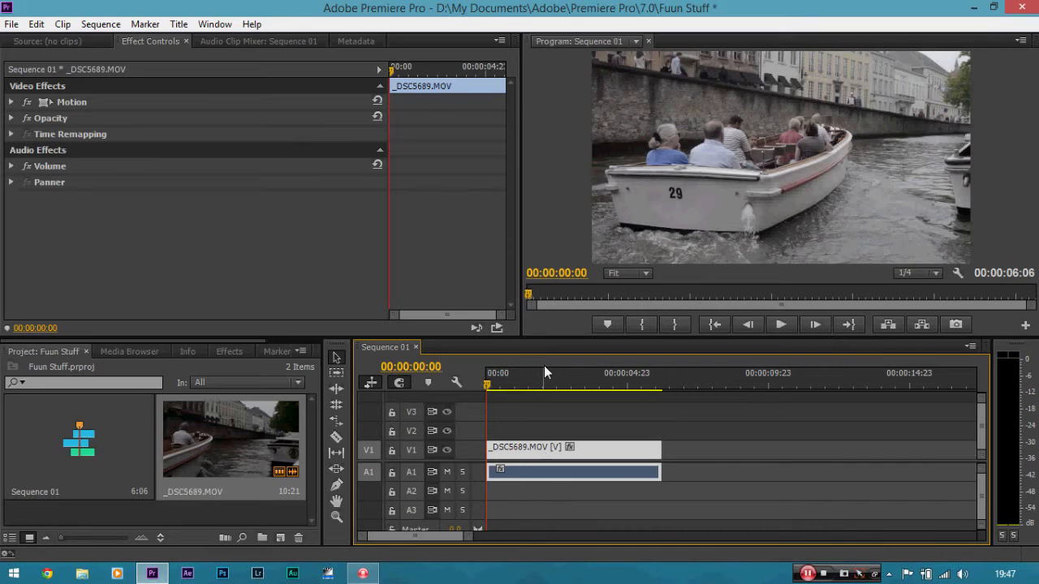
mouse_move(328, 277)
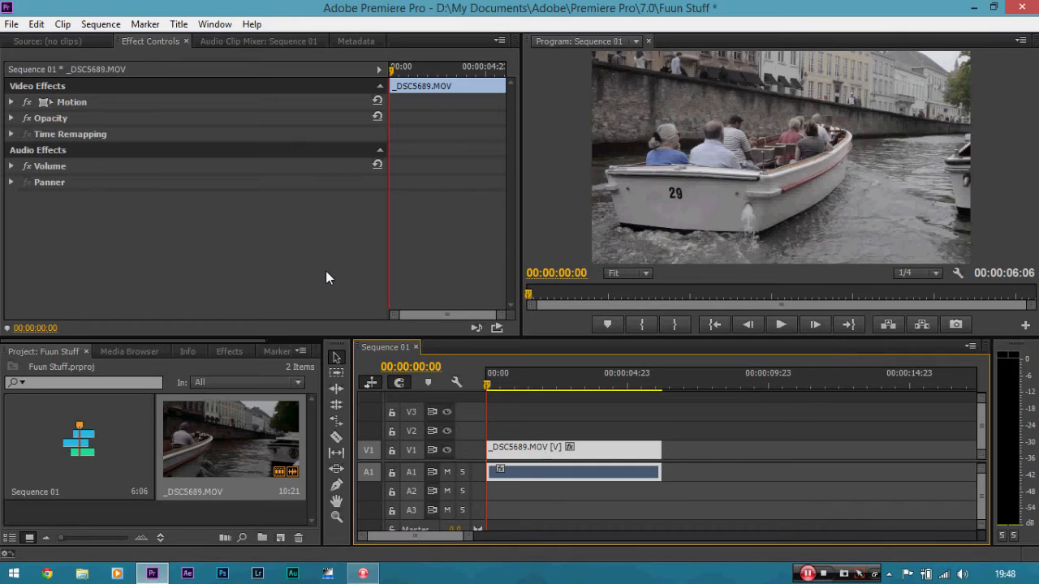
mouse_move(436, 244)
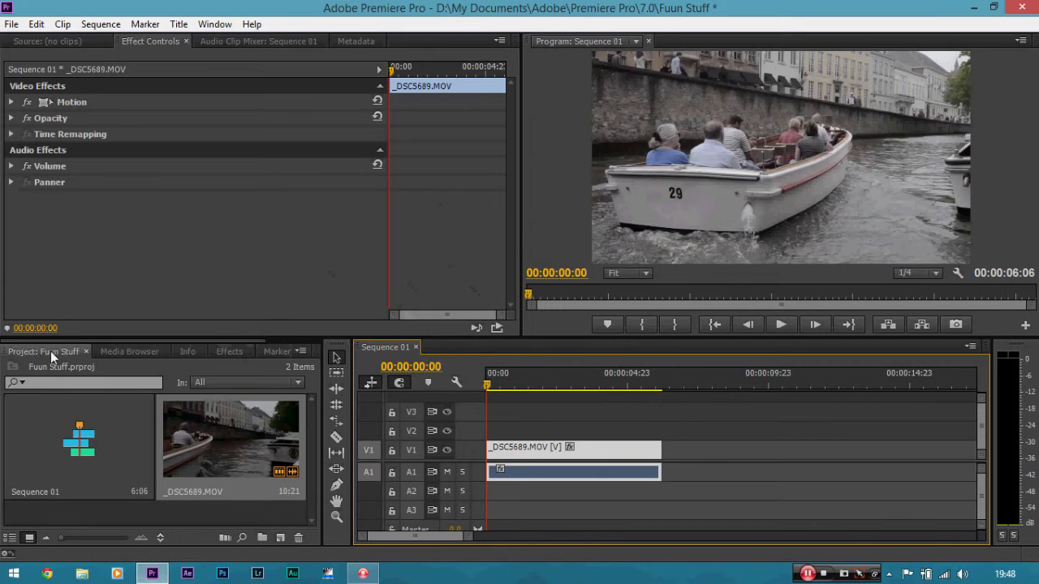
Locate Colorista II under Magic Bullet Colorista in the Effects panel.
left_click(231, 350)
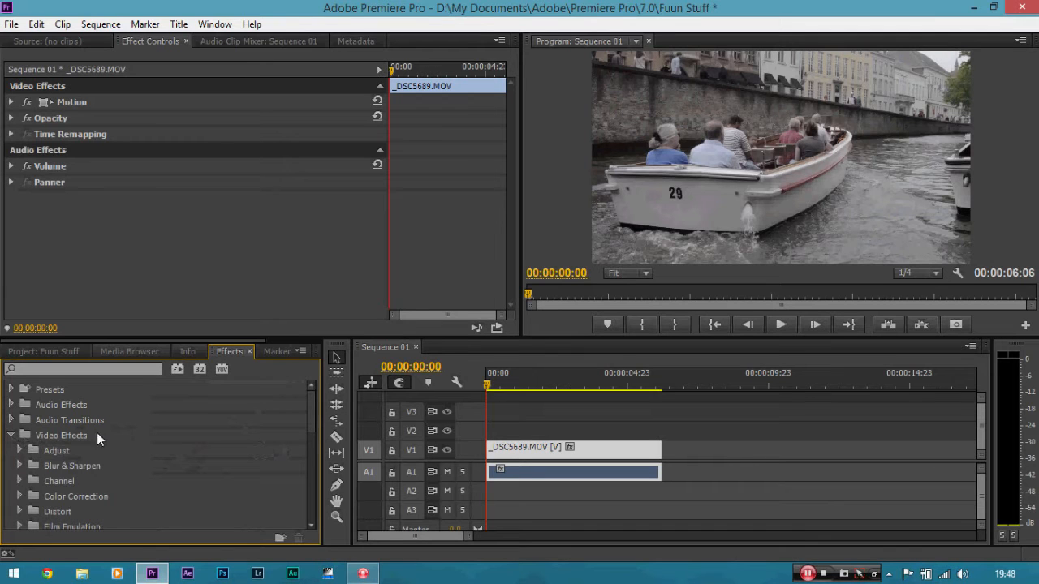
scroll("down", 3)
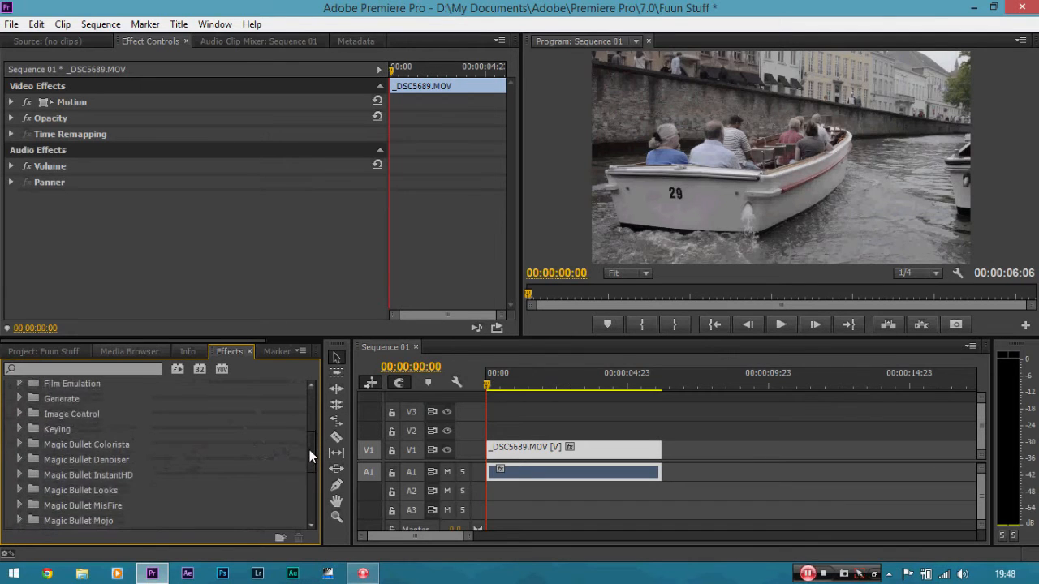
scroll("down", 3)
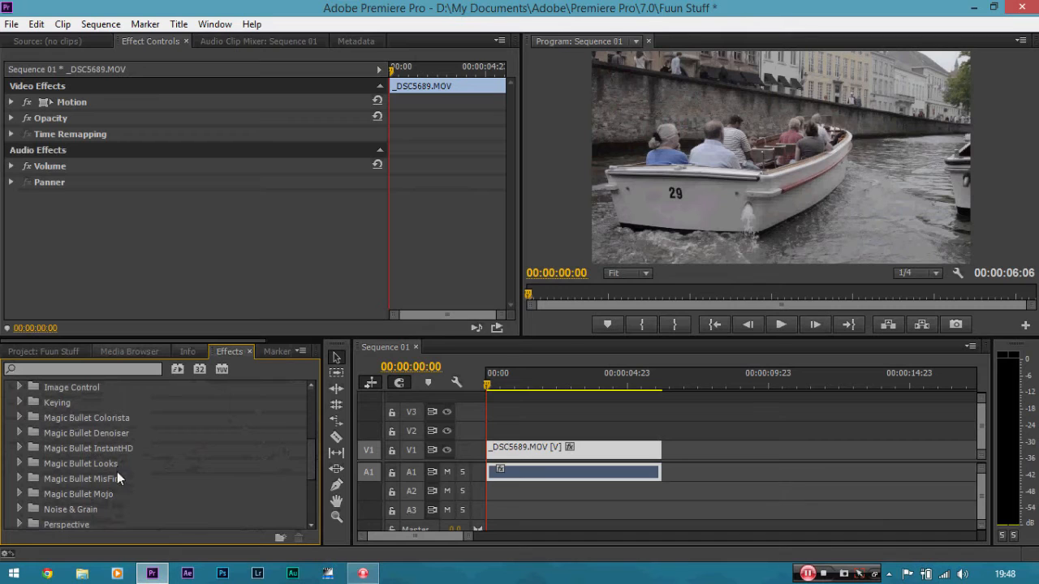
mouse_move(120, 445)
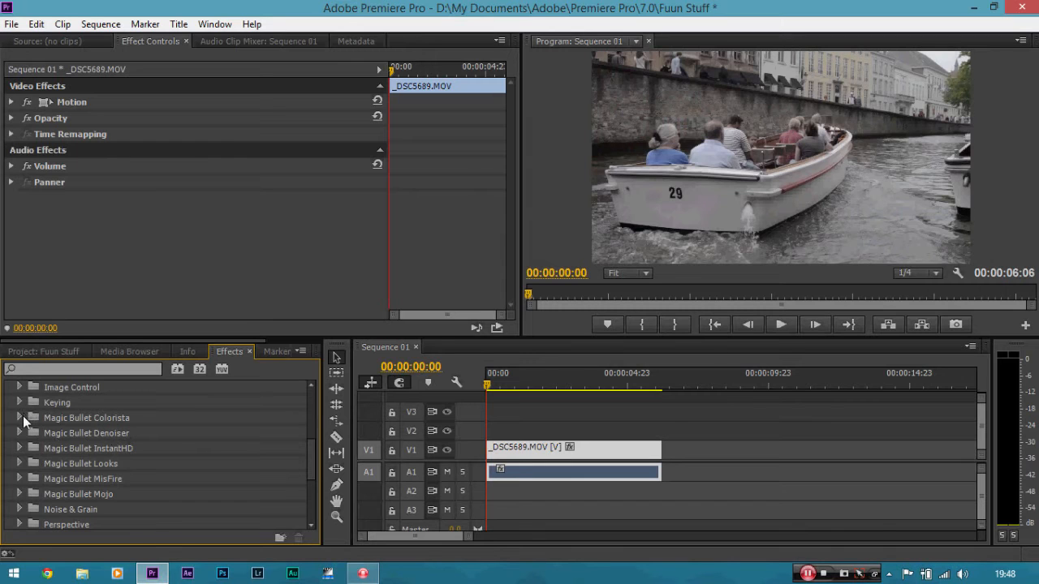
left_click(20, 417)
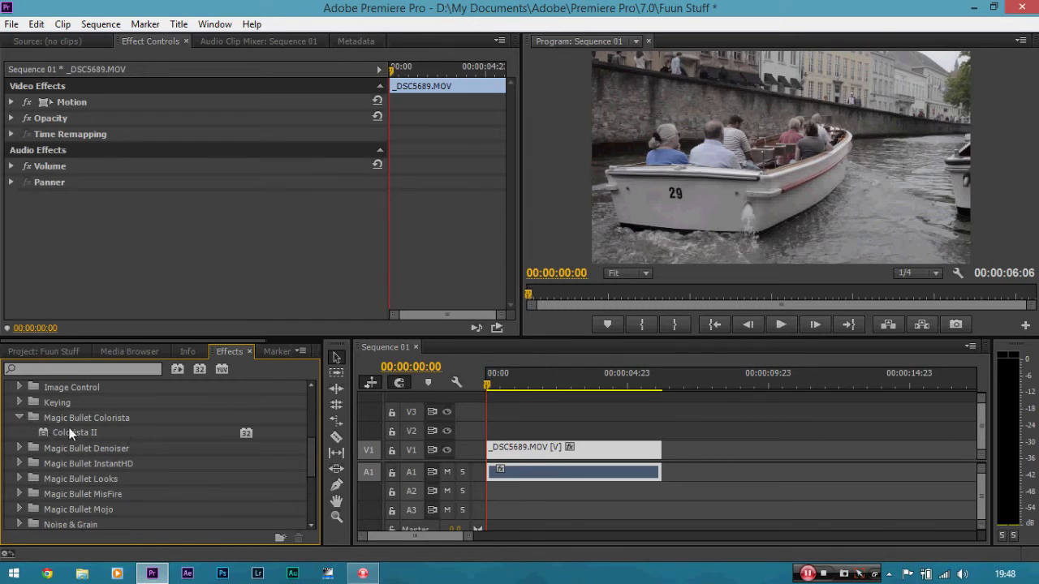
mouse_move(169, 406)
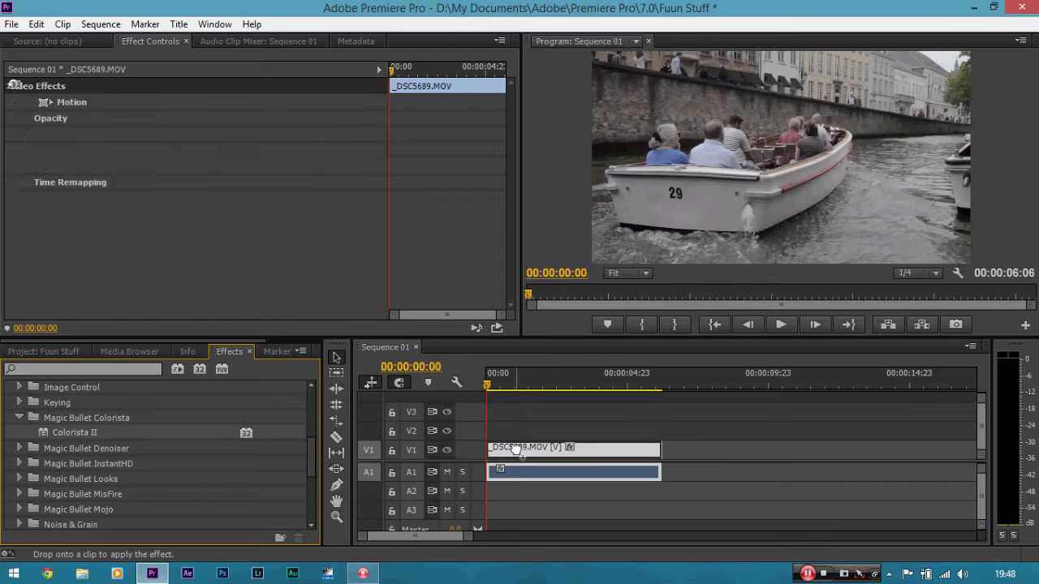
Apply Colorista II to the boat clip and reveal its Primary 3-Way wheels.
left_click_drag(75, 435, 572, 448)
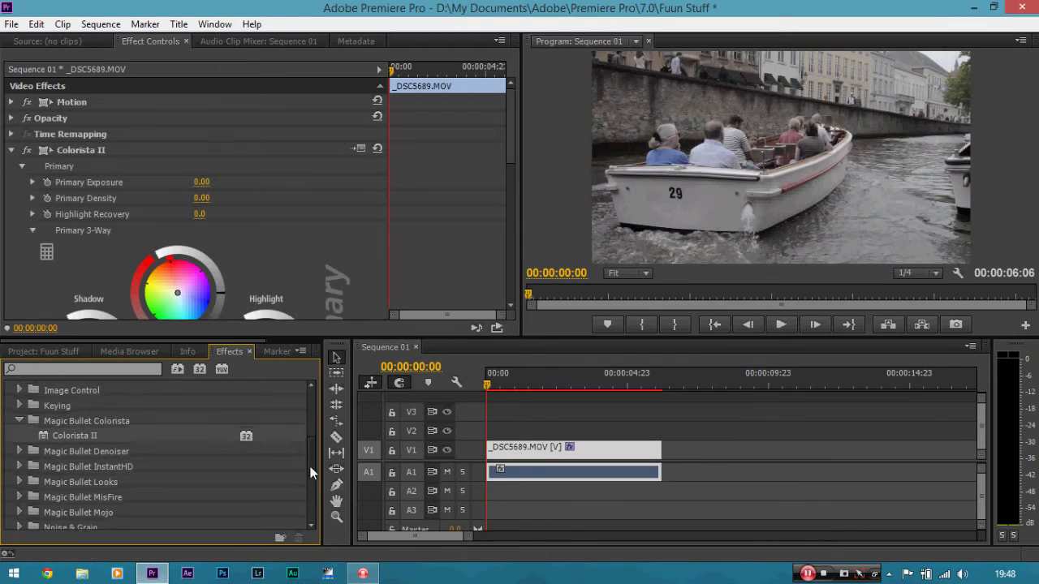
scroll("up", 3)
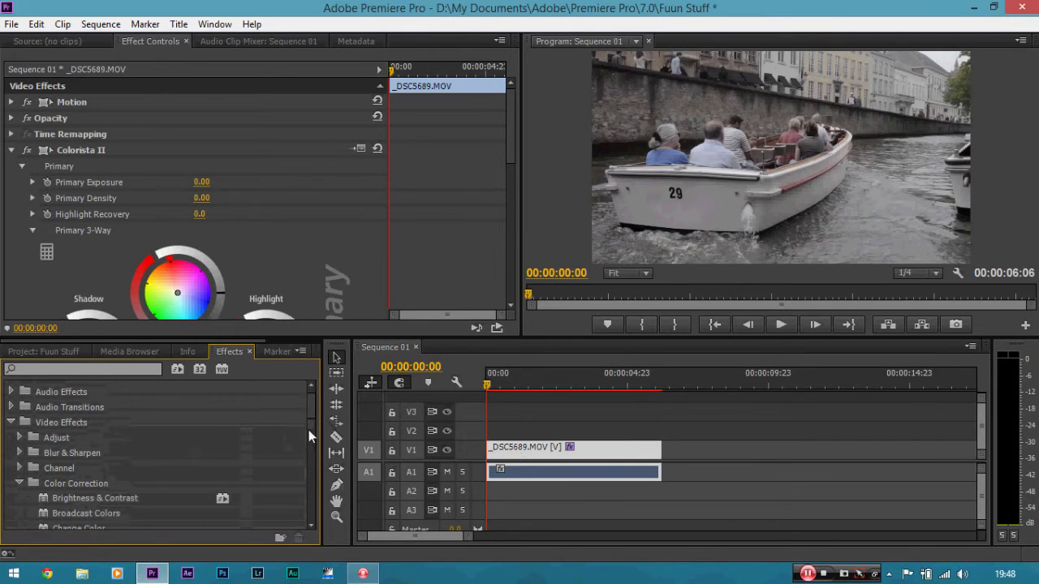
scroll("down", 3)
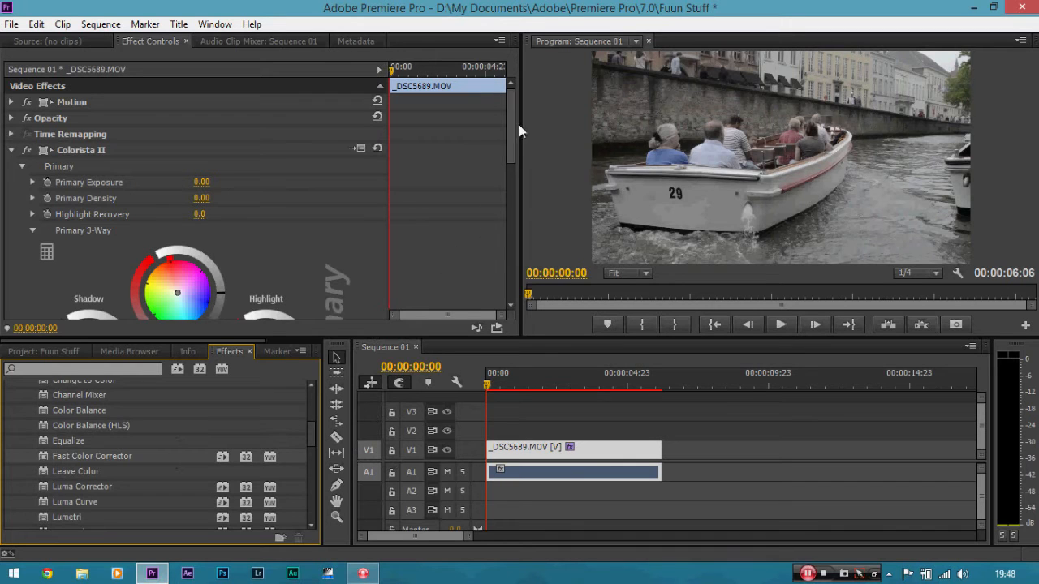
mouse_move(566, 442)
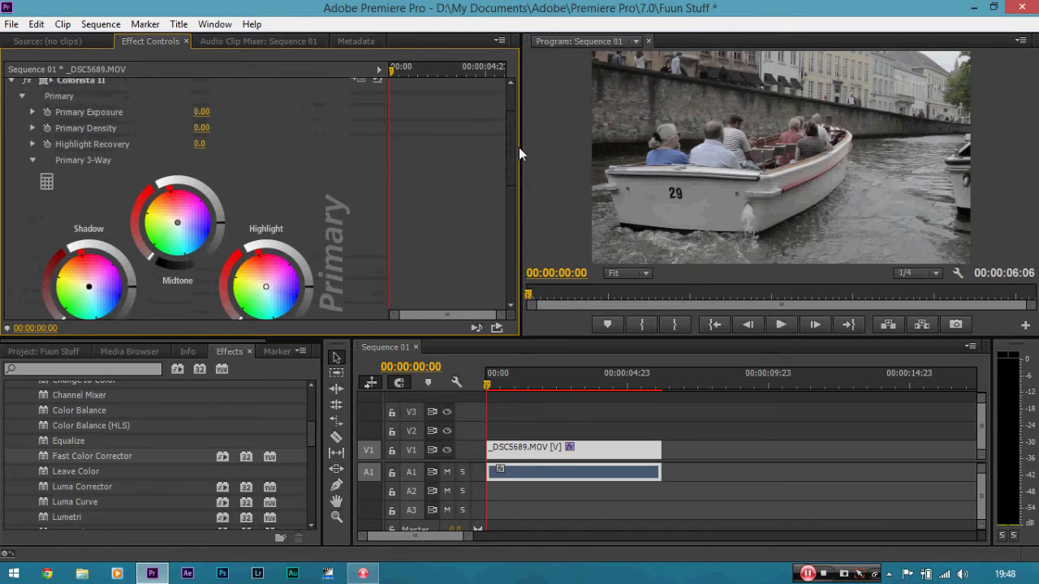
Tint the shadows toward blue and push the midtones toward orange.
scroll("down", 3)
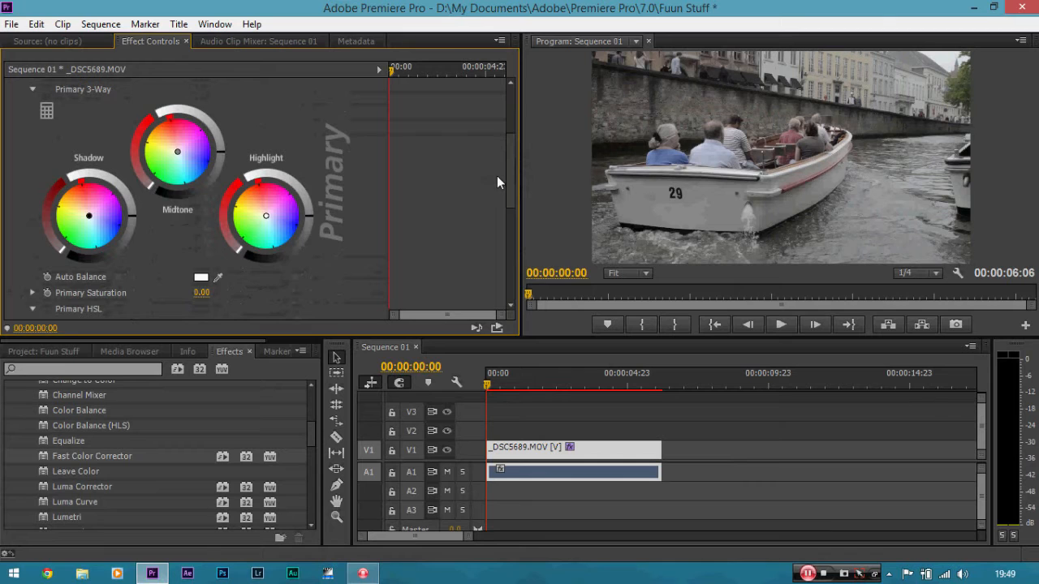
mouse_move(377, 216)
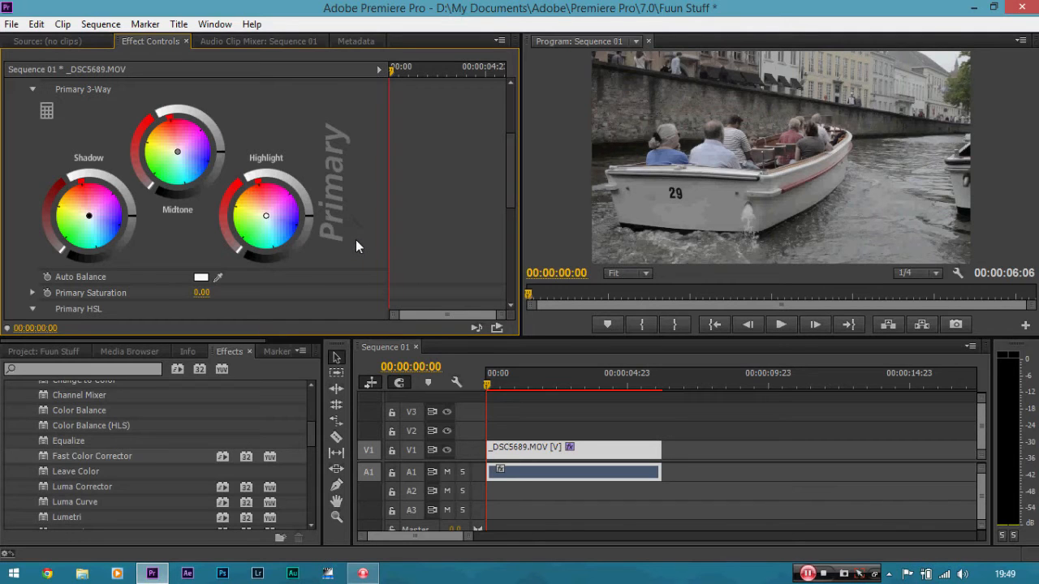
mouse_move(84, 176)
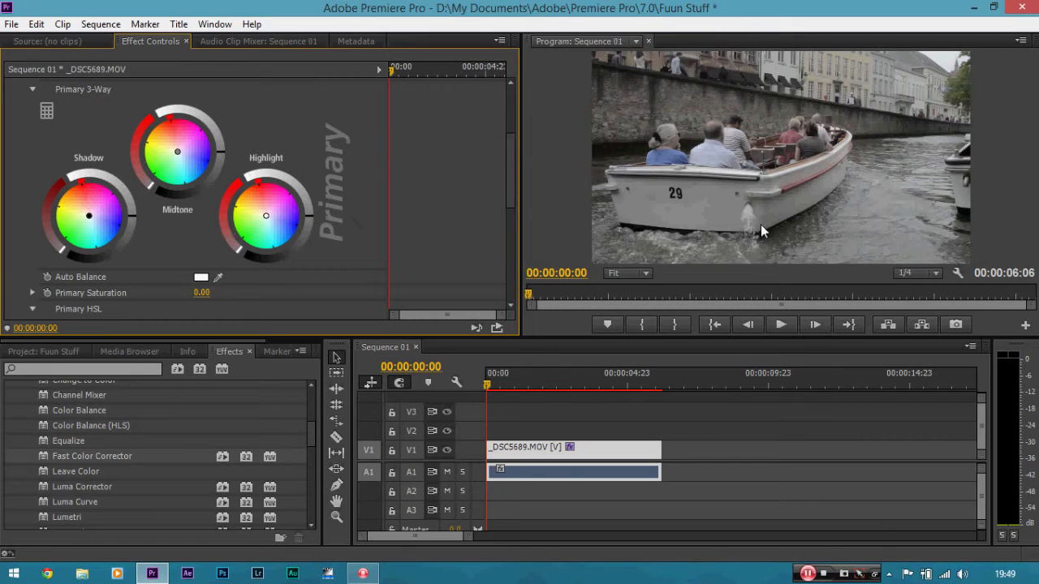
mouse_move(809, 232)
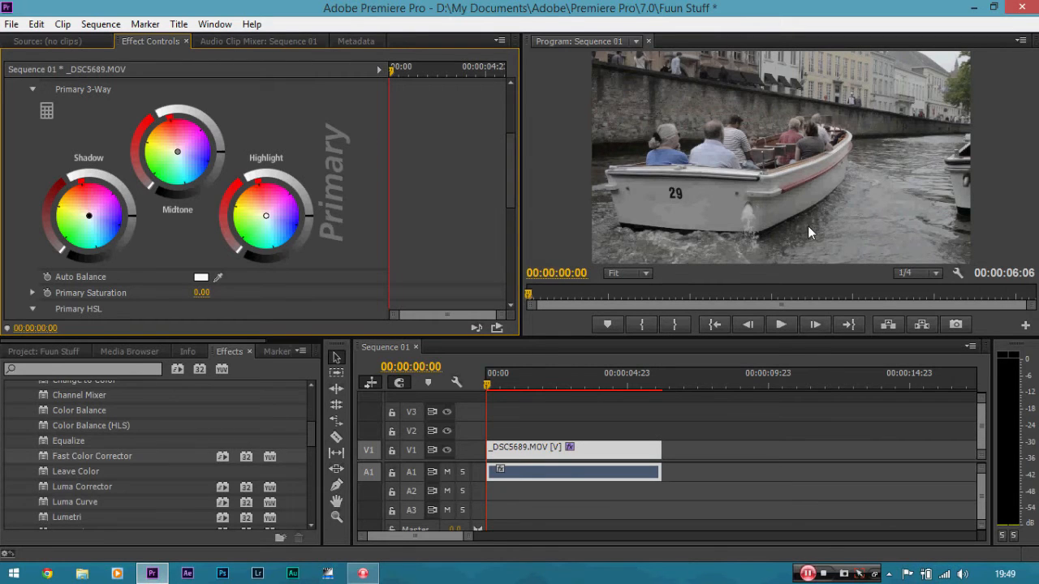
mouse_move(750, 117)
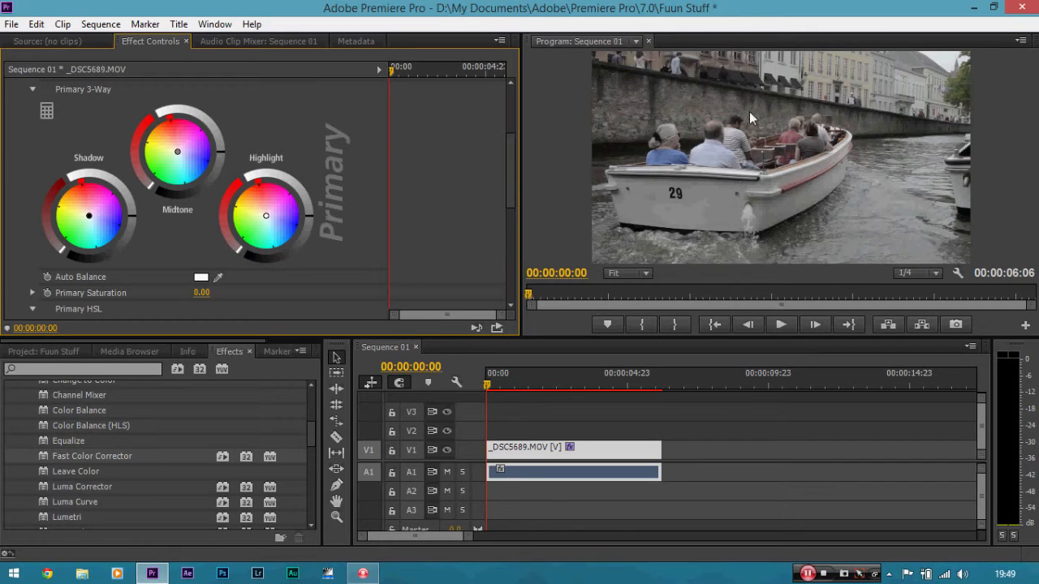
mouse_move(442, 176)
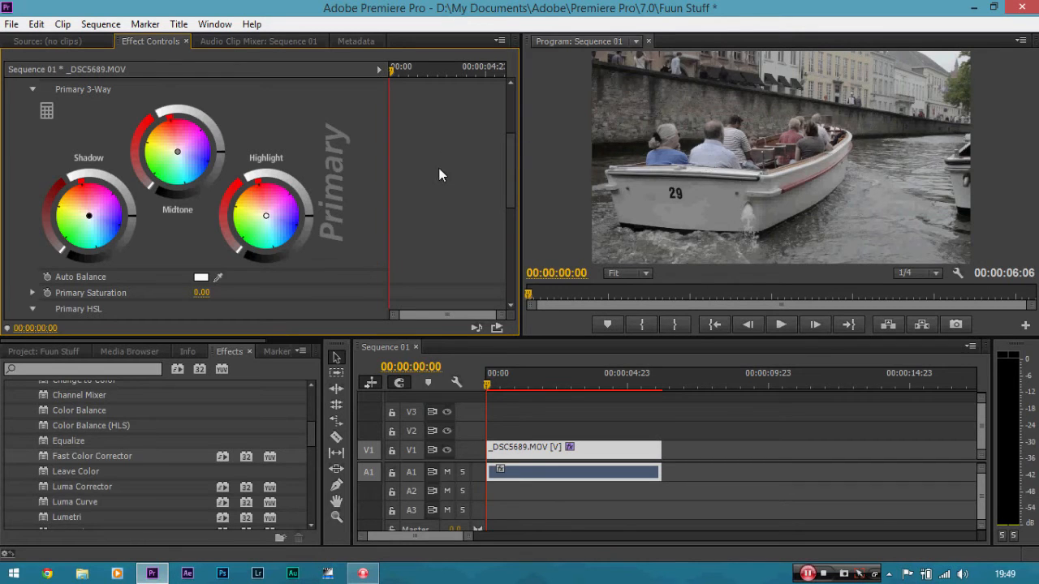
mouse_move(292, 112)
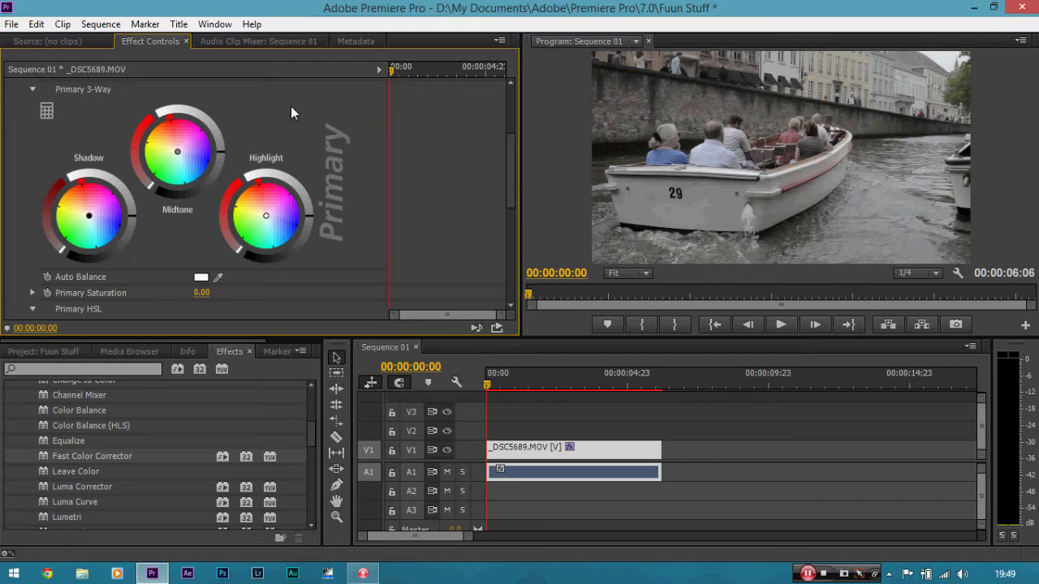
mouse_move(316, 133)
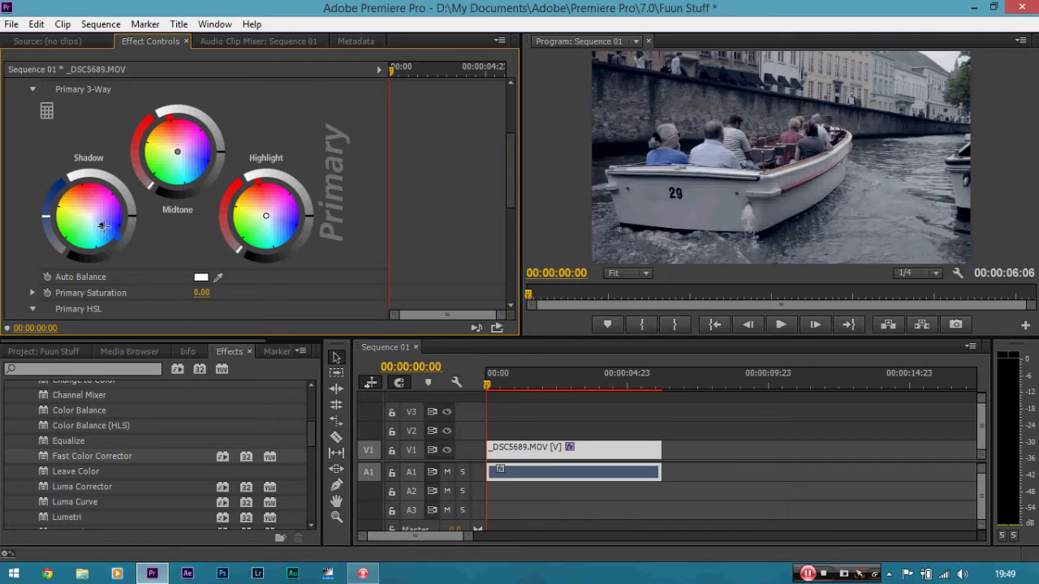
left_click_drag(104, 227, 104, 227)
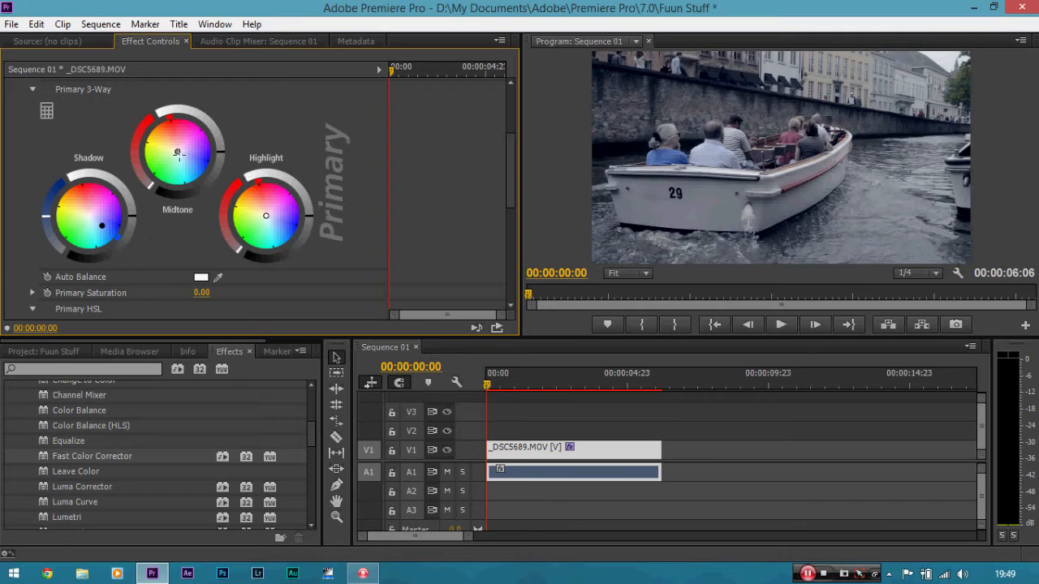
left_click_drag(177, 153, 171, 146)
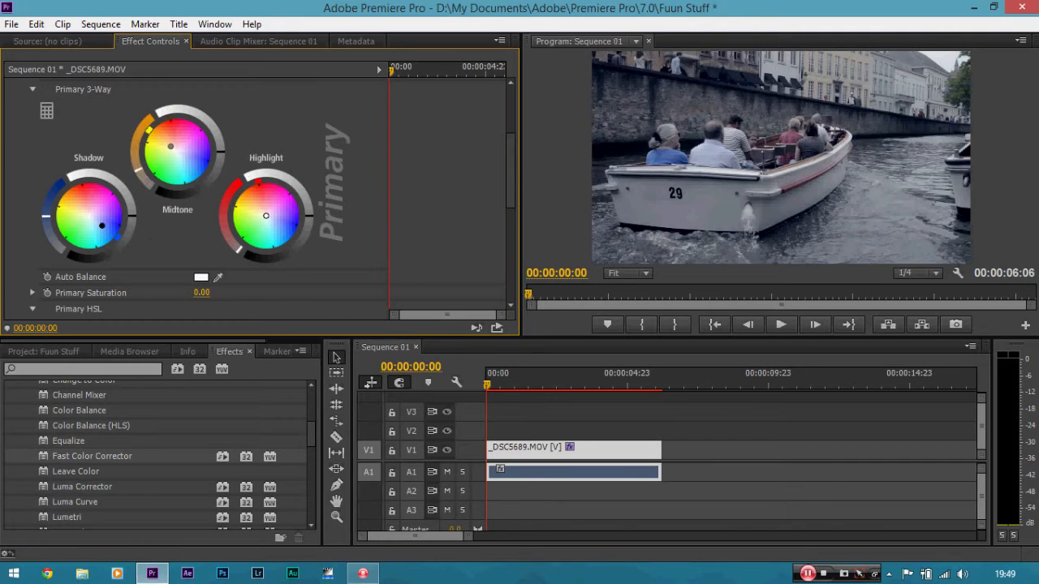
left_click_drag(171, 146, 166, 138)
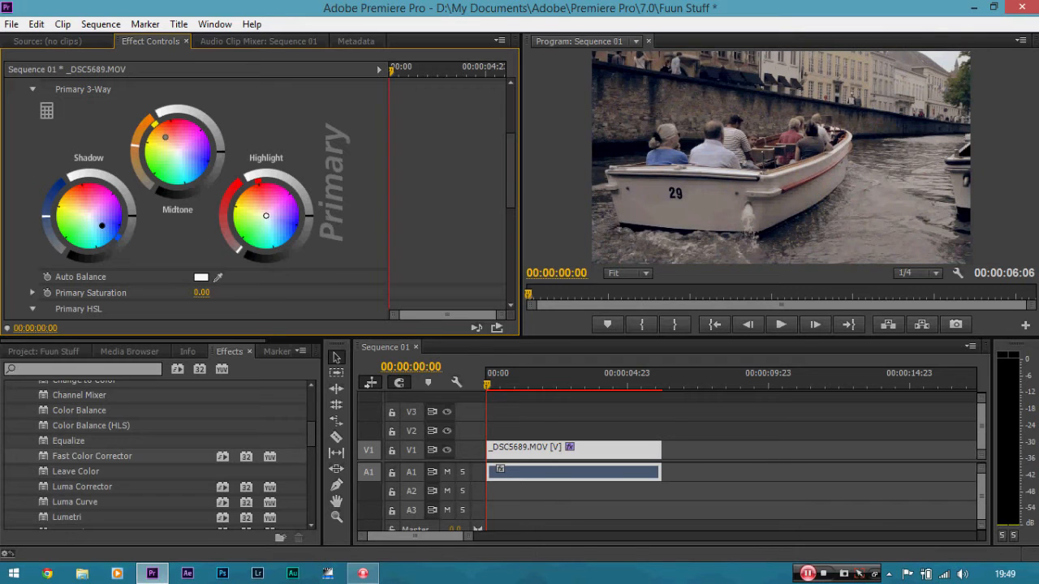
mouse_move(276, 224)
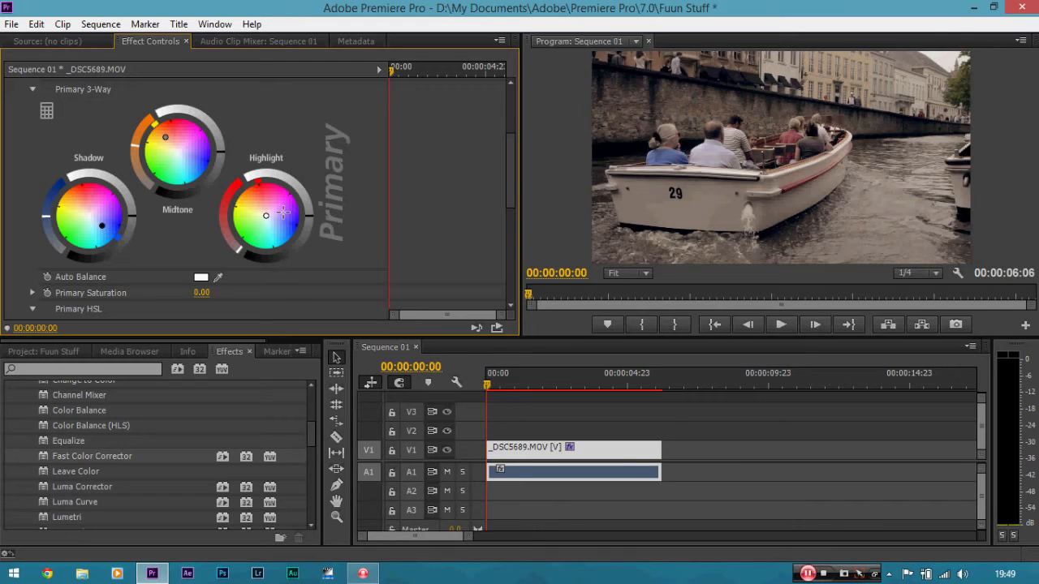
mouse_move(295, 179)
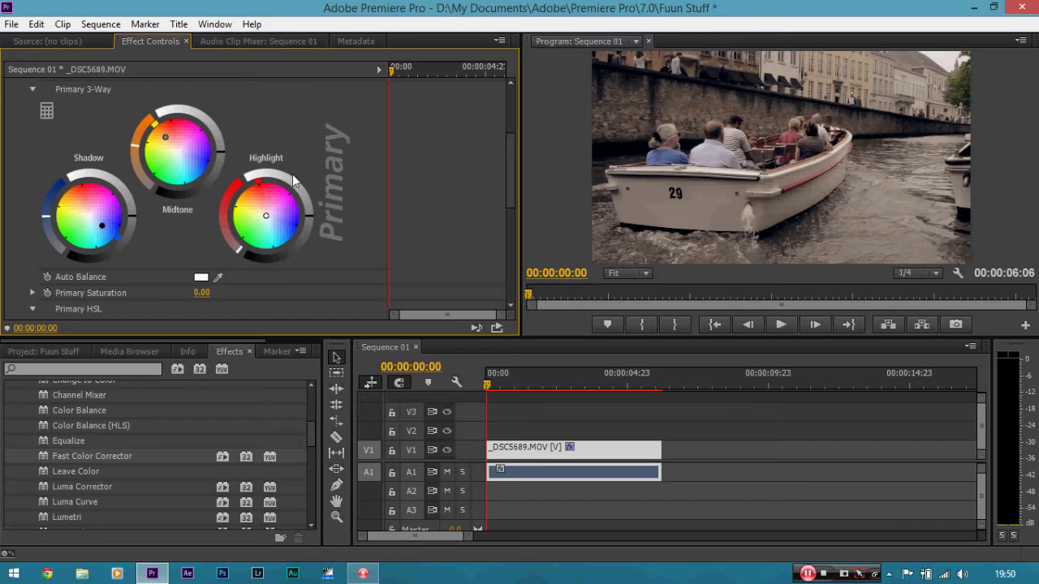
mouse_move(491, 231)
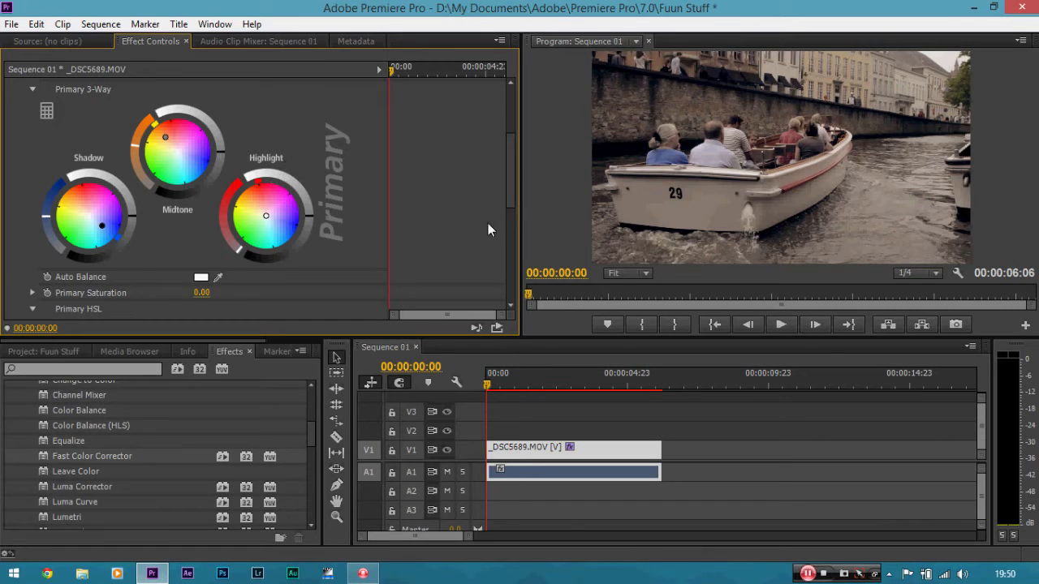
mouse_move(479, 188)
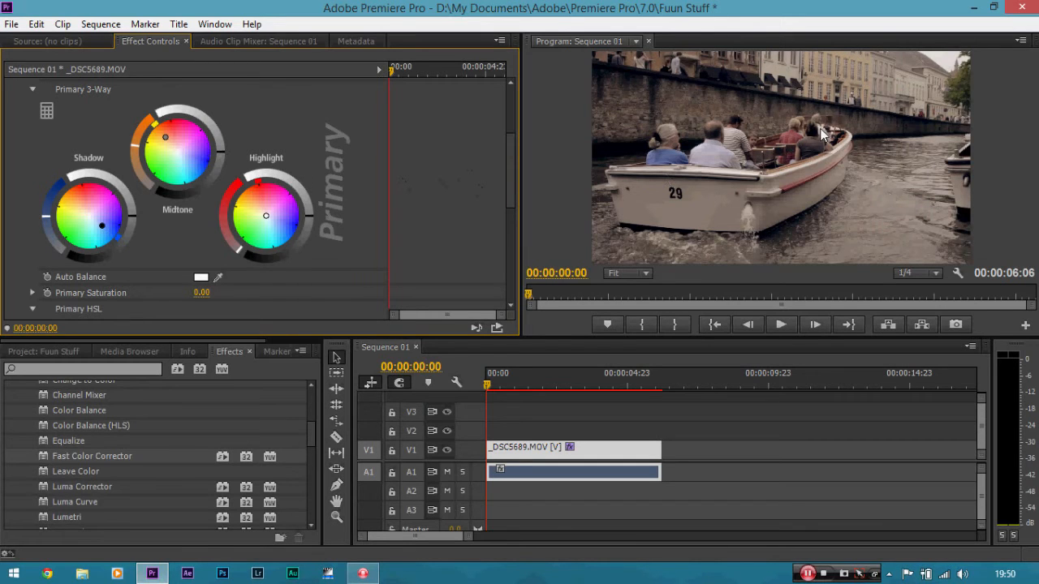
mouse_move(792, 127)
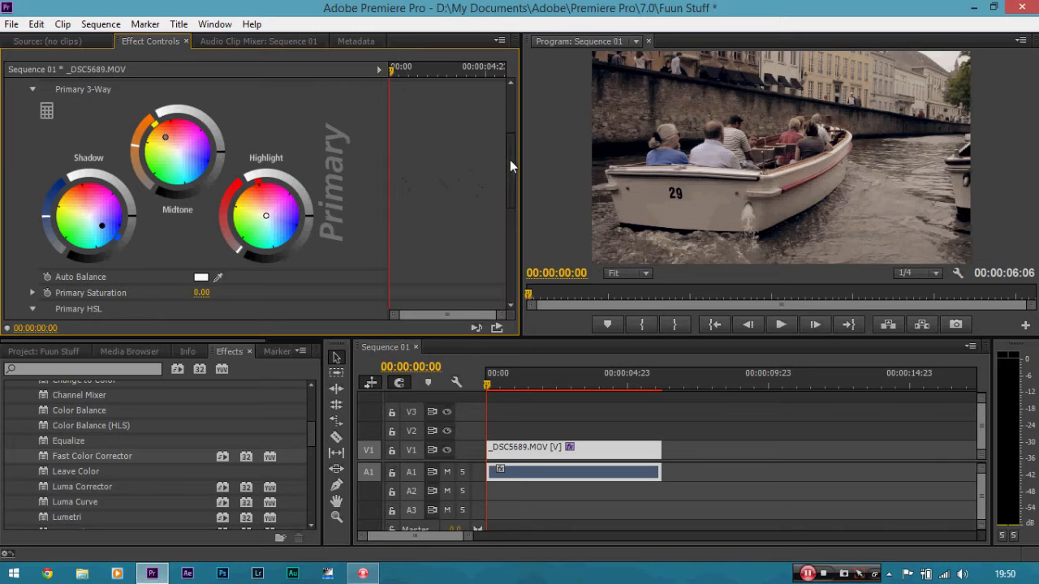
Scroll through Colorista II to reach the Primary Saturation and wheel controls.
scroll("down", 3)
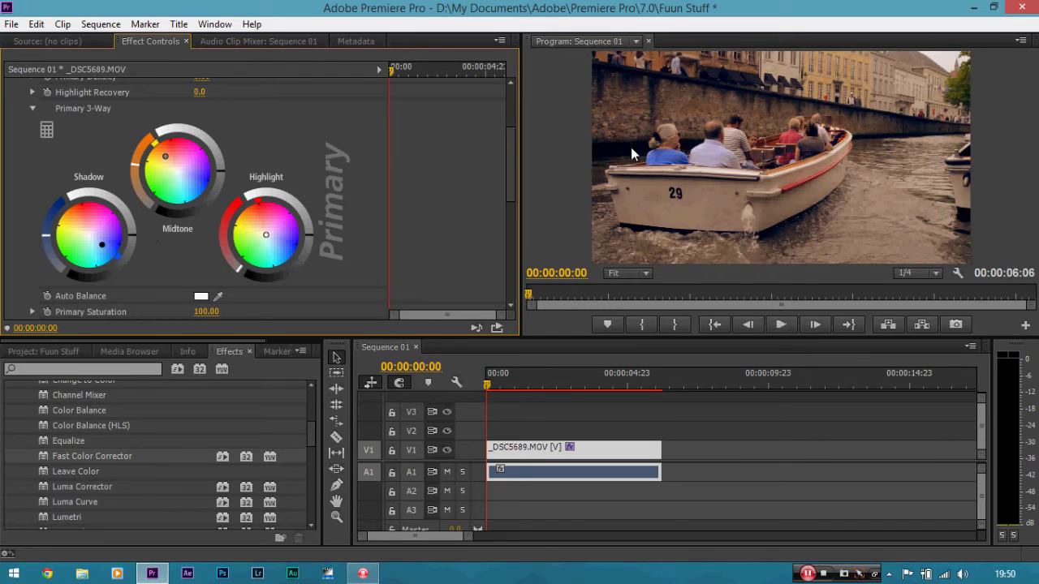
mouse_move(626, 161)
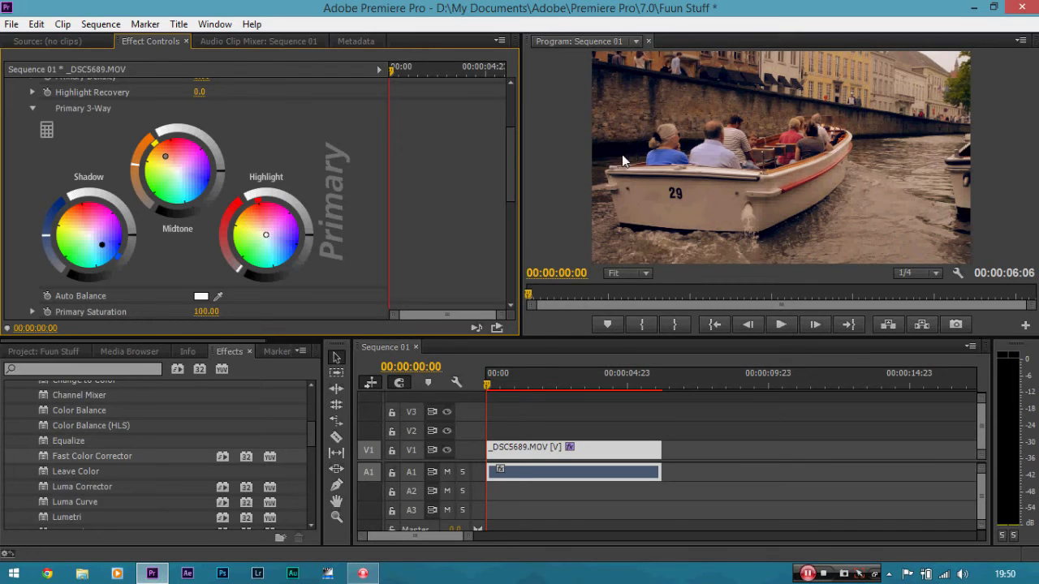
mouse_move(555, 133)
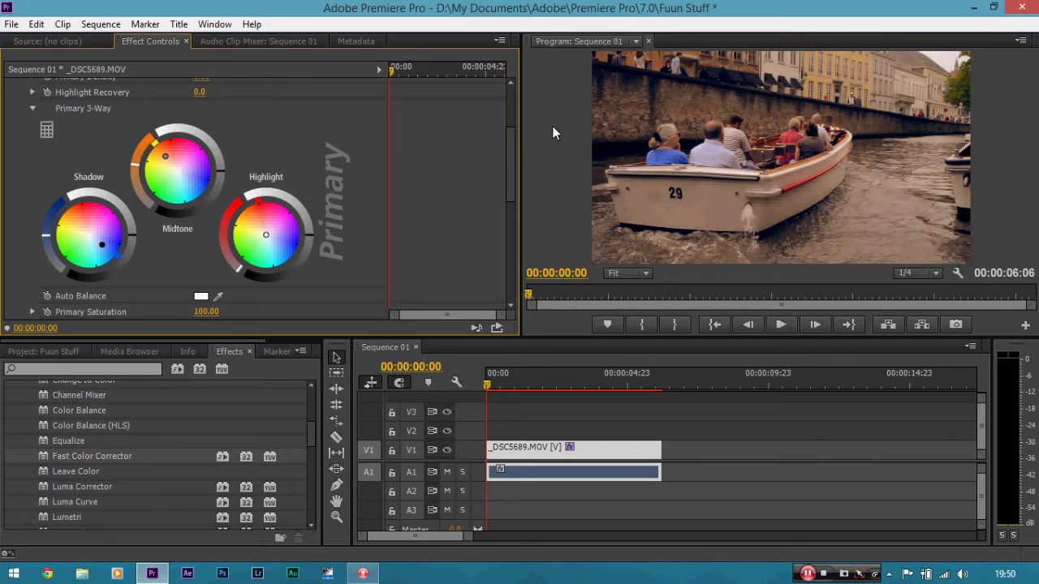
mouse_move(467, 166)
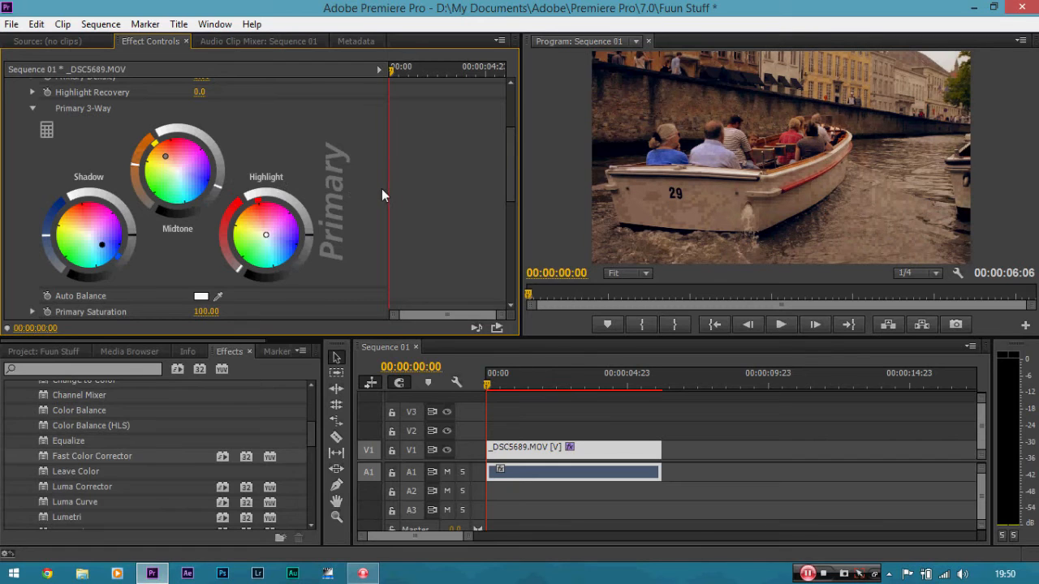
mouse_move(364, 202)
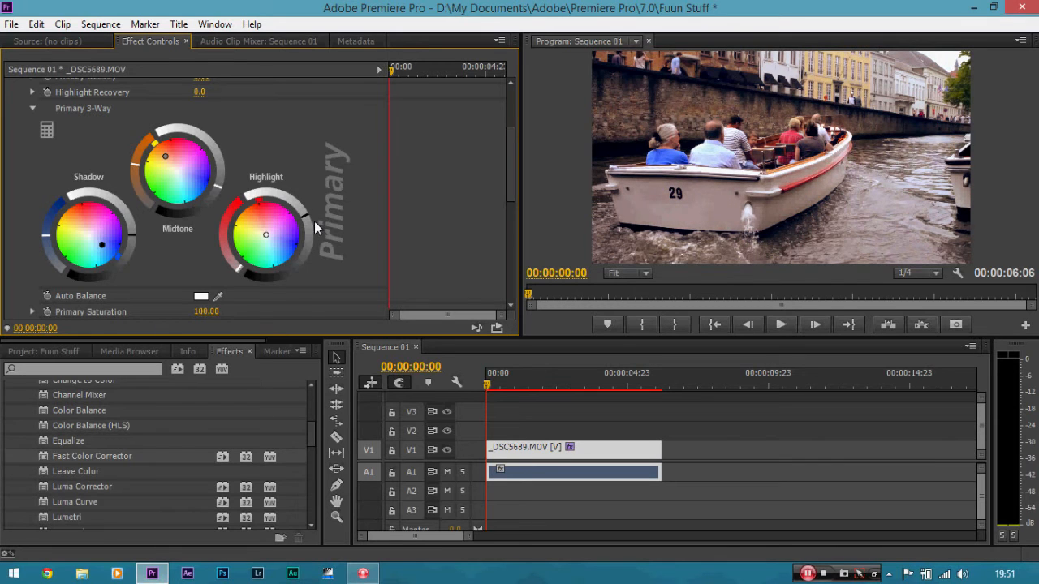
mouse_move(377, 244)
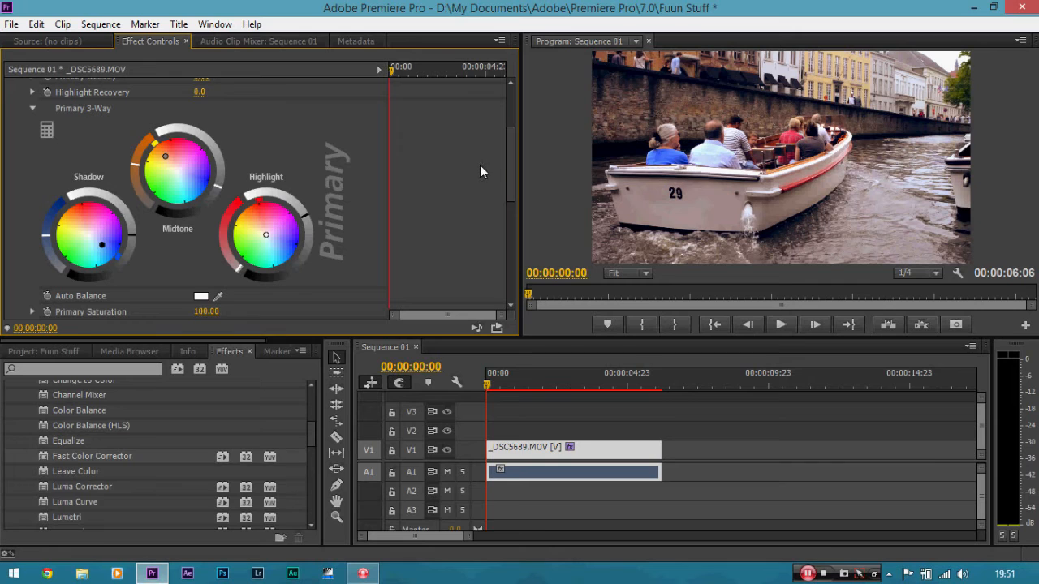
mouse_move(474, 174)
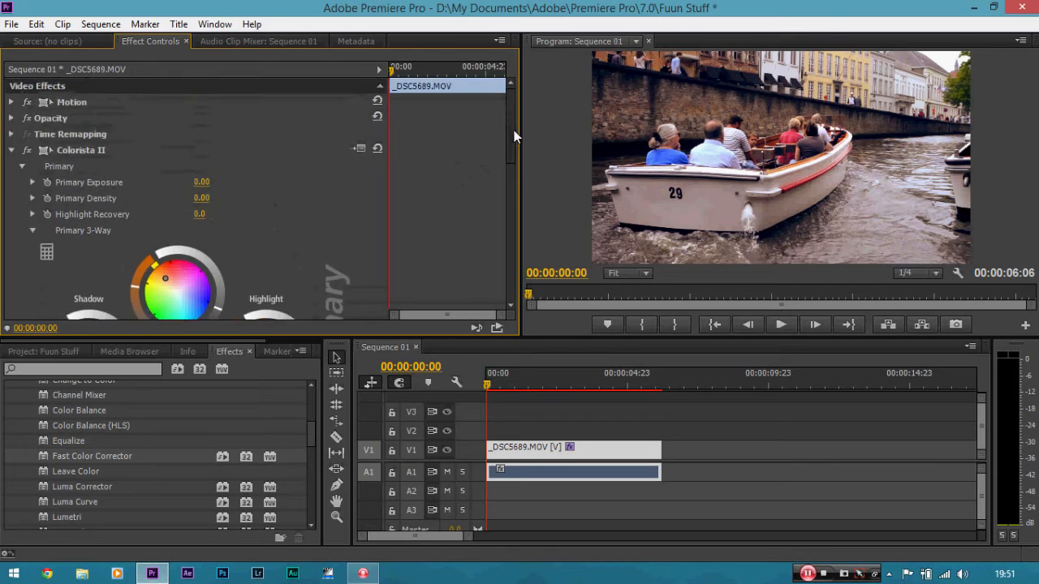
mouse_move(477, 167)
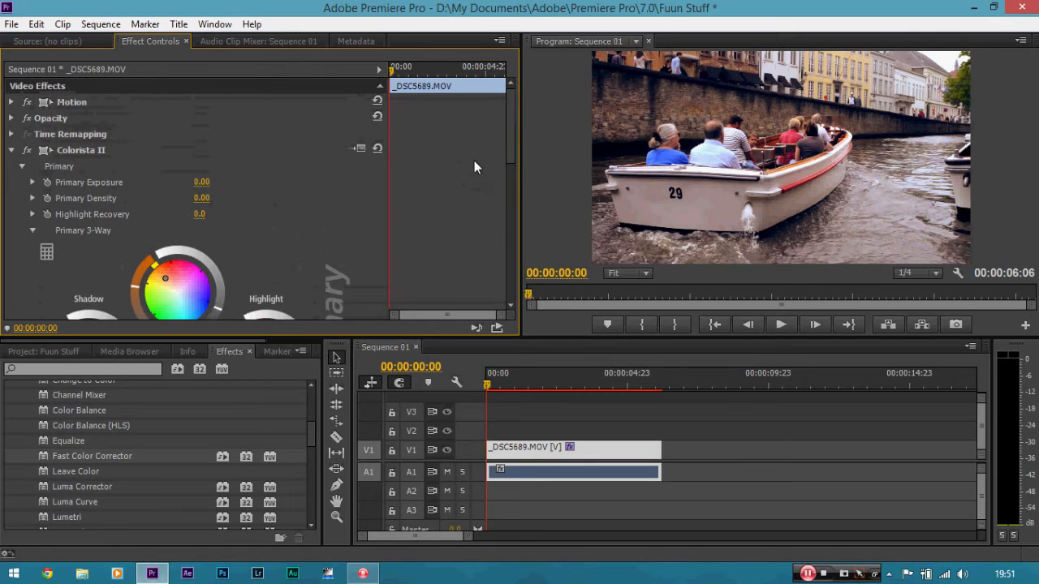
mouse_move(386, 187)
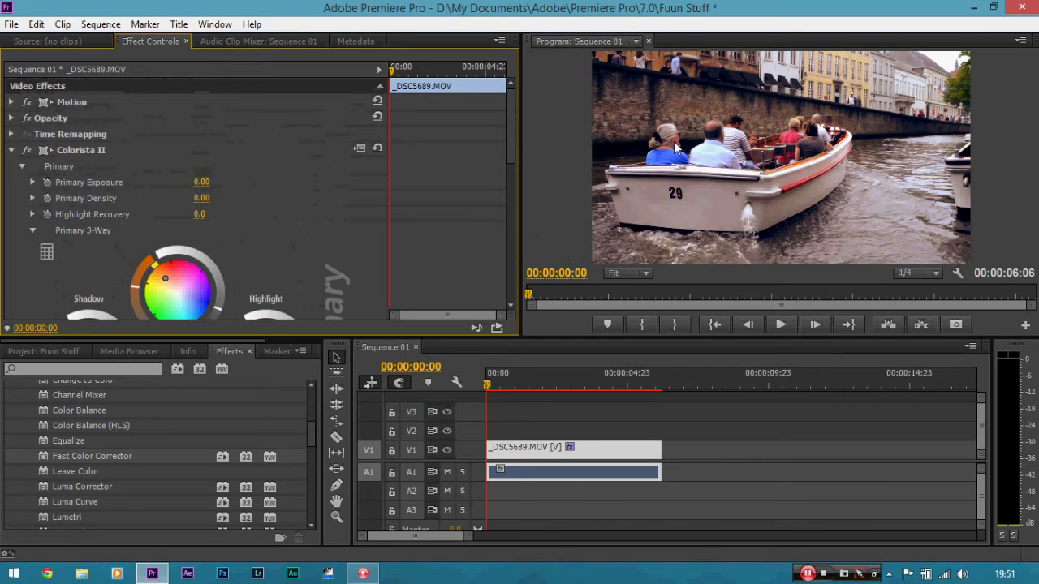
mouse_move(641, 273)
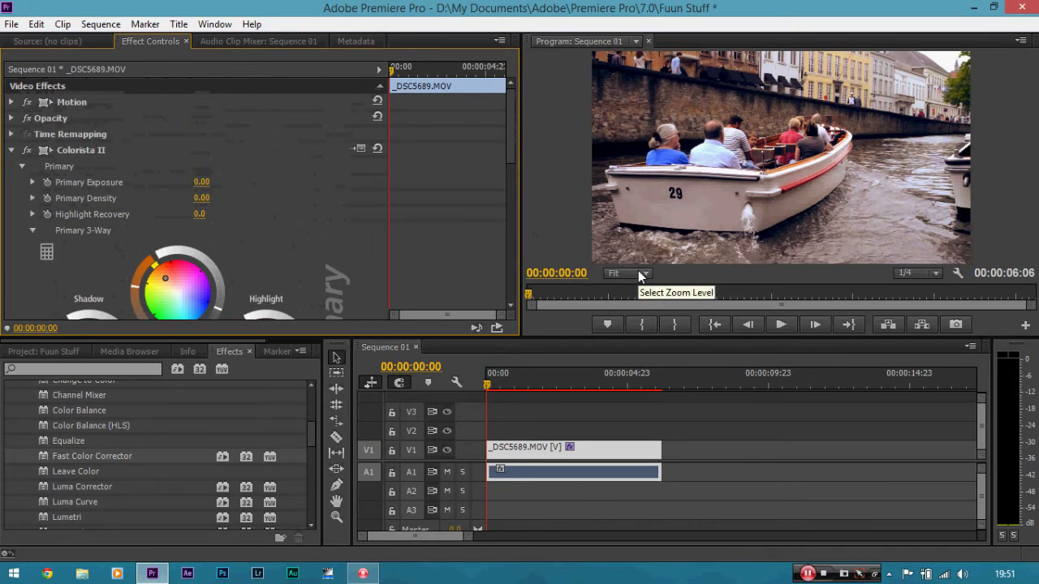
Magnify the program preview to 150% and review the Colorista II controls on the close-up.
left_click(627, 273)
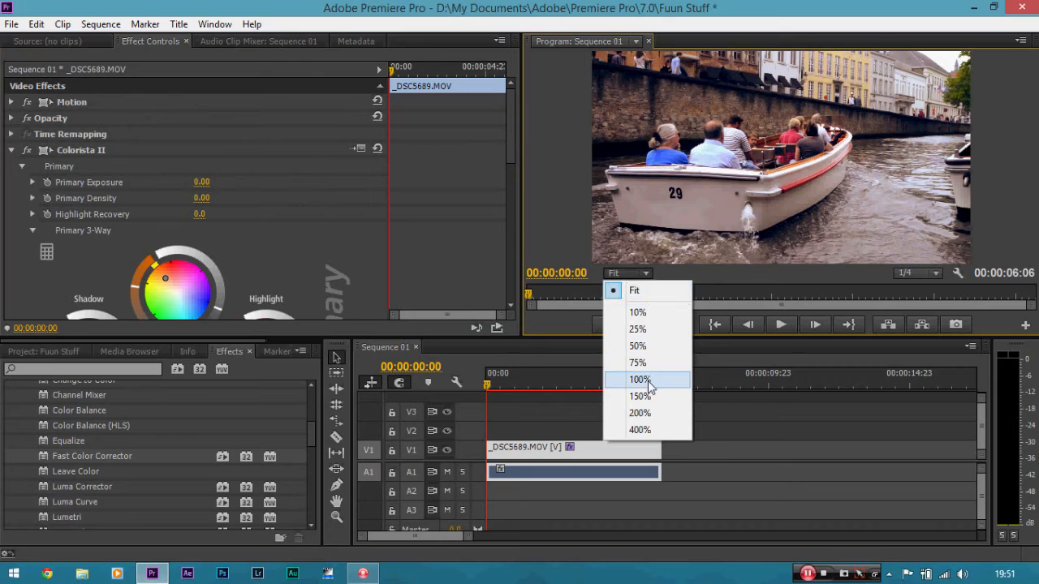
mouse_move(640, 396)
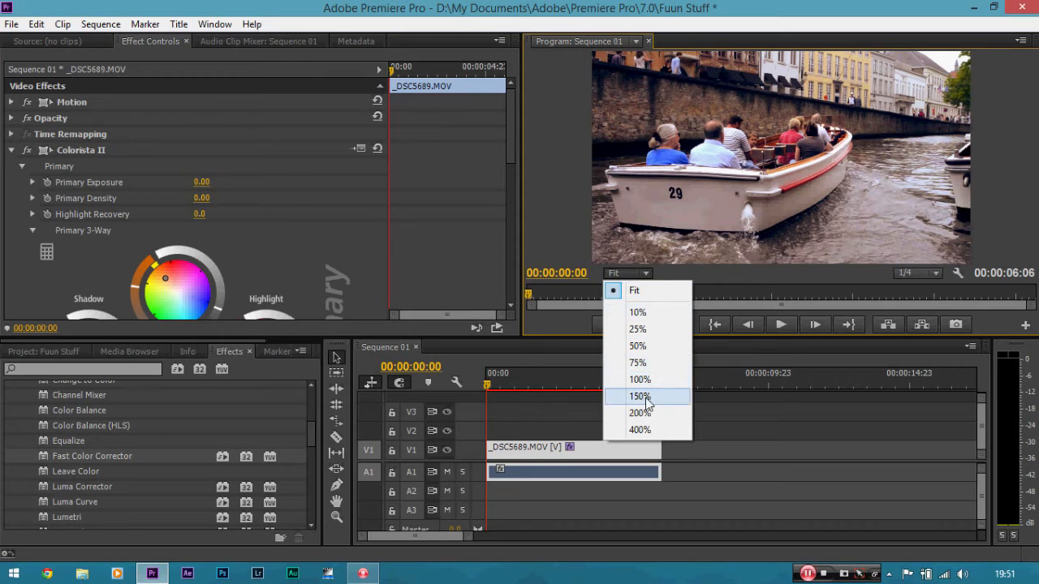
left_click(639, 397)
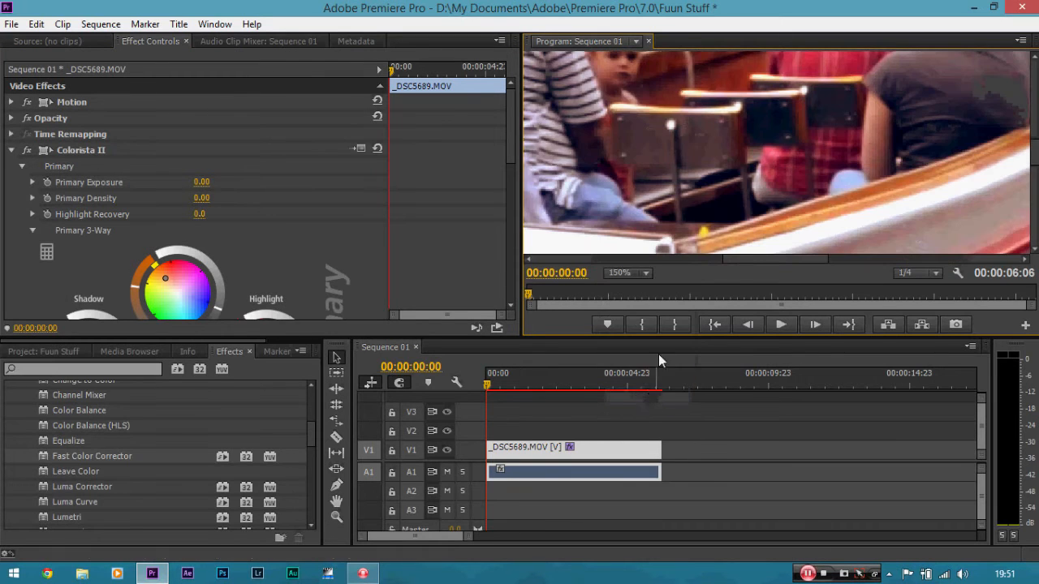
mouse_move(690, 194)
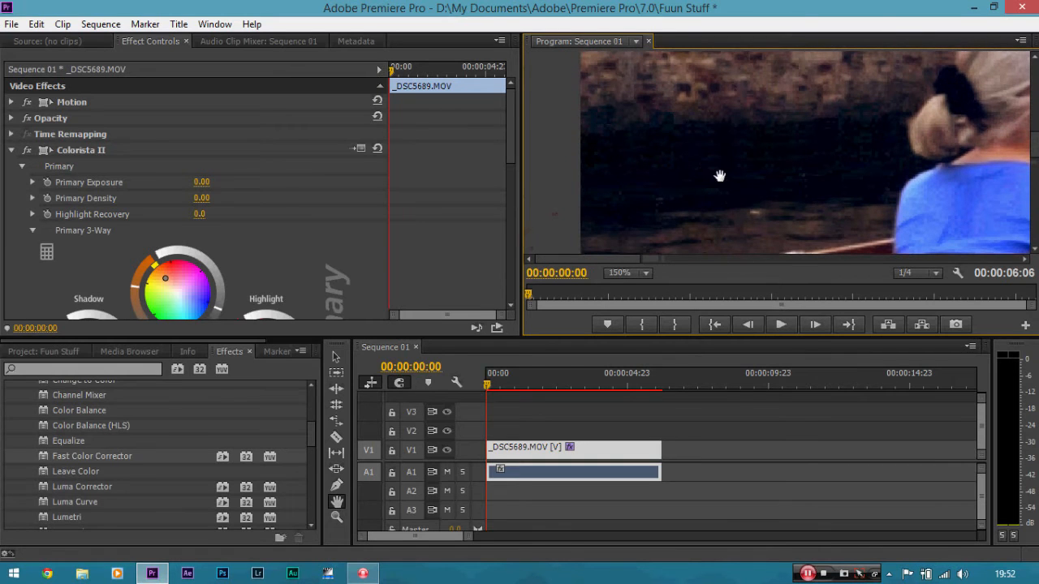
scroll("down", 3)
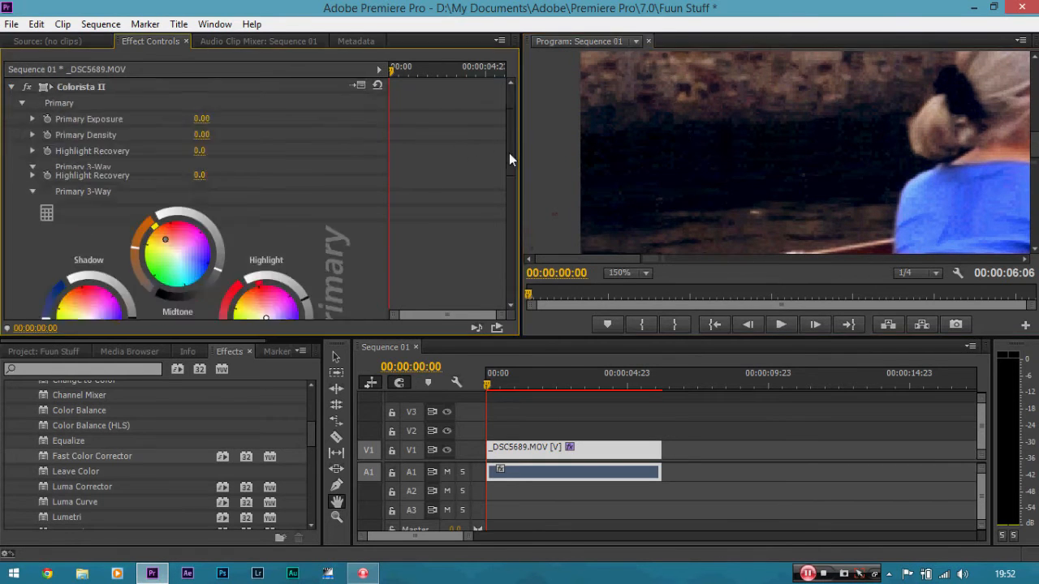
scroll("down", 3)
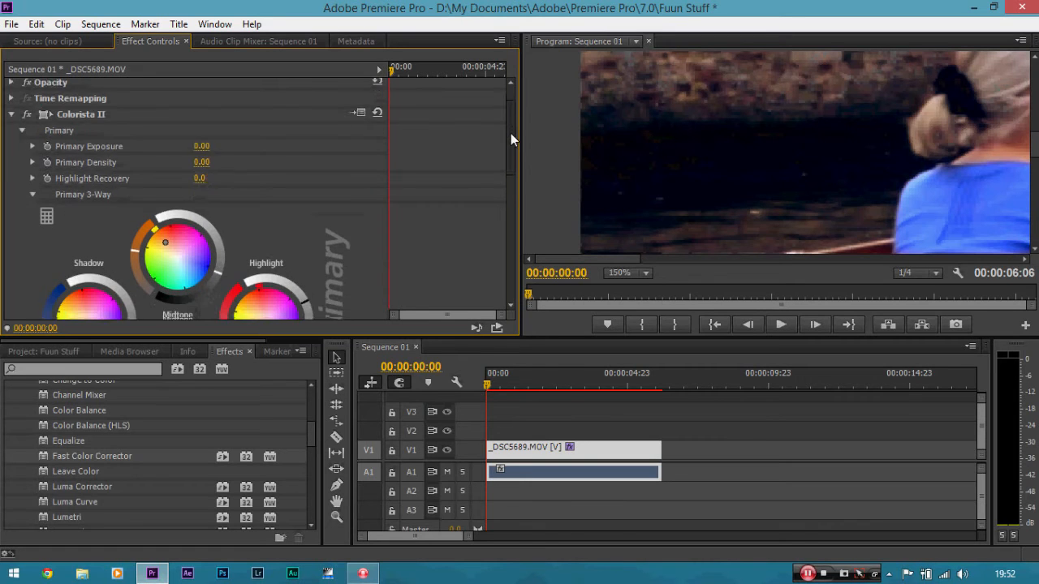
scroll("down", 3)
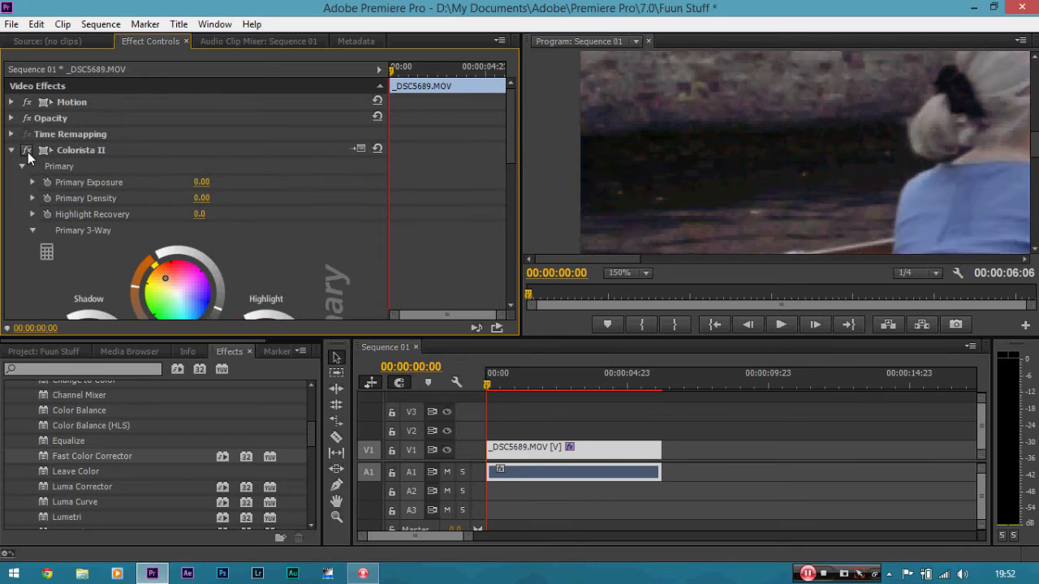
mouse_move(641, 273)
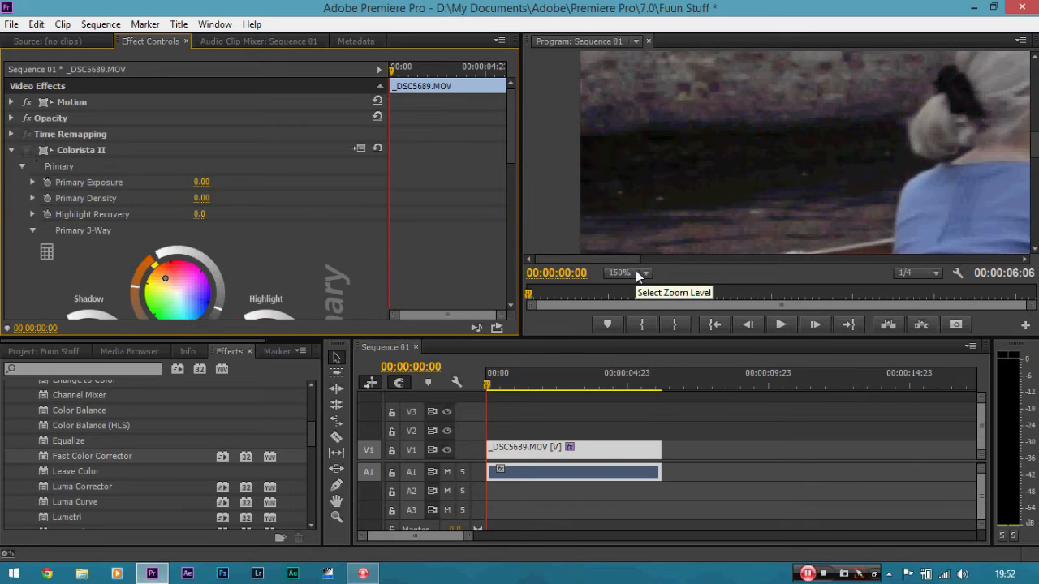
Return the program preview to Fit and scroll down to Colorista II's Primary Mix.
left_click(649, 273)
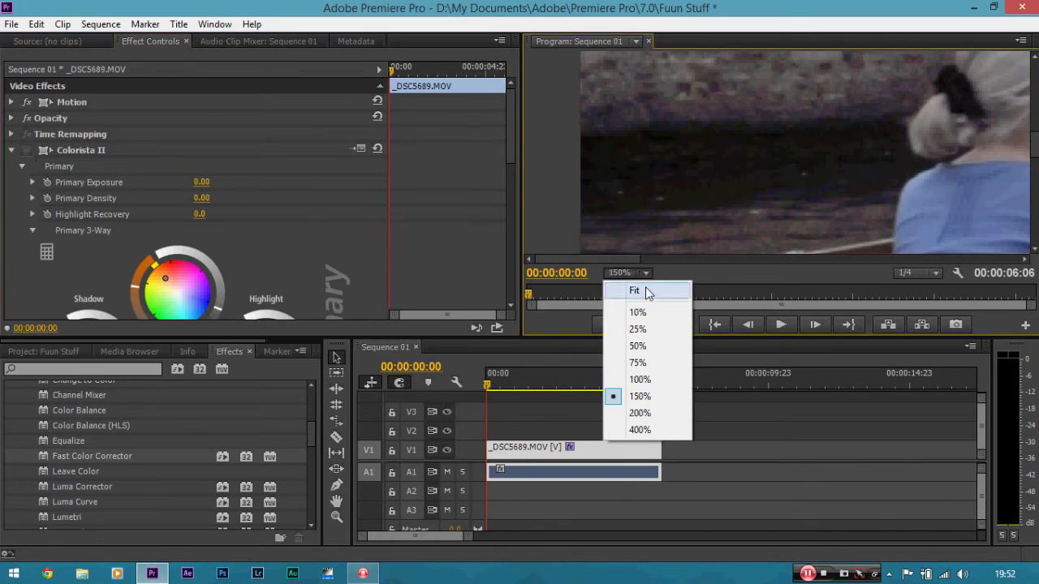
left_click(633, 290)
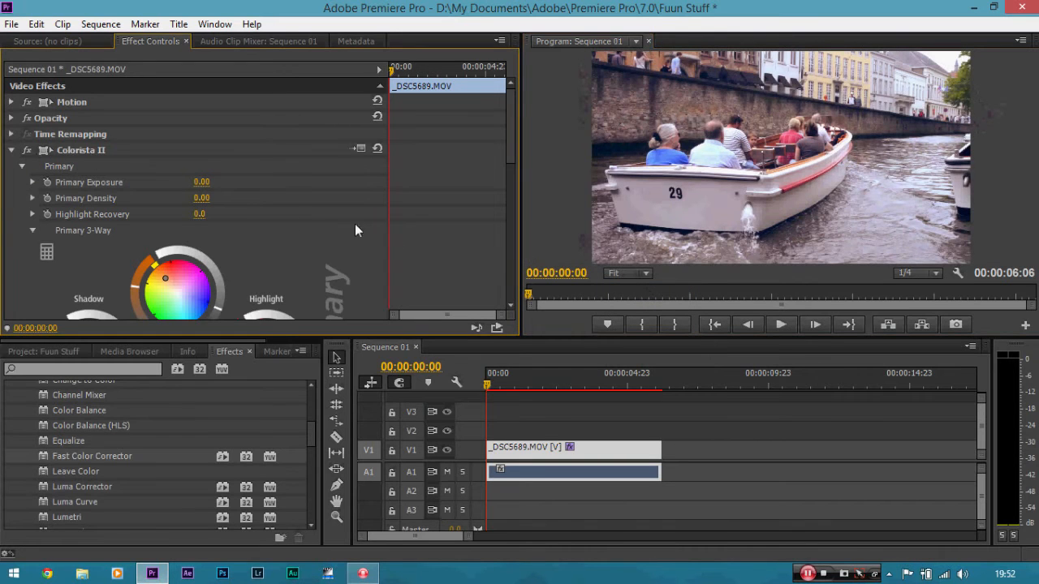
scroll("down", 3)
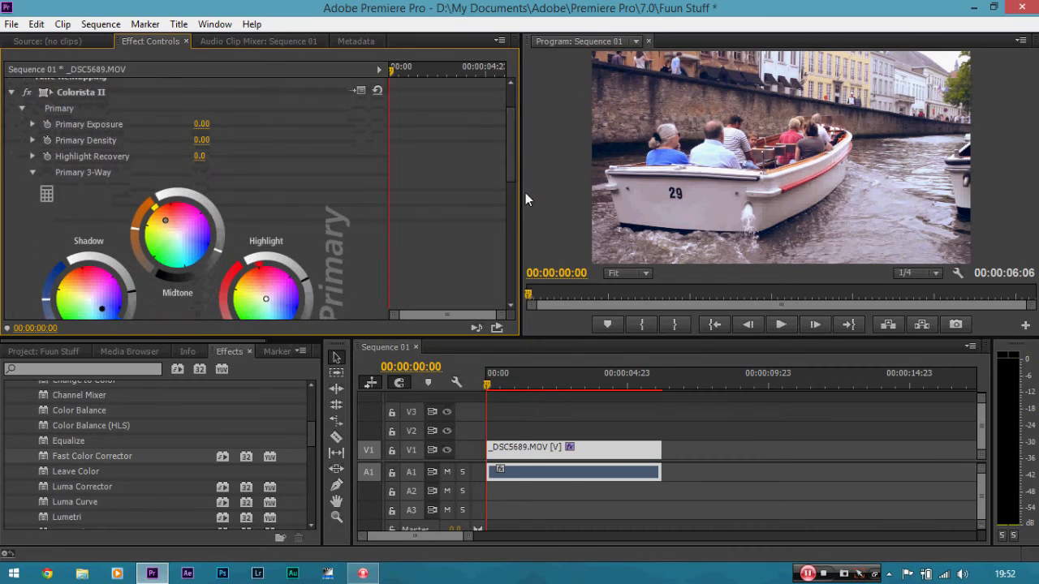
mouse_move(218, 252)
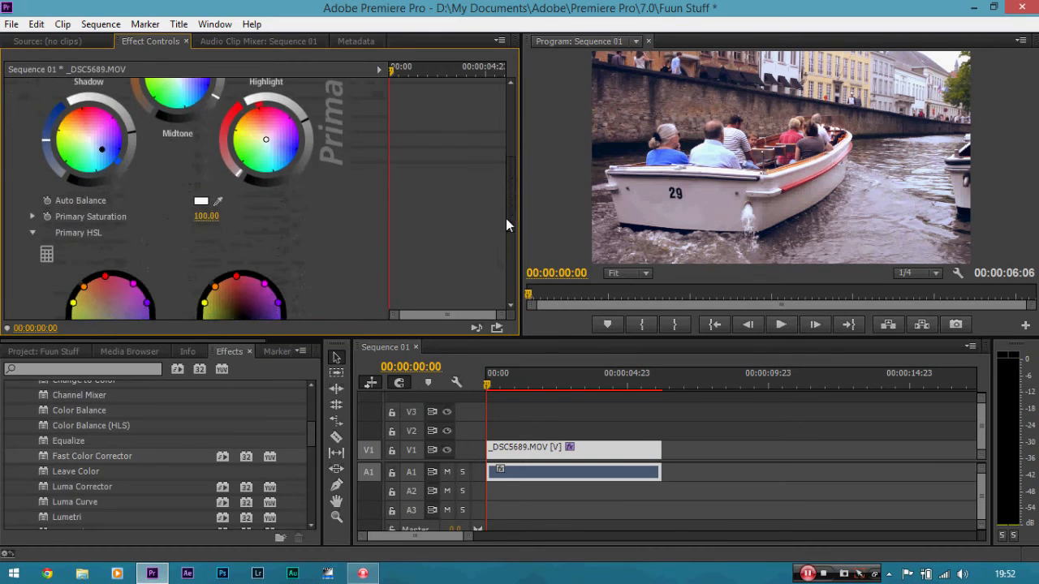
scroll("down", 3)
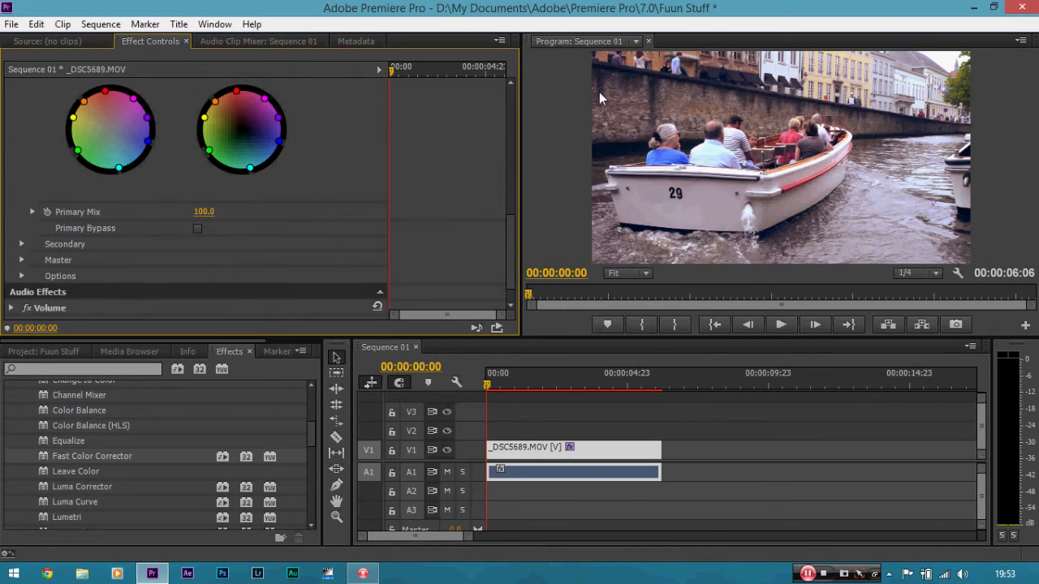
mouse_move(926, 231)
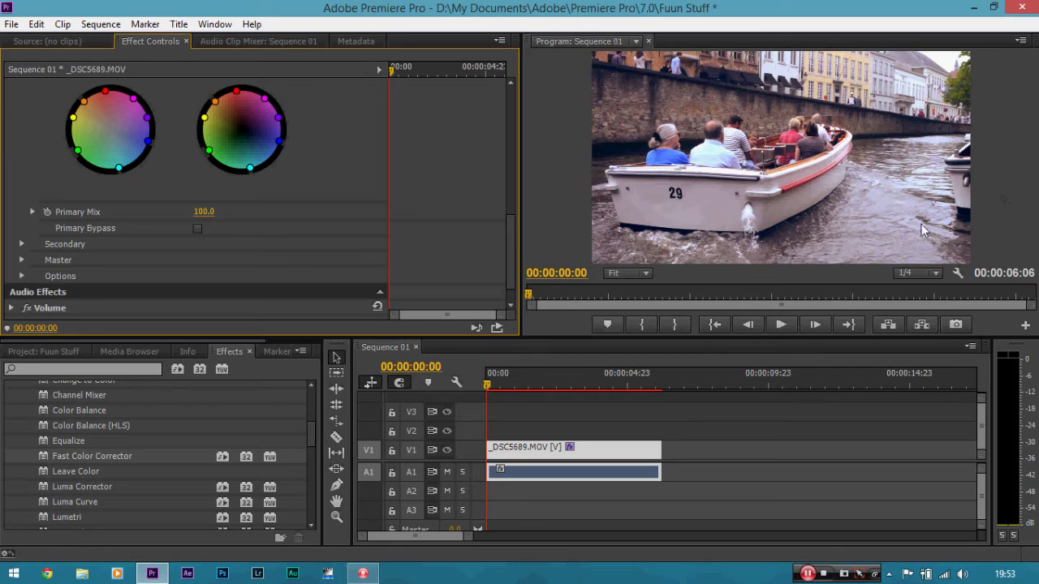
mouse_move(575, 237)
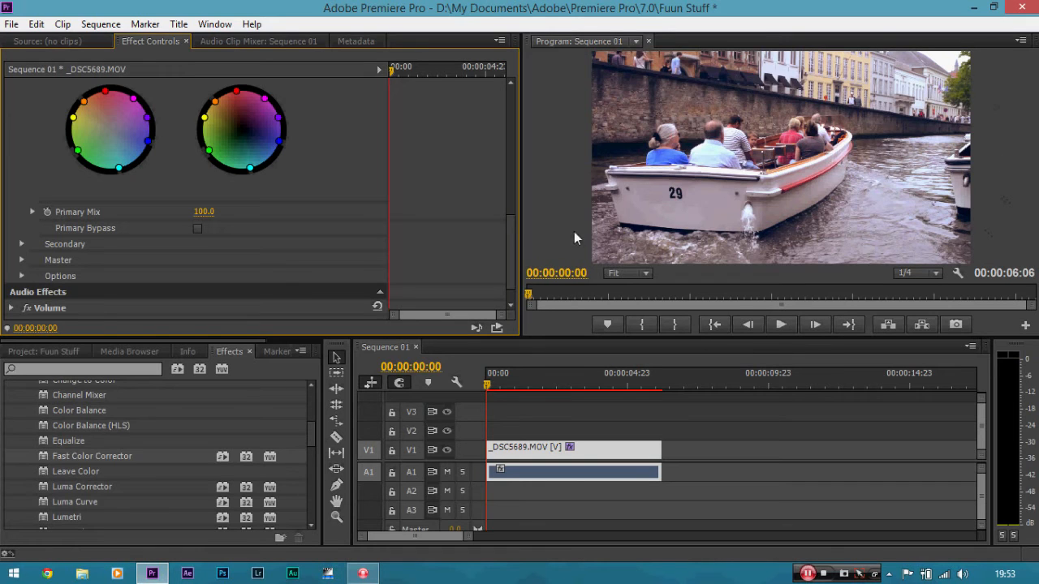
mouse_move(619, 215)
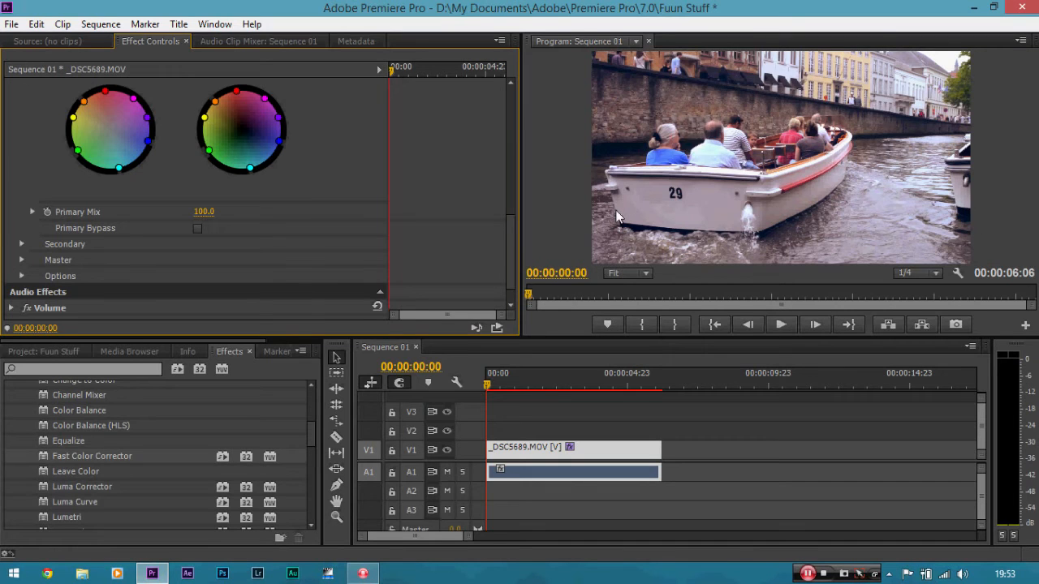
mouse_move(586, 80)
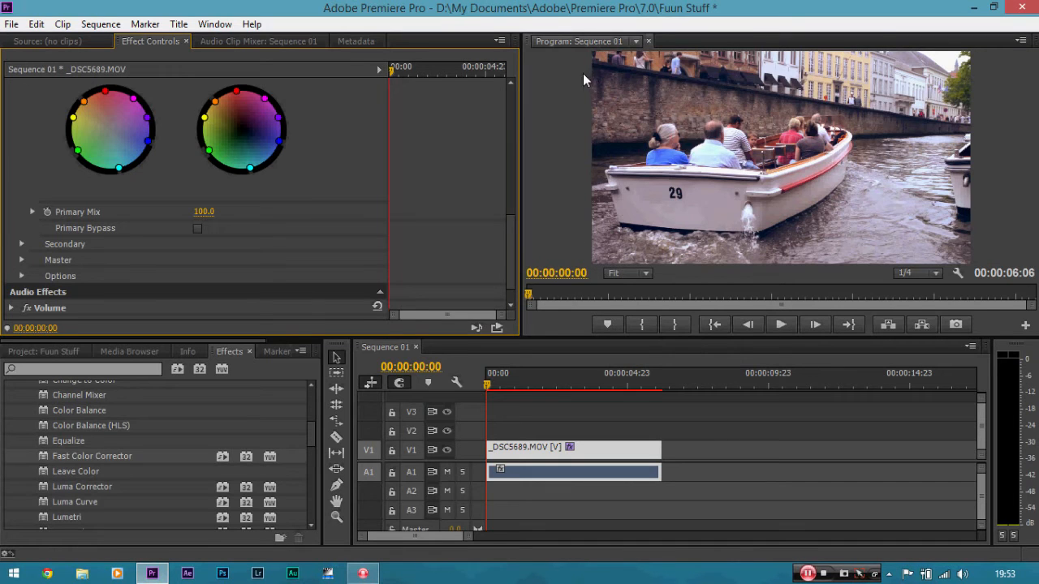
mouse_move(679, 247)
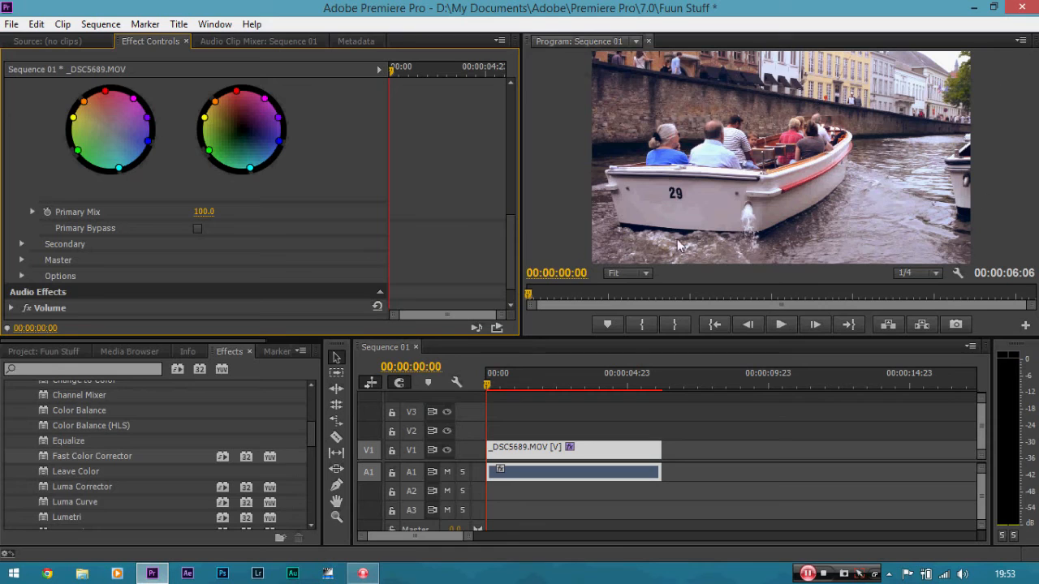
mouse_move(913, 171)
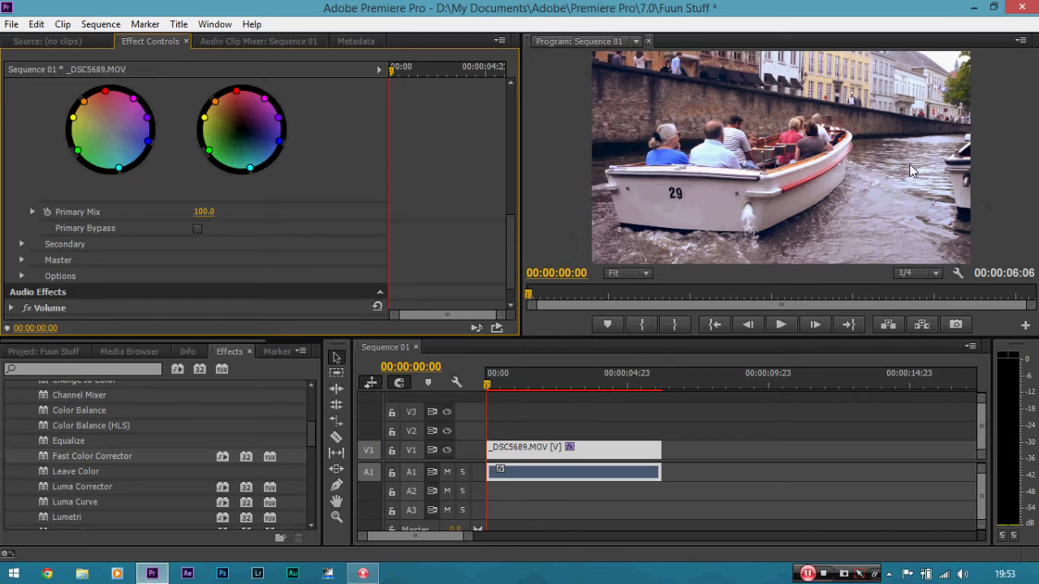
mouse_move(867, 163)
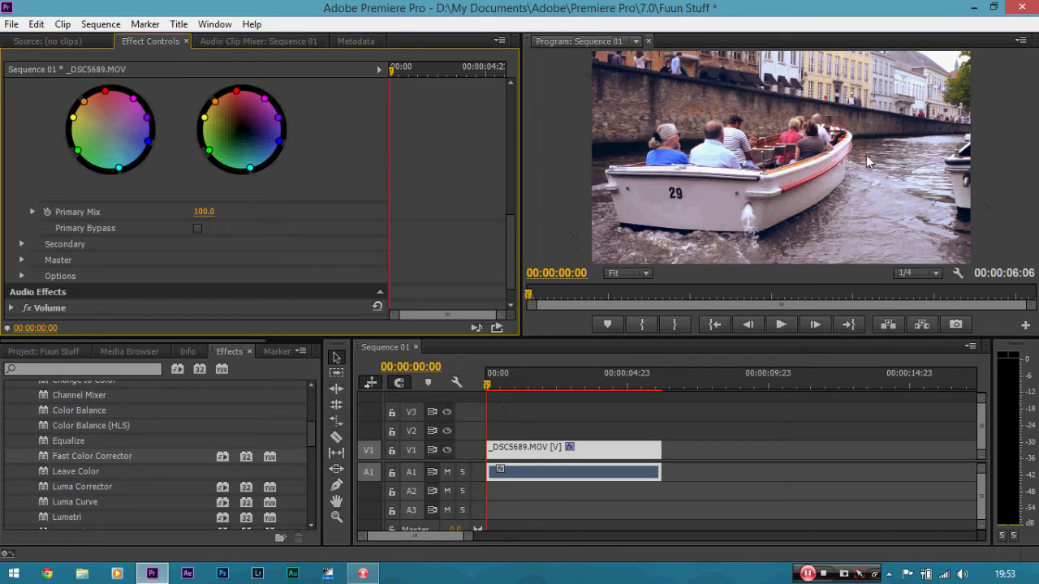
mouse_move(604, 454)
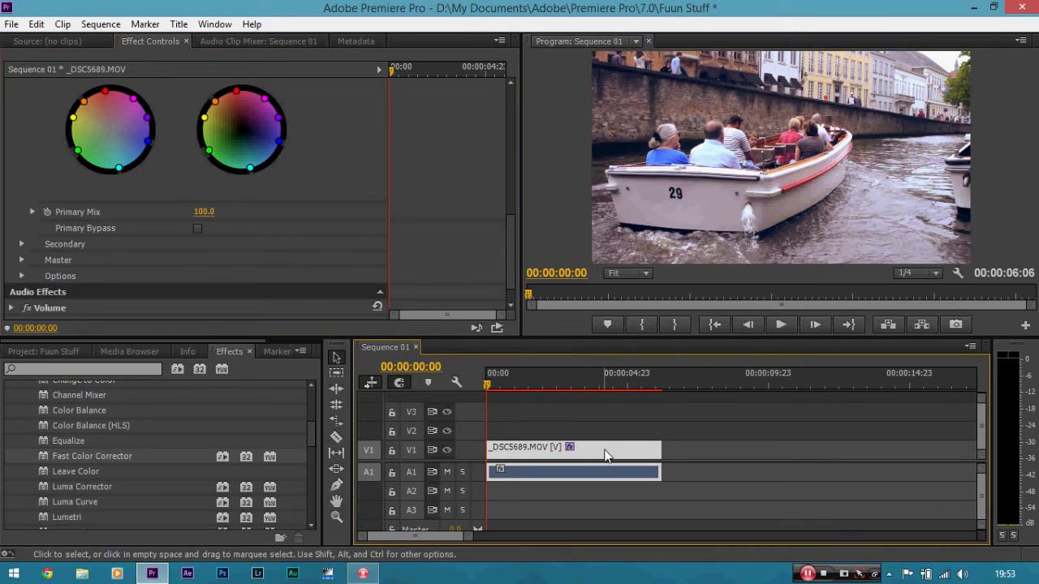
mouse_move(581, 414)
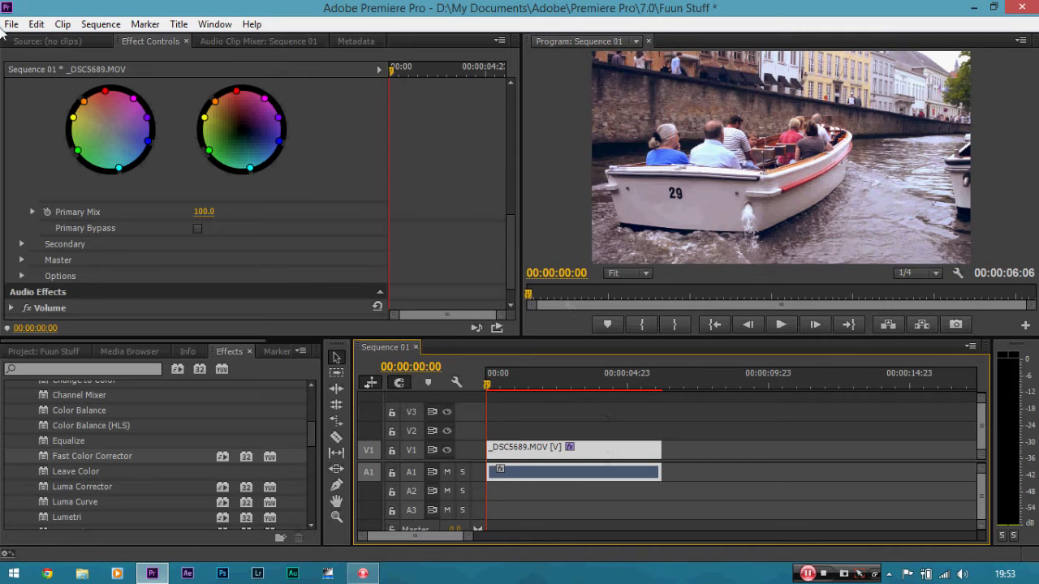
Start a new sequence from File > New, bringing up the New Sequence dialog.
left_click(12, 24)
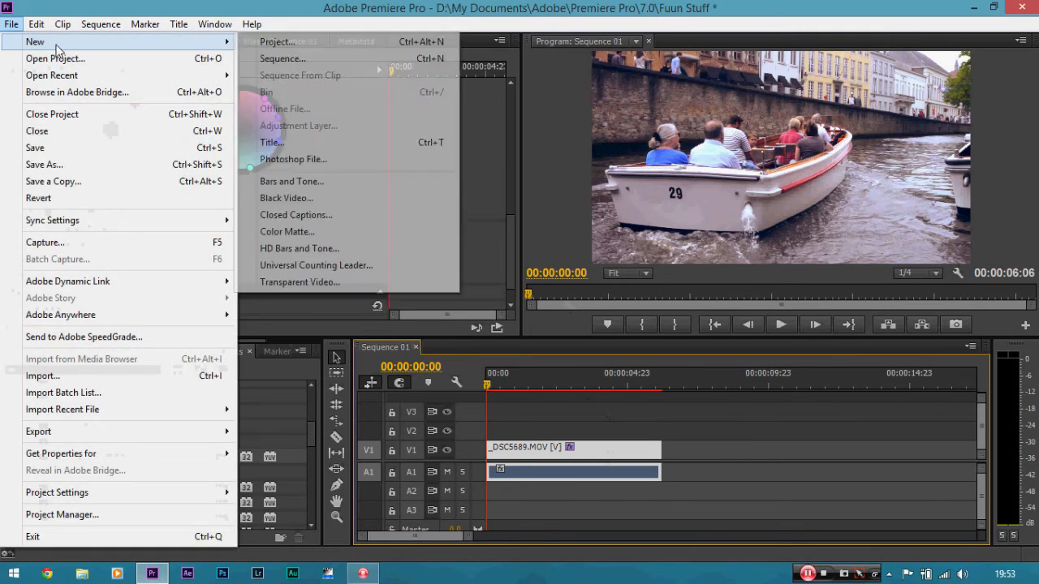
left_click(282, 59)
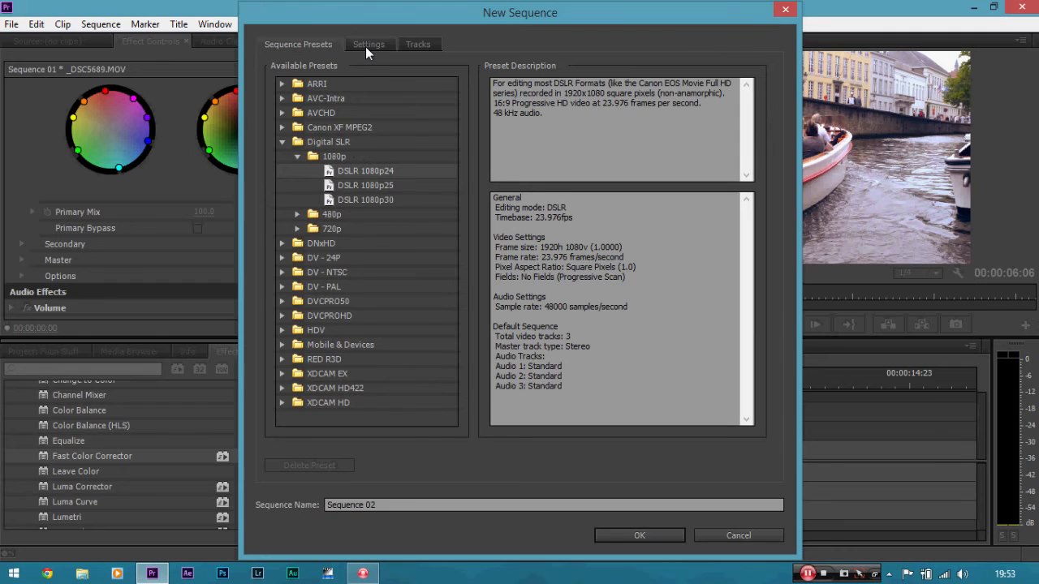
In the Settings tab, give the DSLR 23.976 fps sequence a 1920 × 800 frame.
left_click(371, 44)
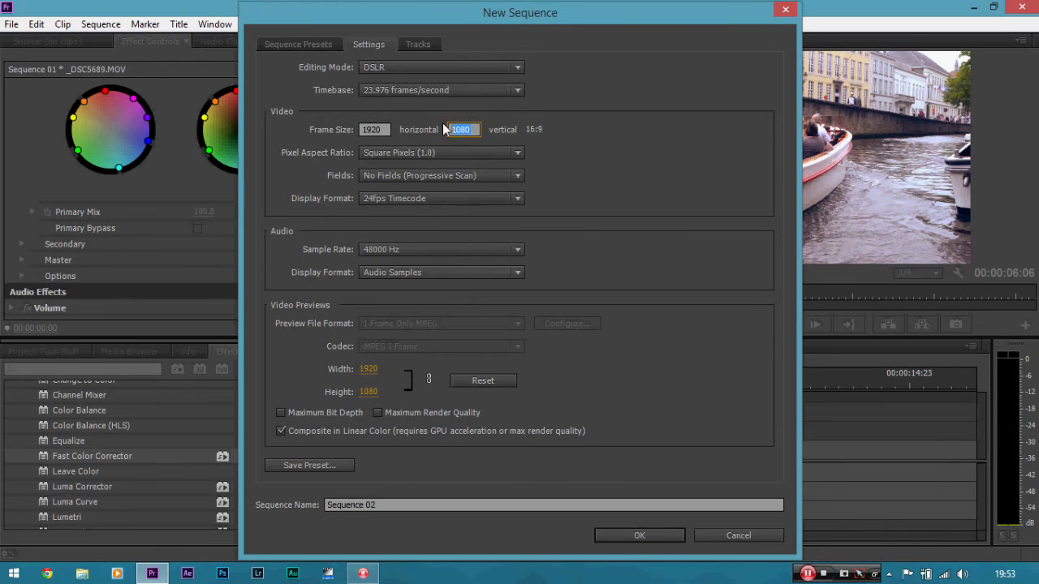
mouse_move(479, 117)
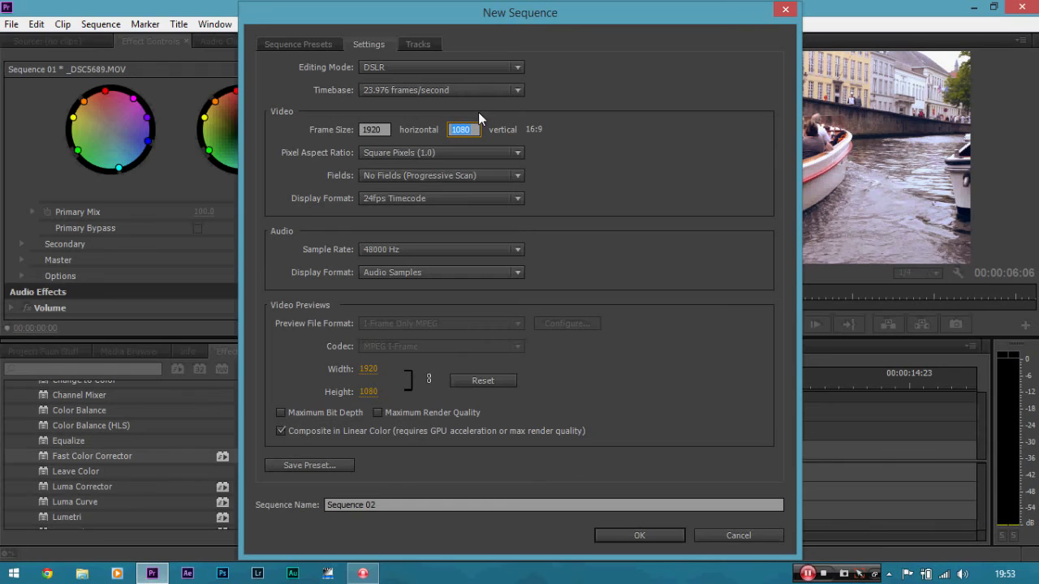
mouse_move(469, 120)
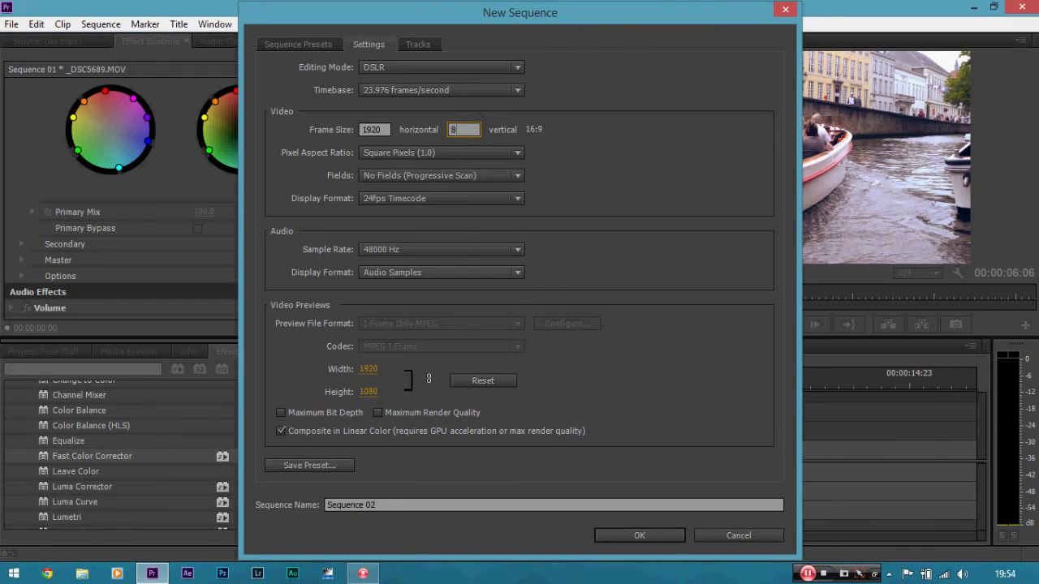
type("800")
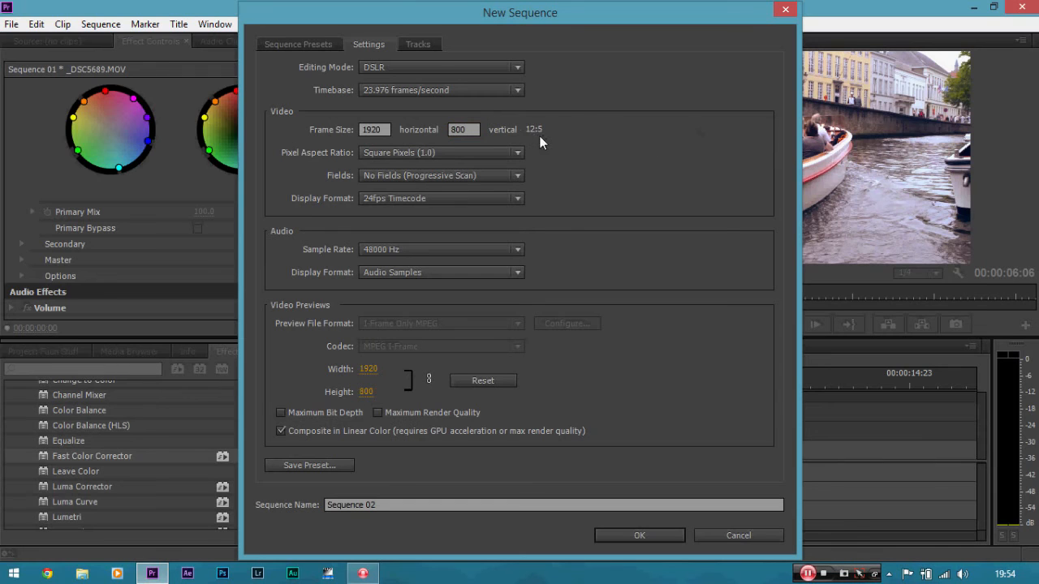
mouse_move(586, 344)
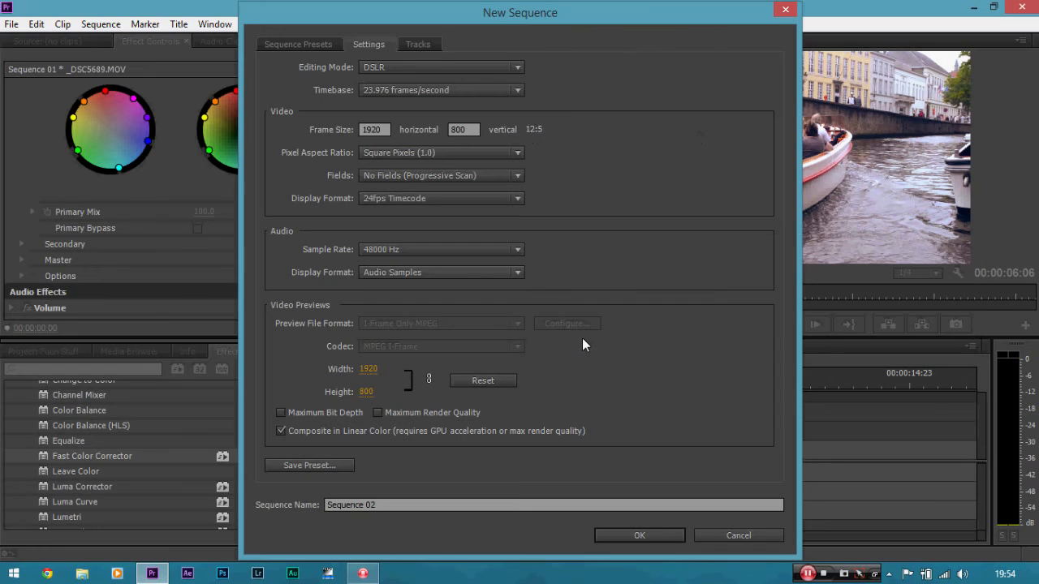
mouse_move(604, 357)
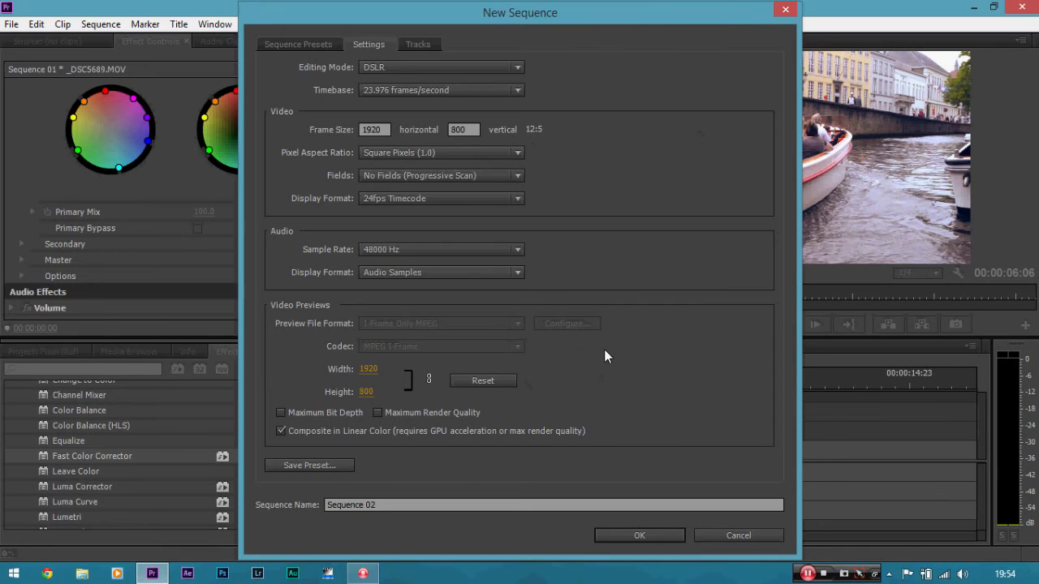
mouse_move(611, 315)
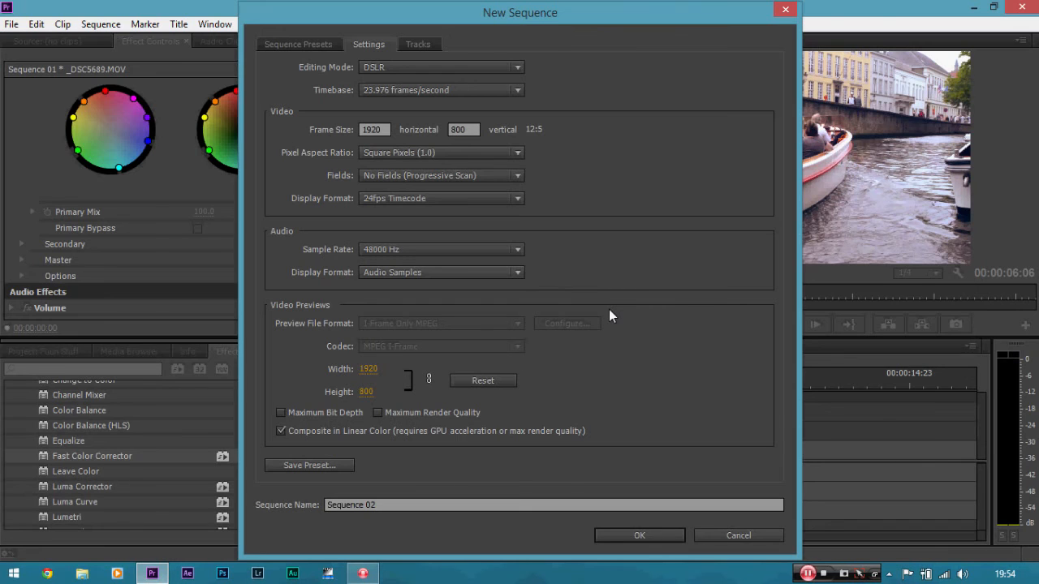
mouse_move(548, 351)
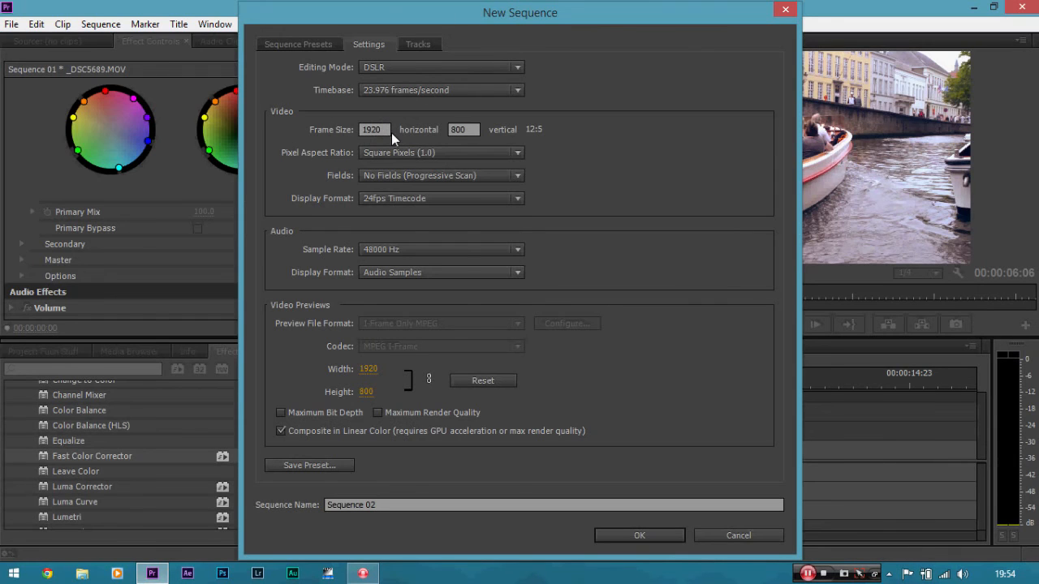
mouse_move(503, 129)
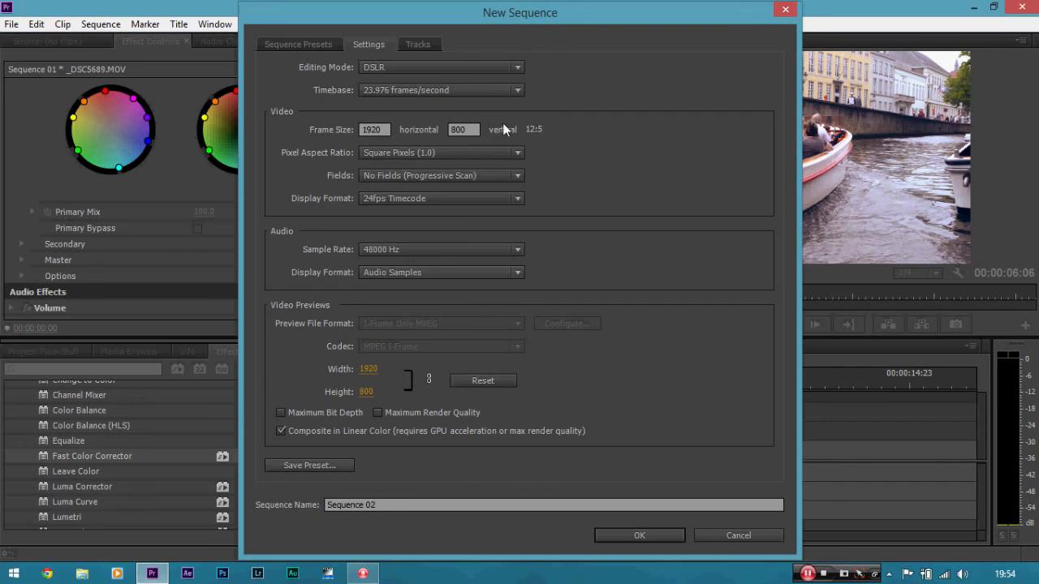
mouse_move(452, 149)
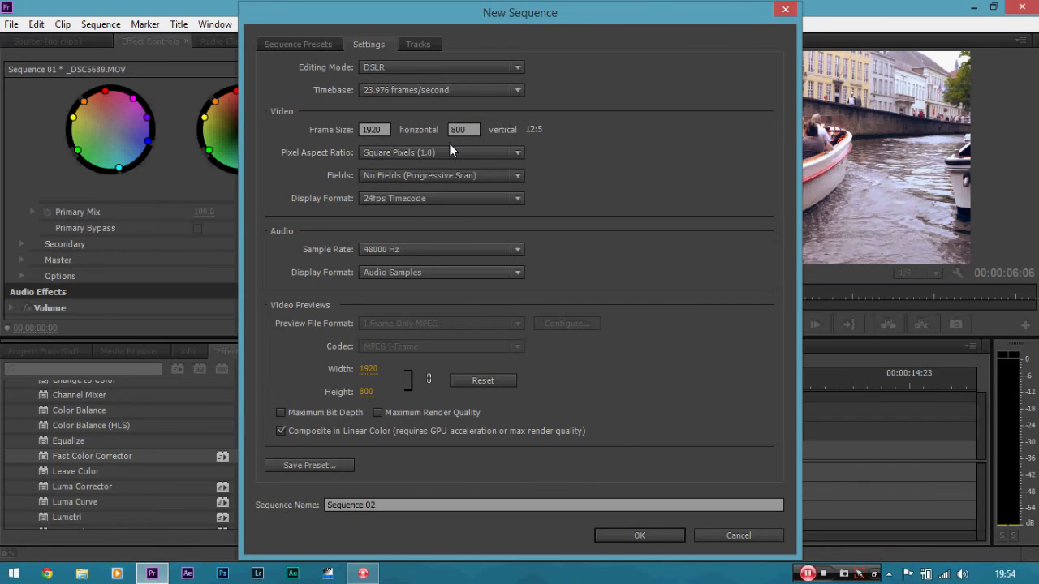
mouse_move(536, 135)
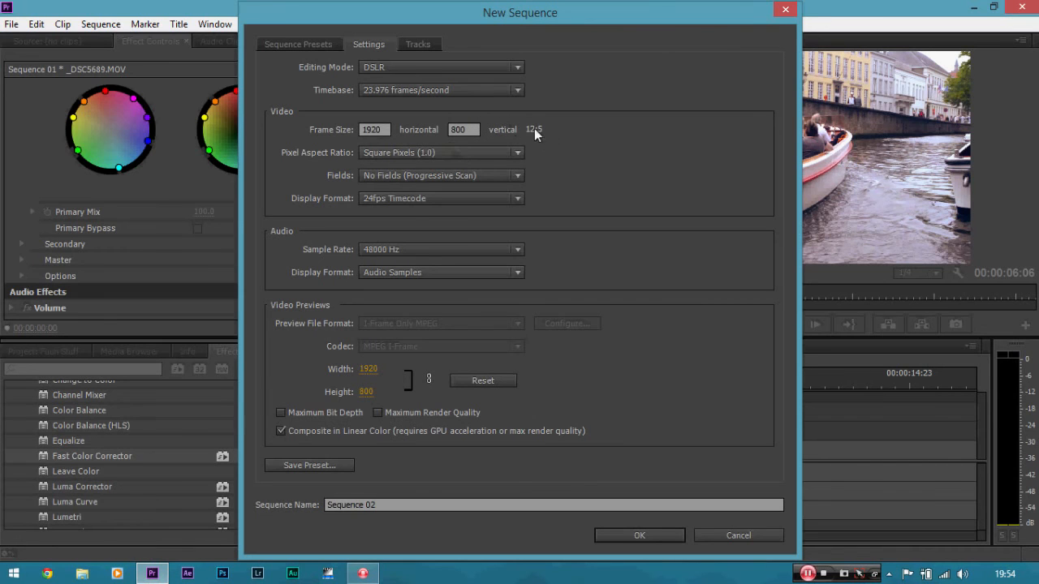
mouse_move(568, 247)
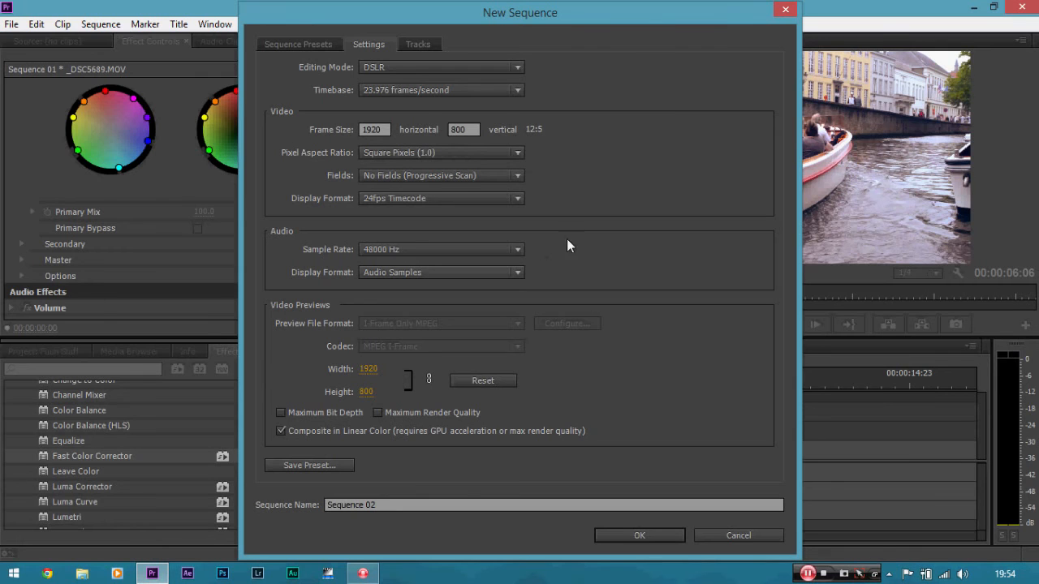
mouse_move(639, 536)
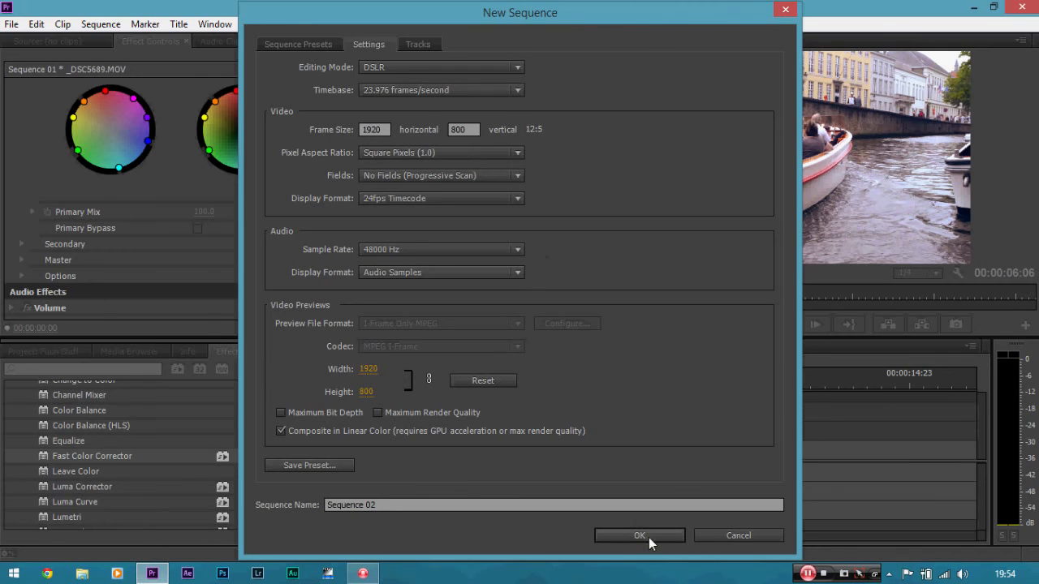
Create Sequence 02 and compare its empty timeline with Sequence 01's graded clip.
left_click(640, 535)
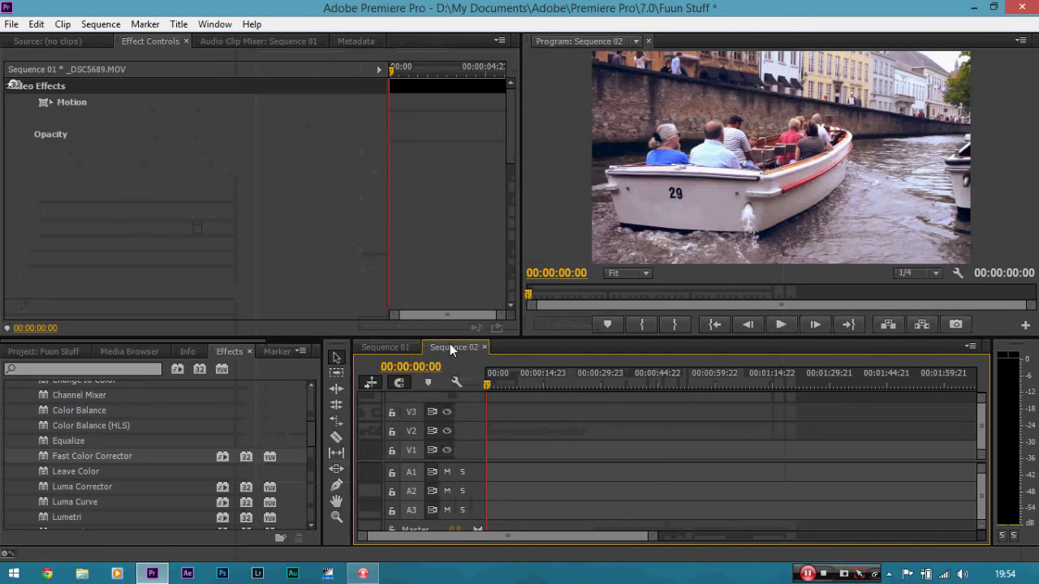
left_click(454, 347)
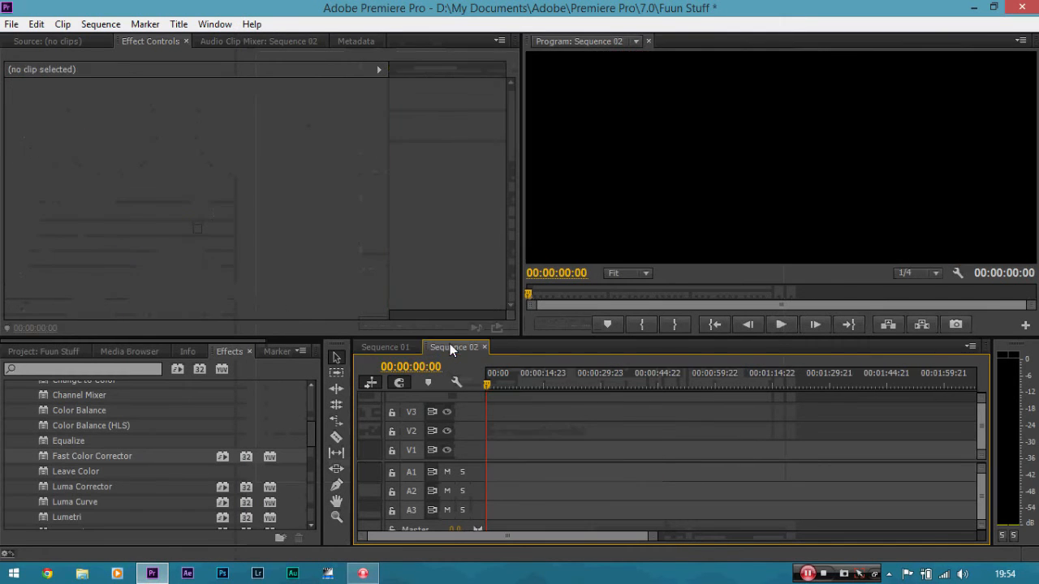
left_click(453, 347)
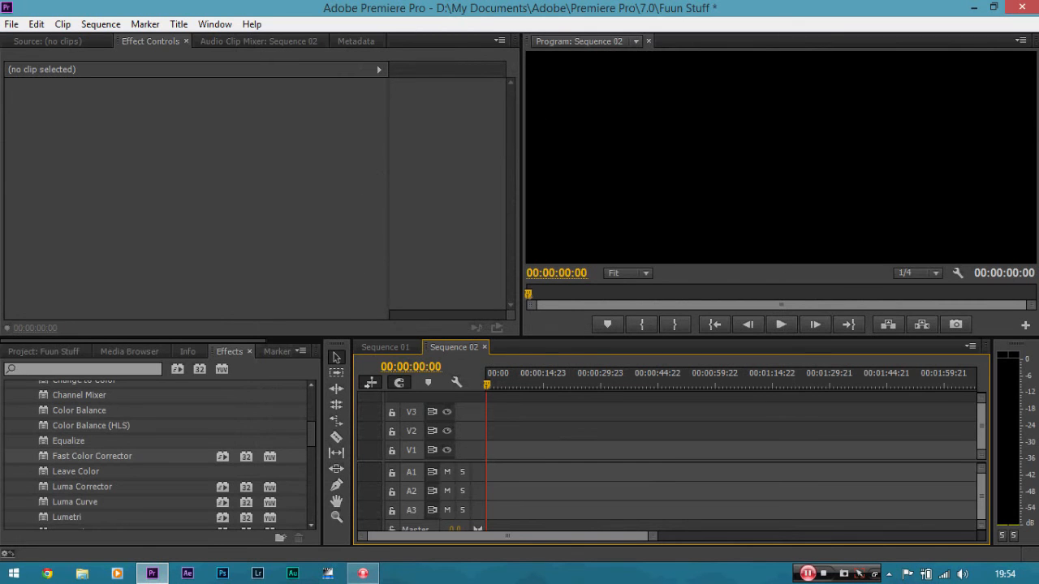
left_click(385, 348)
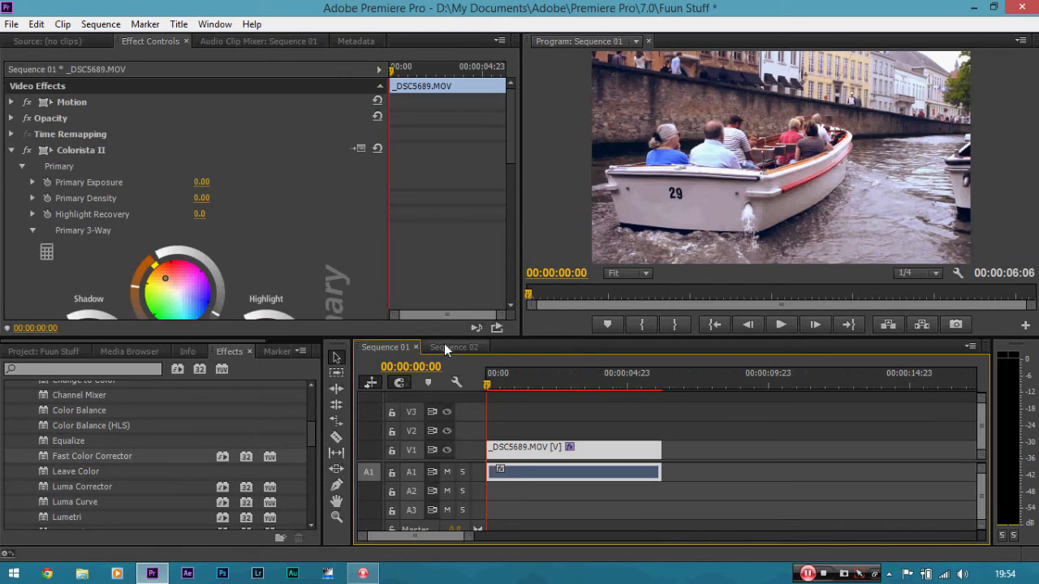
left_click(453, 348)
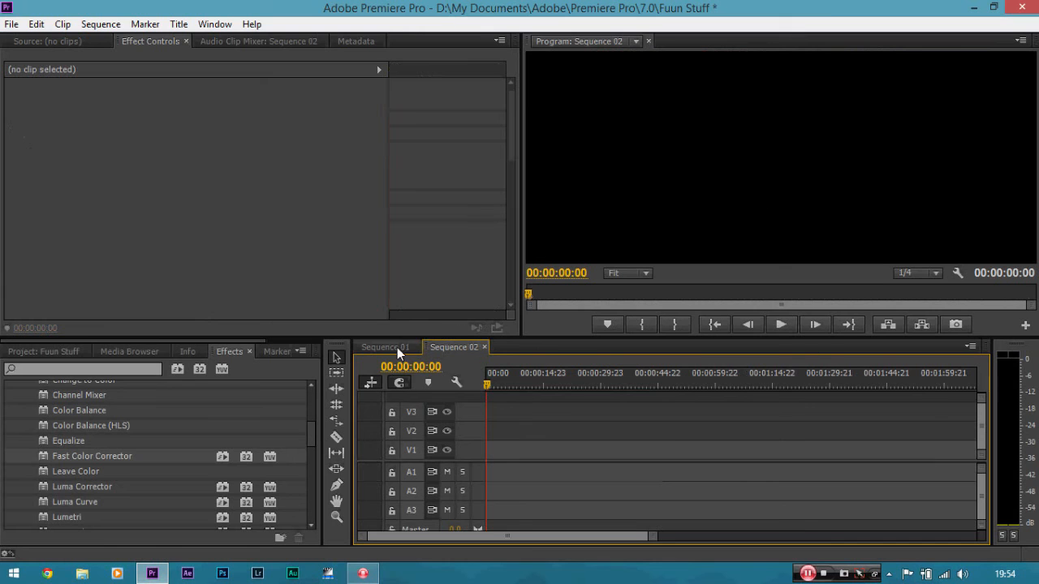
left_click(383, 347)
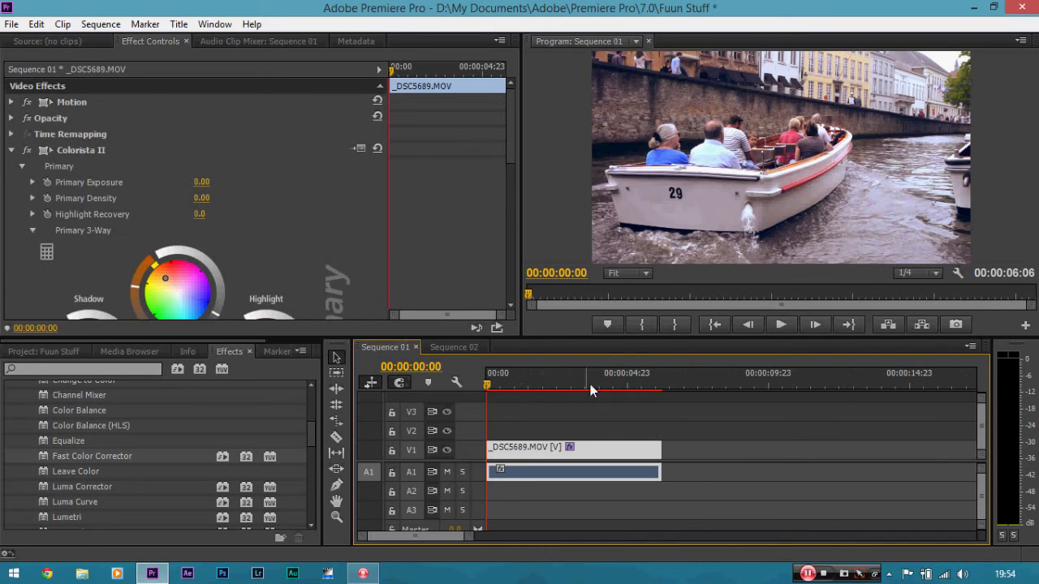
mouse_move(695, 250)
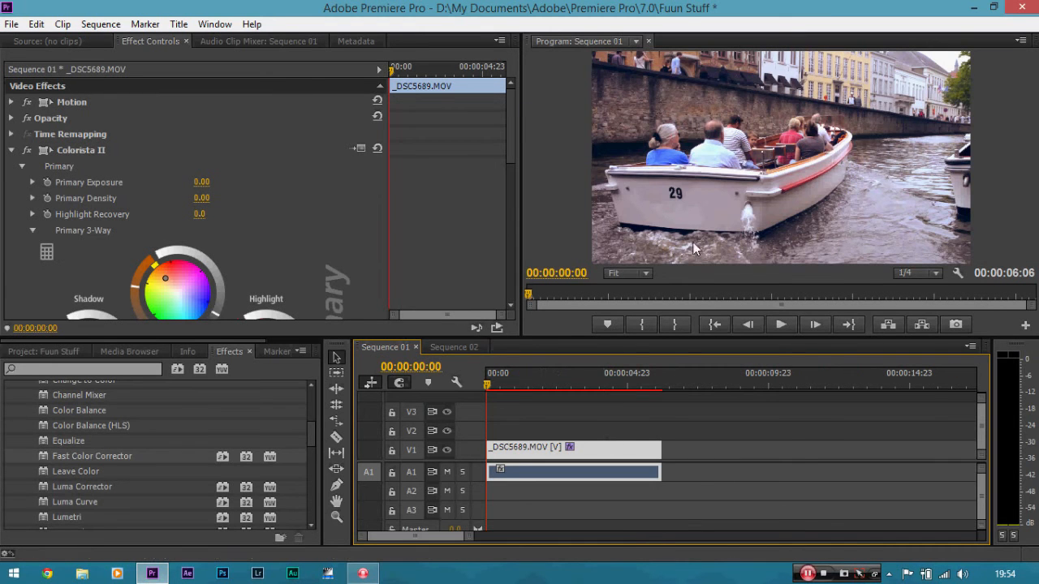
mouse_move(627, 458)
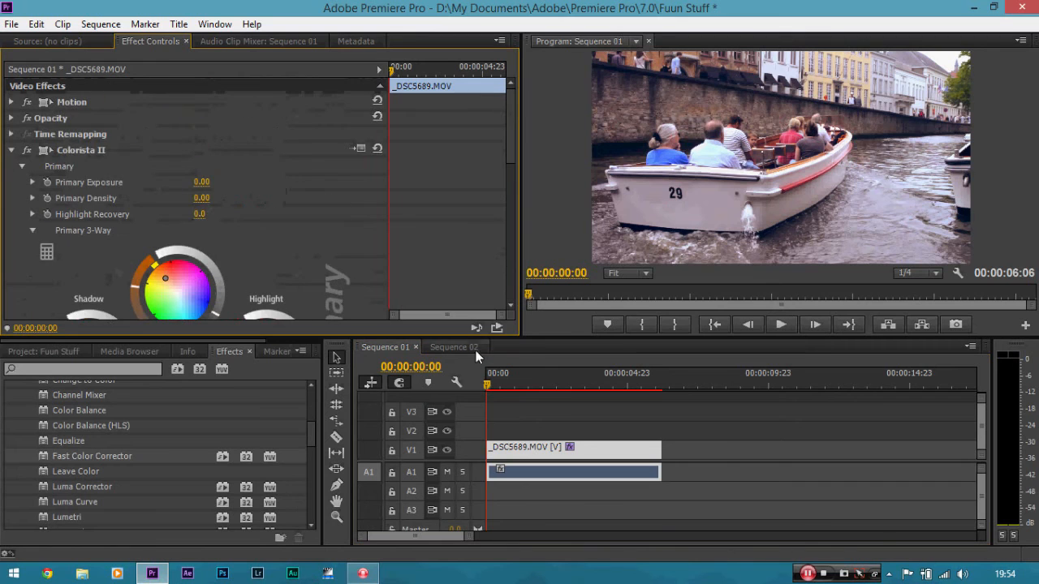
Bring up Sequence 02 with the pasted _DSC5689.MOV clip and park the playhead inside it.
left_click(453, 347)
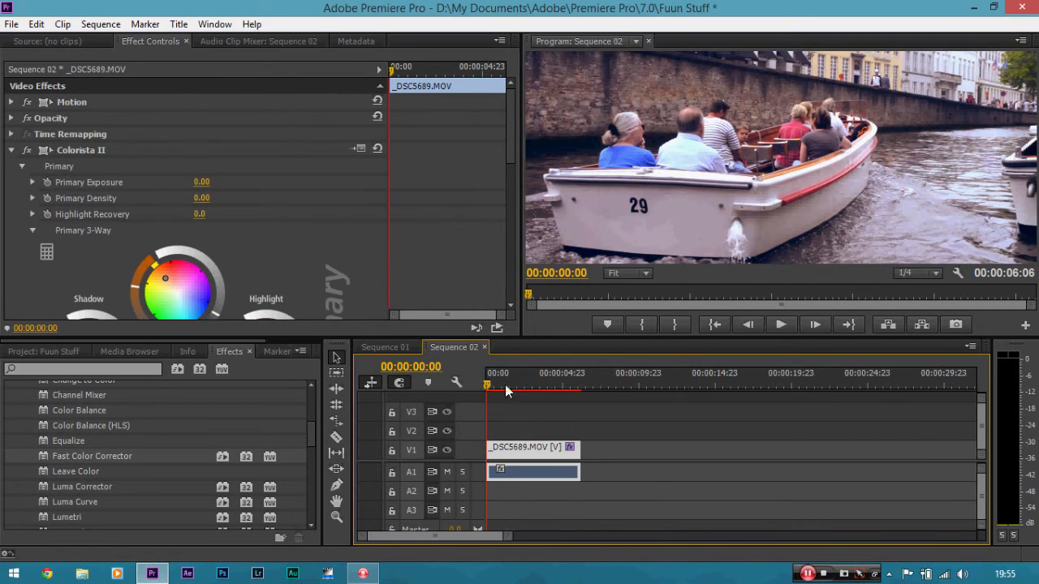
left_click(780, 325)
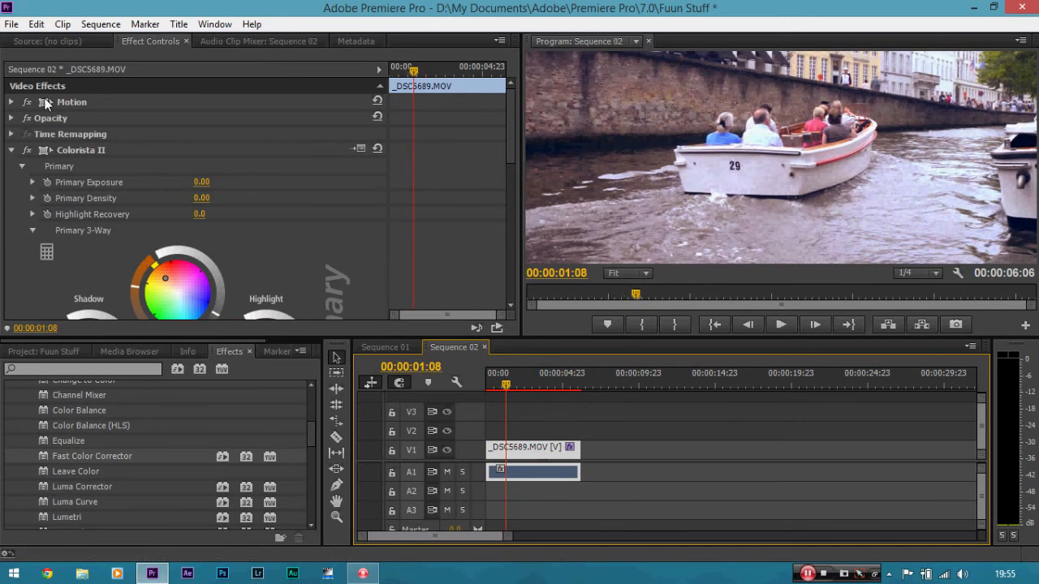
Under Motion, scrub Position Y to 513 so the picture sits lower in the frame.
left_click(12, 101)
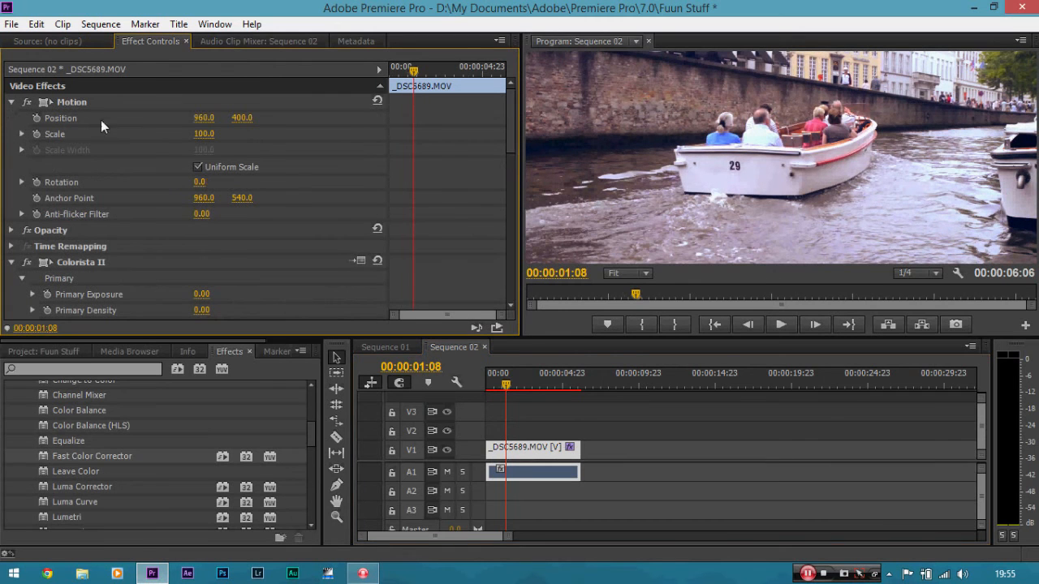
left_click_drag(240, 117, 241, 122)
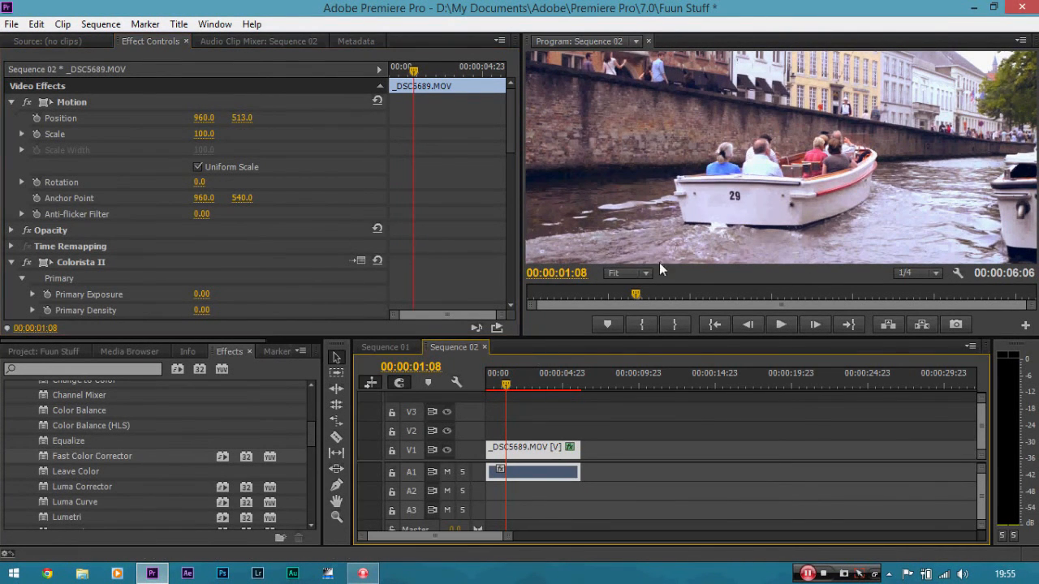
Magnify the Sequence 02 preview to 150% on the boat's number 29.
left_click(625, 273)
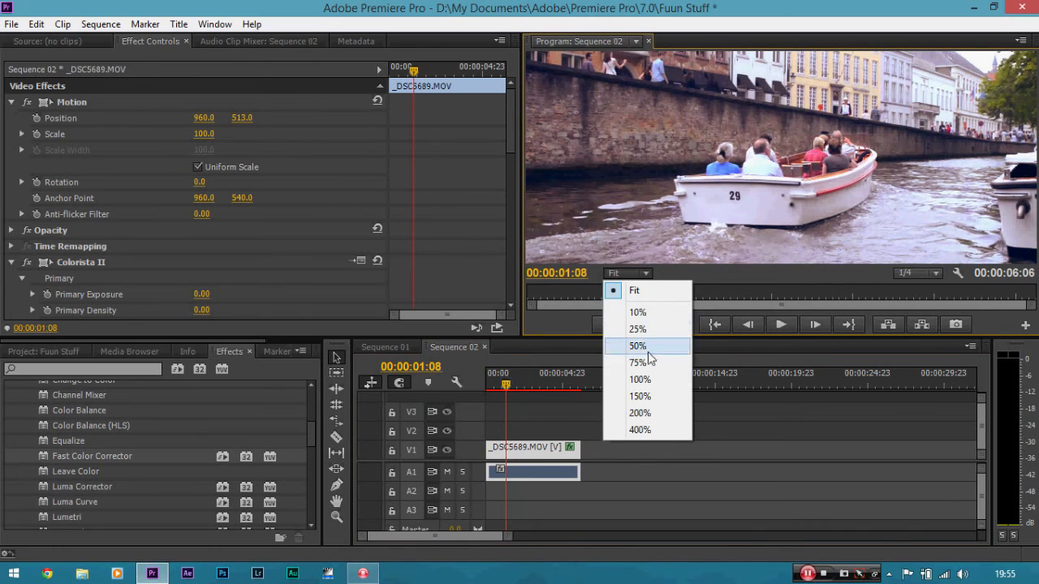
left_click(640, 396)
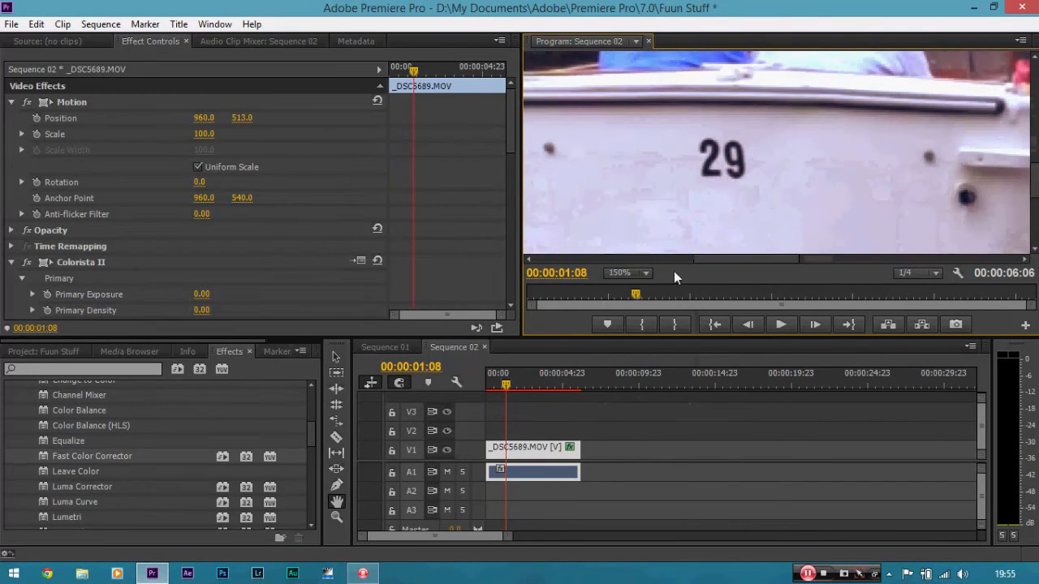
mouse_move(178, 351)
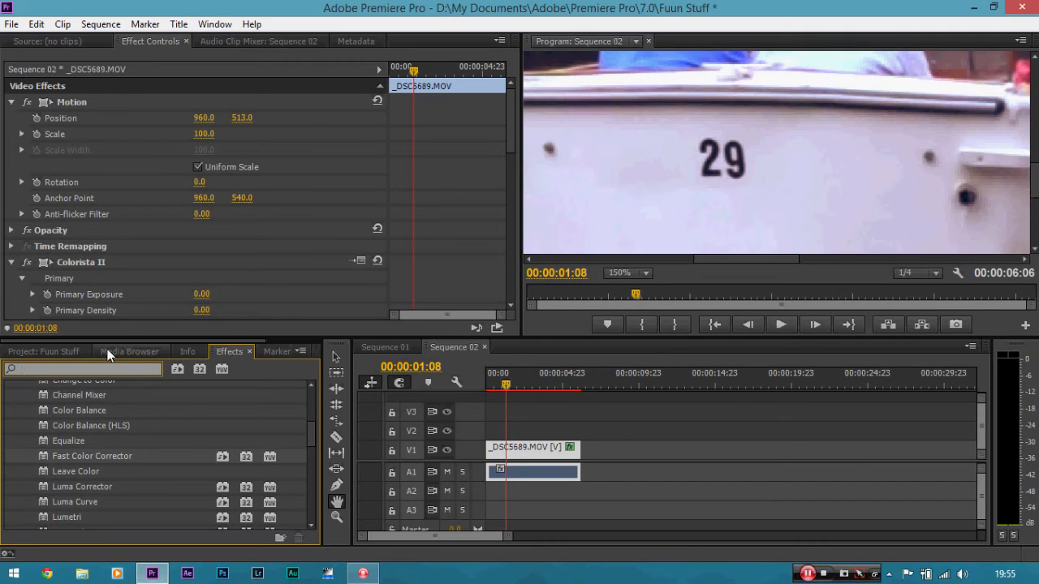
Find Sharpen via 'sha', apply it to the clip and set Sharpen Amount to 20.
type("shar")
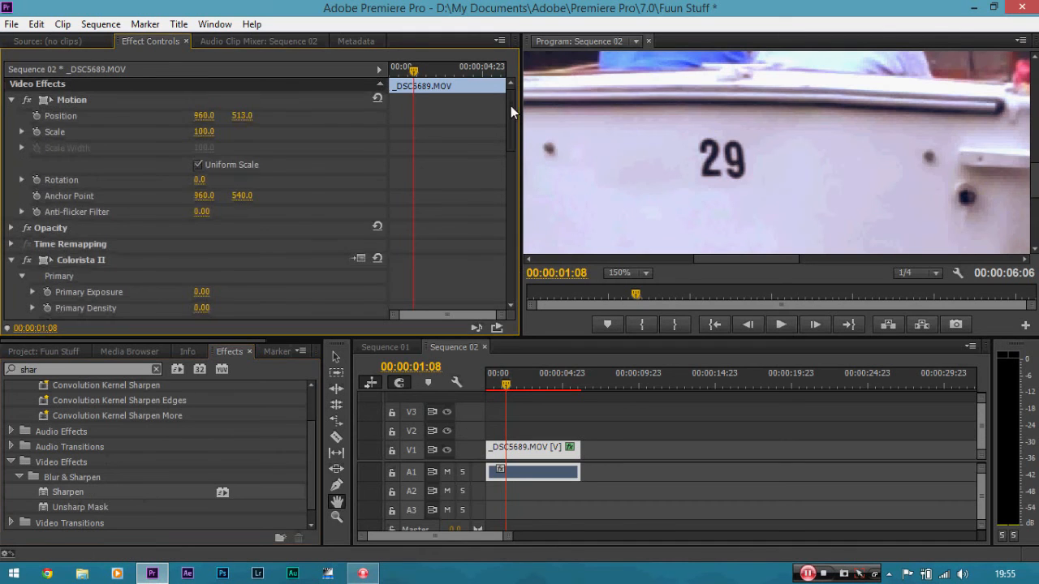
scroll("down", 3)
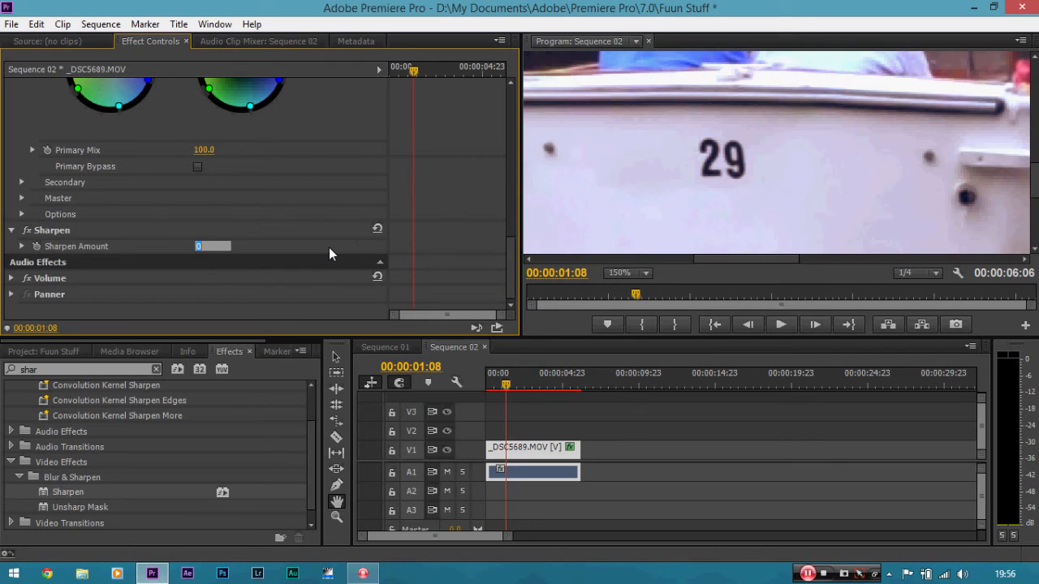
type("20")
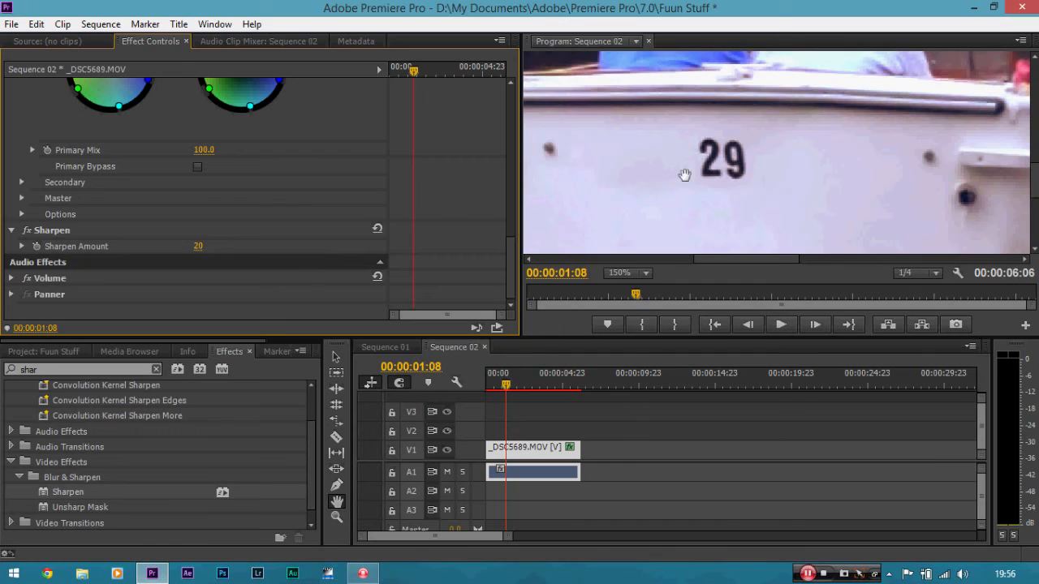
mouse_move(26, 231)
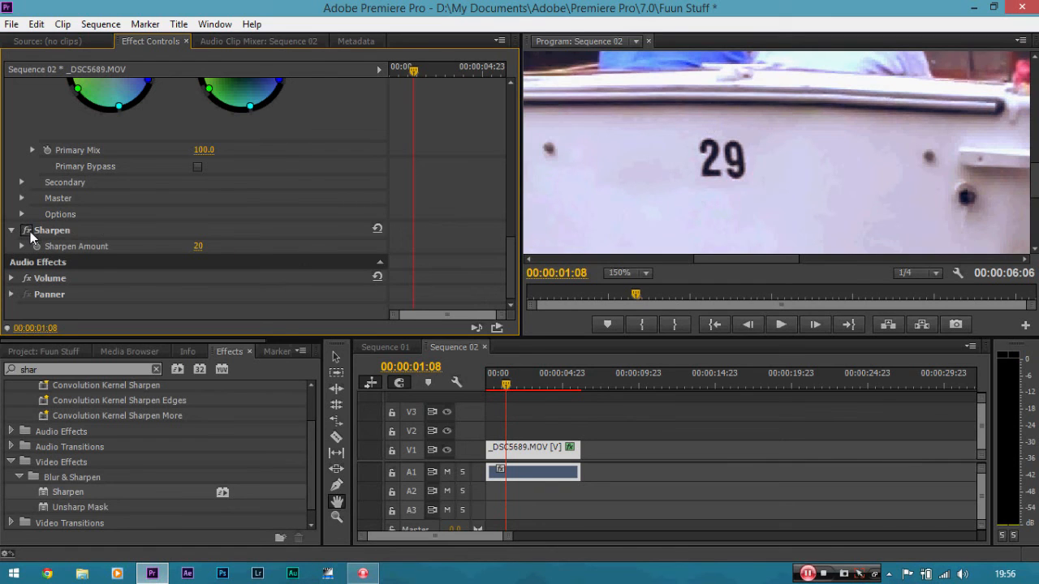
mouse_move(428, 269)
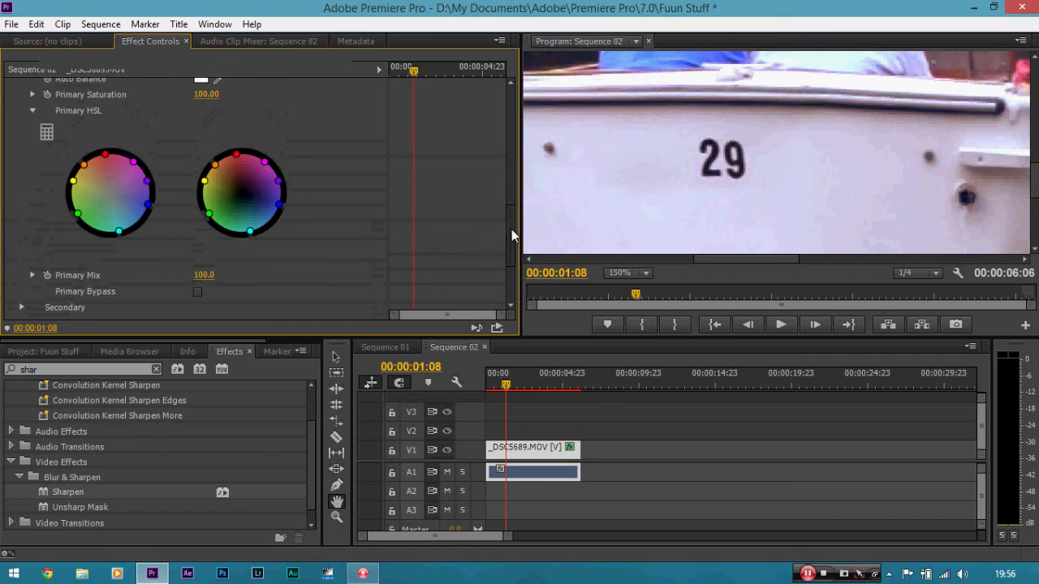
scroll("down", 3)
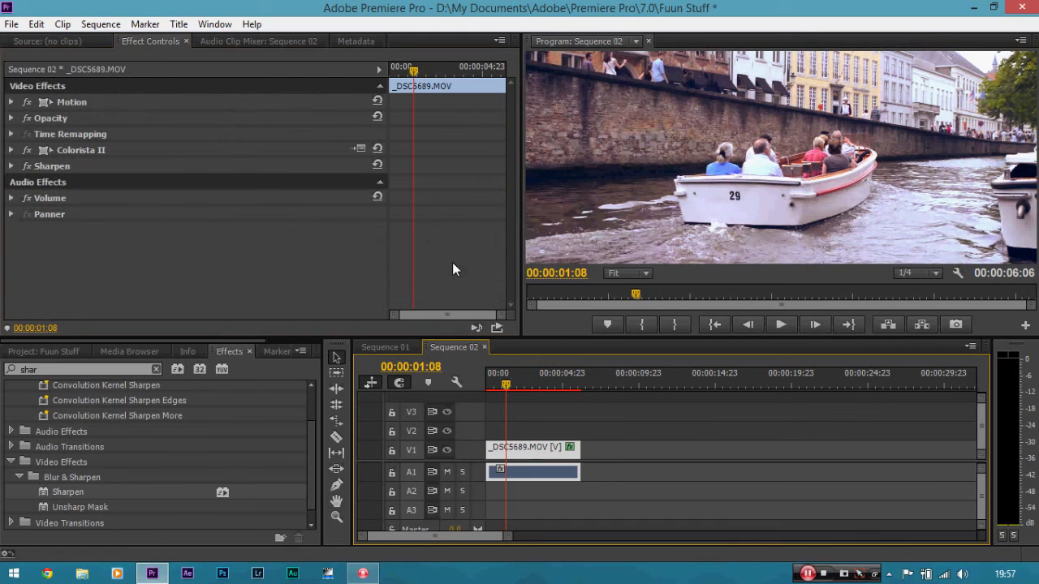
mouse_move(451, 268)
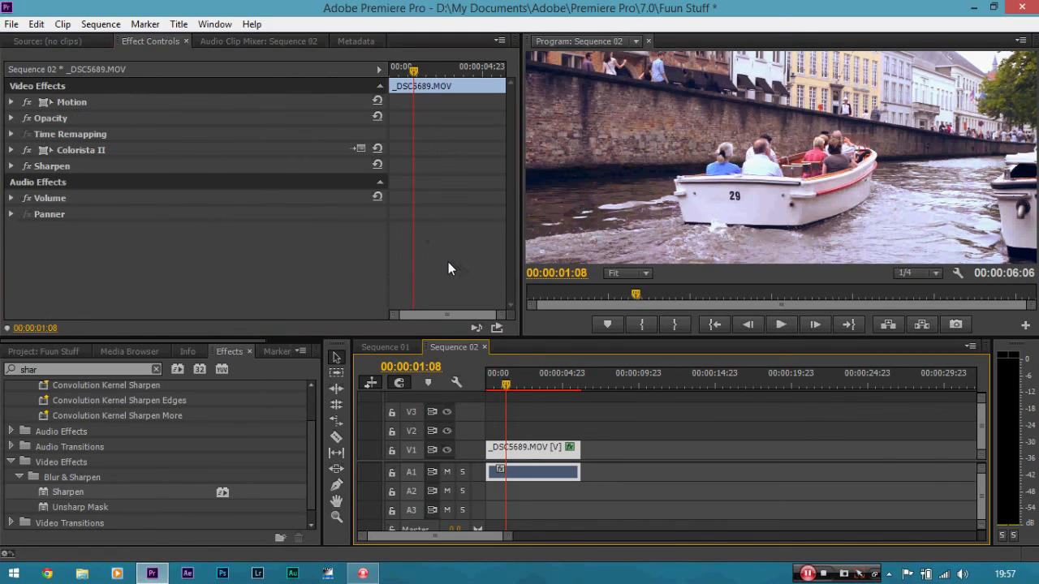
mouse_move(179, 143)
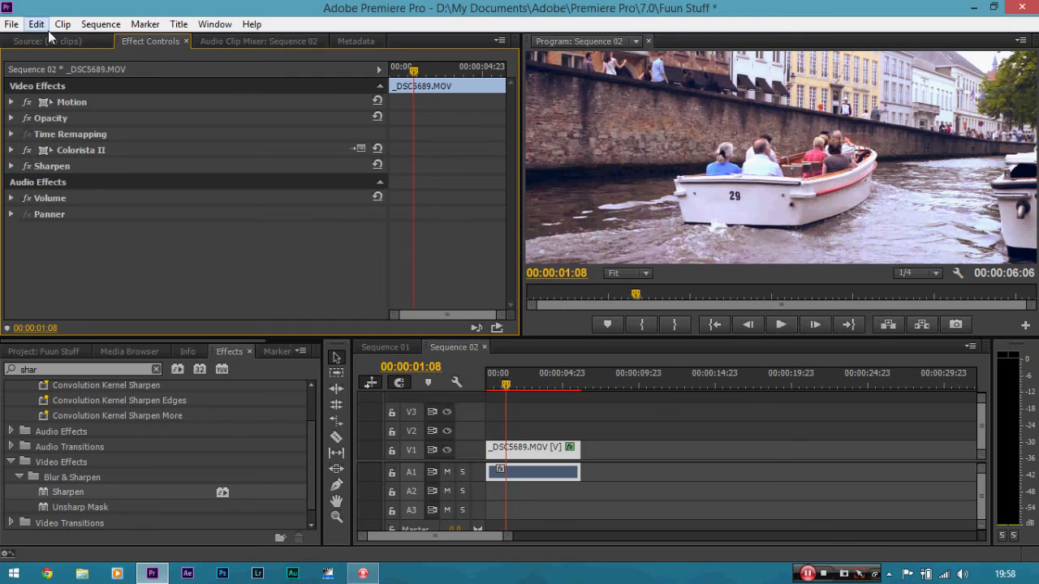
Bring up the Export Settings dialog for Sequence 02 via File > Export > Media.
left_click(12, 25)
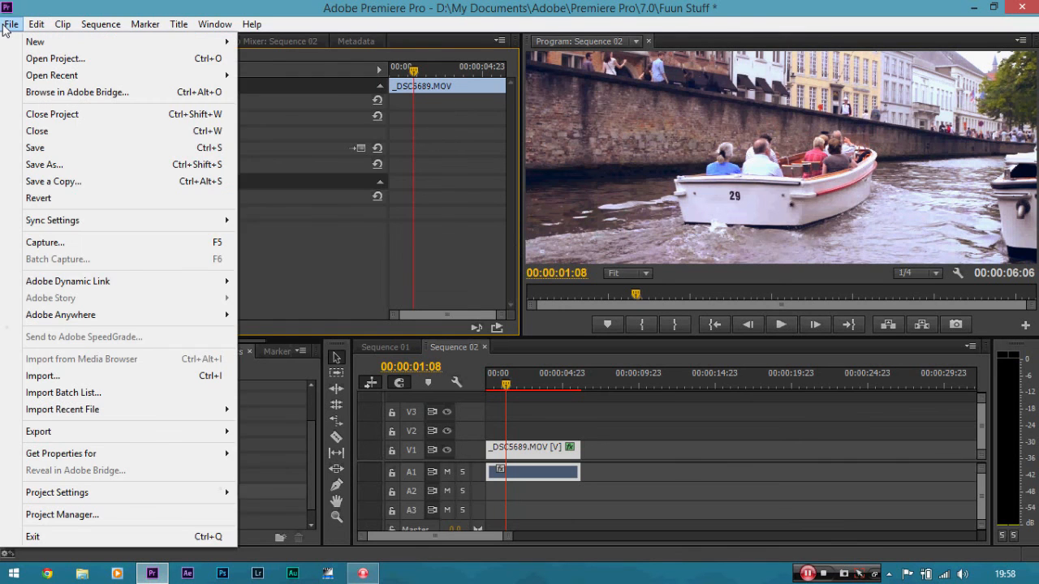
mouse_move(111, 432)
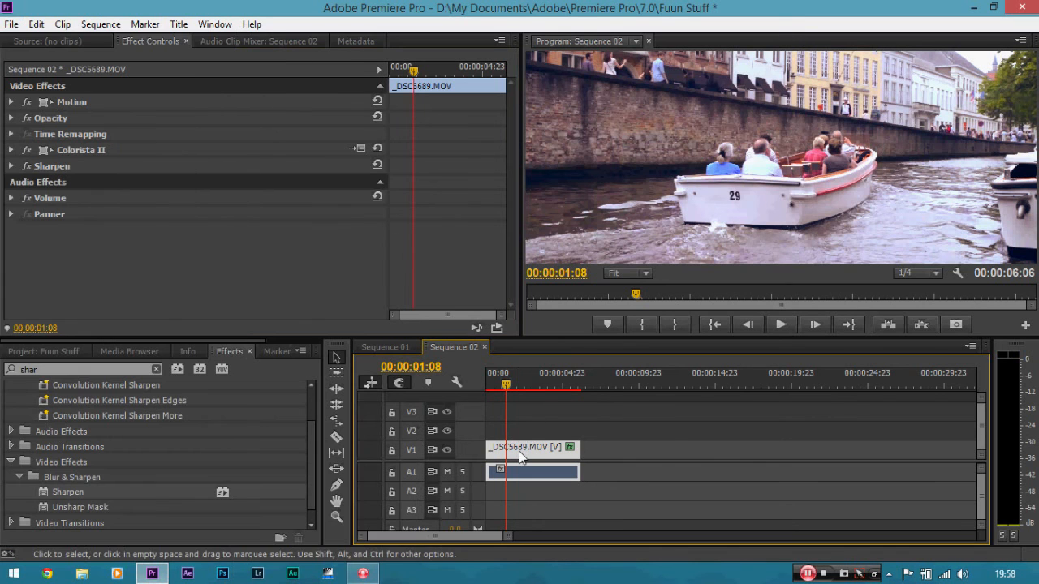
left_click(11, 24)
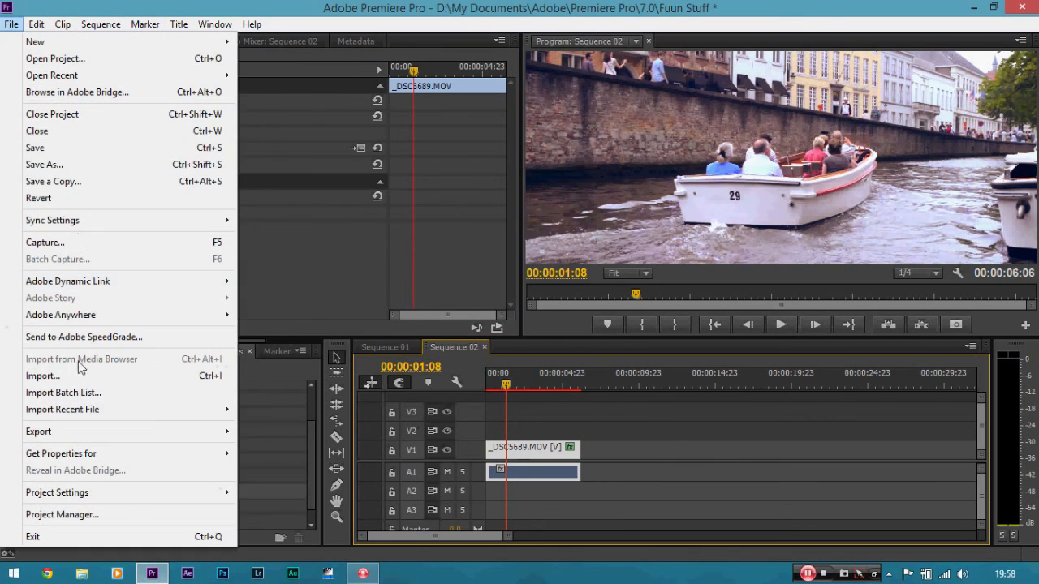
left_click(39, 432)
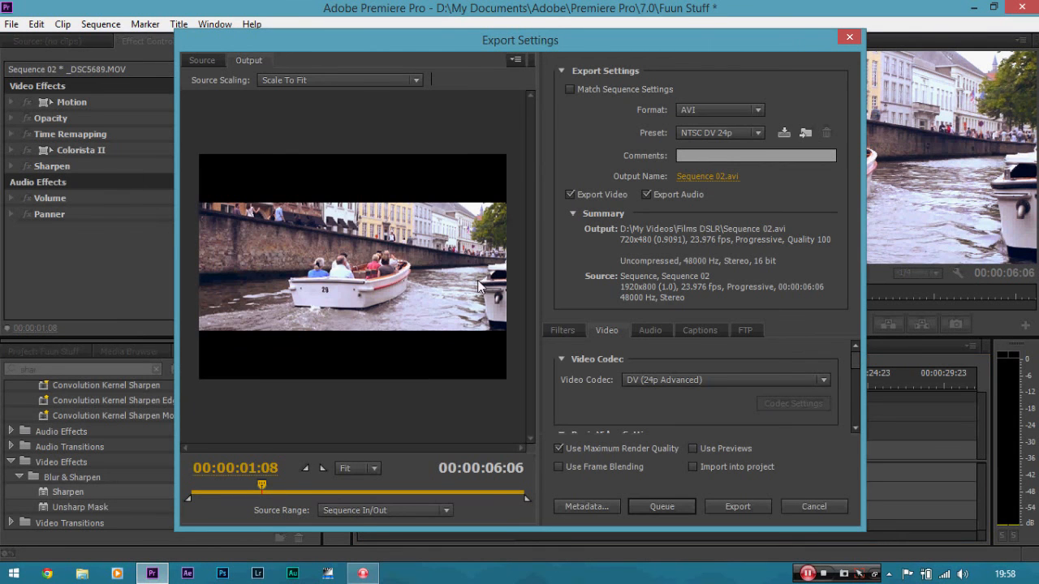
mouse_move(591, 120)
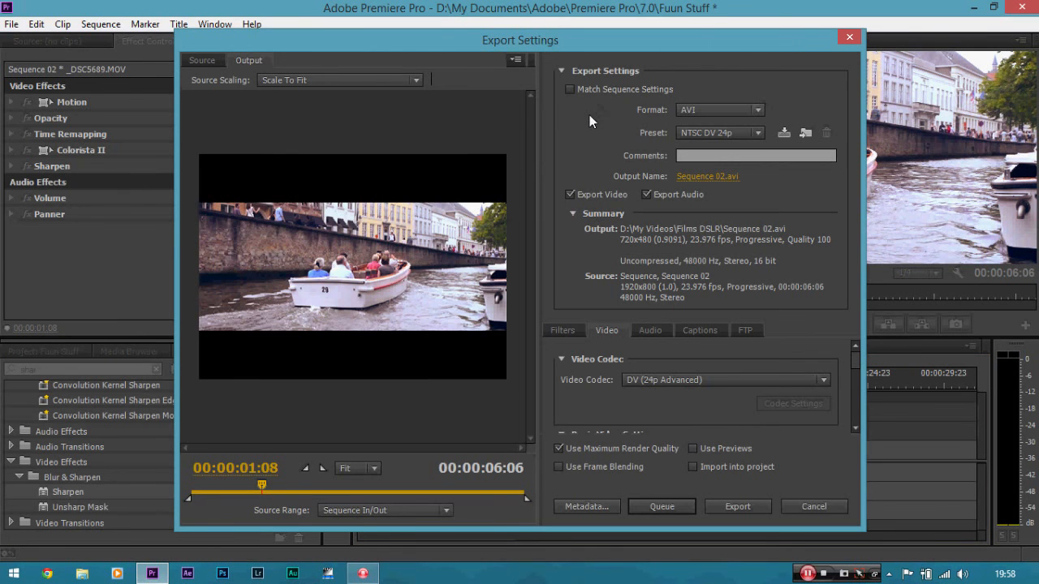
mouse_move(724, 112)
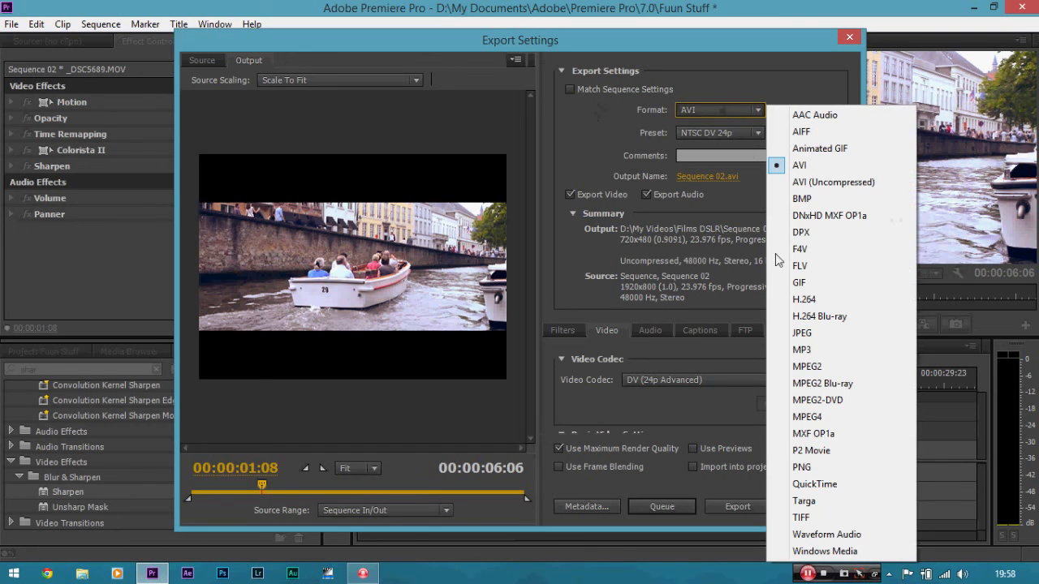
Set the export format to H.264 so the preset becomes Match Source for Sequence 02.mp4.
left_click(799, 165)
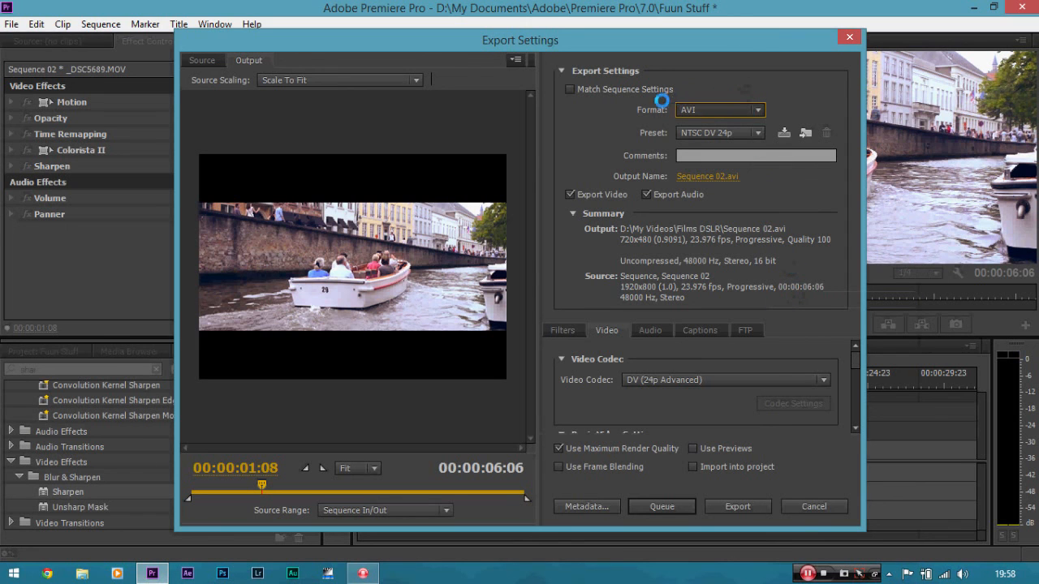
left_click(814, 506)
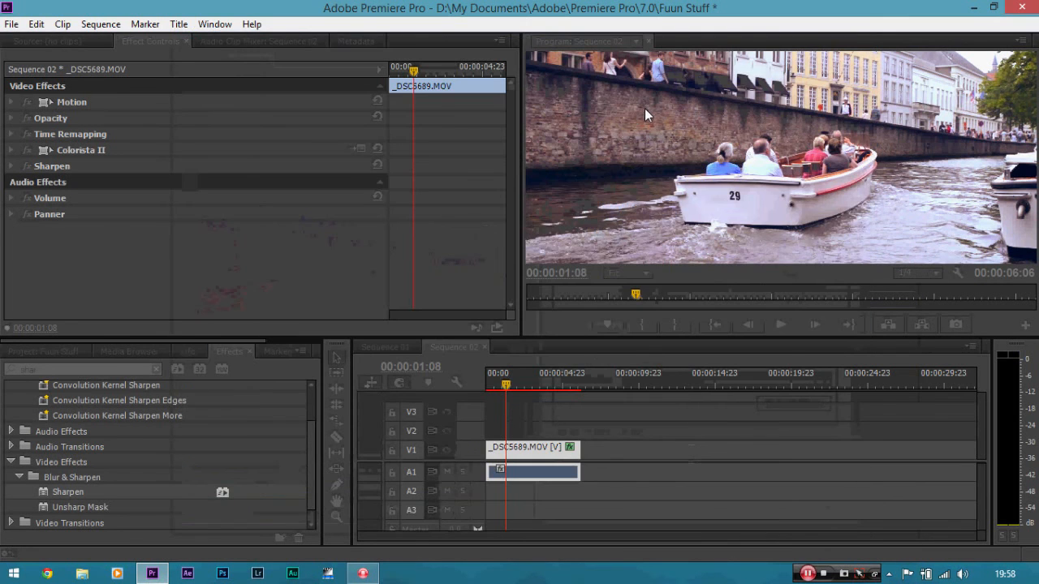
mouse_move(805, 572)
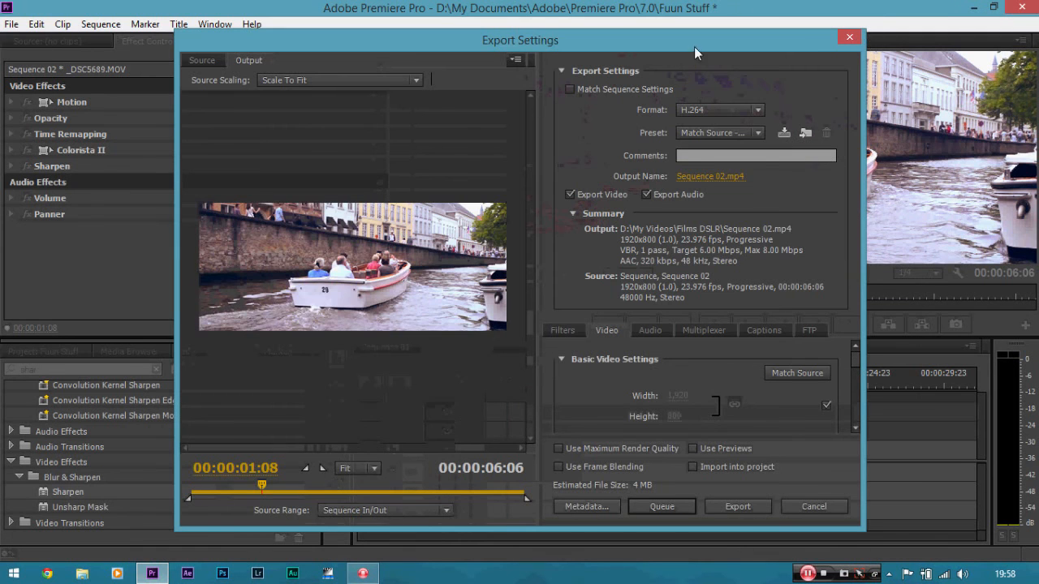
mouse_move(756, 387)
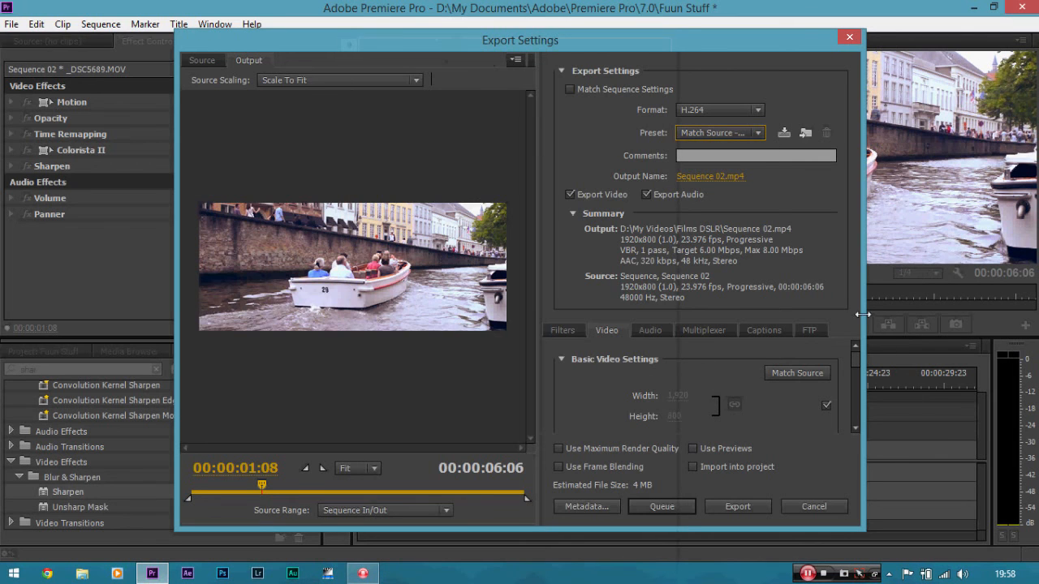
scroll("down", 3)
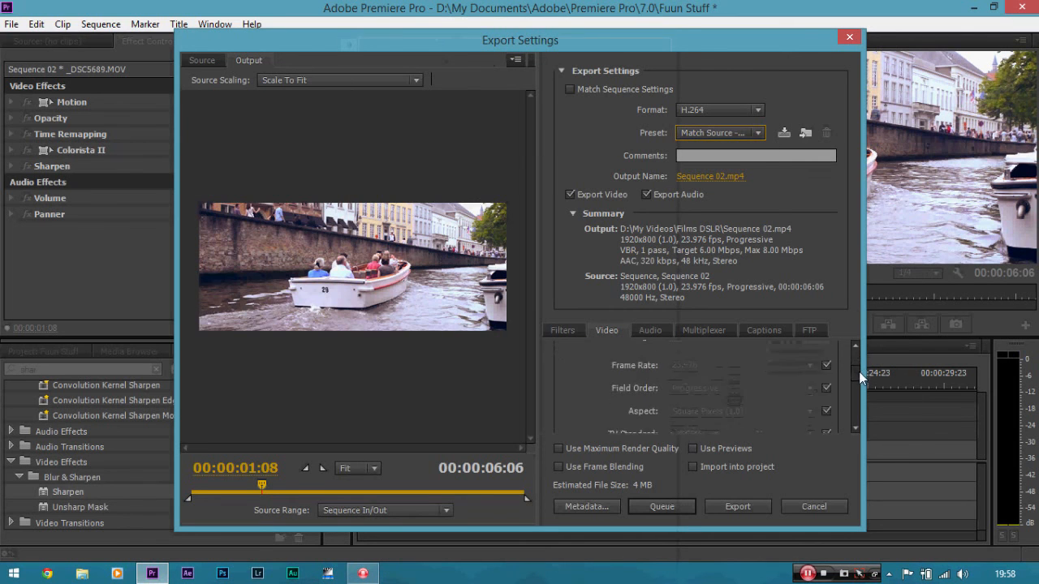
scroll("down", 3)
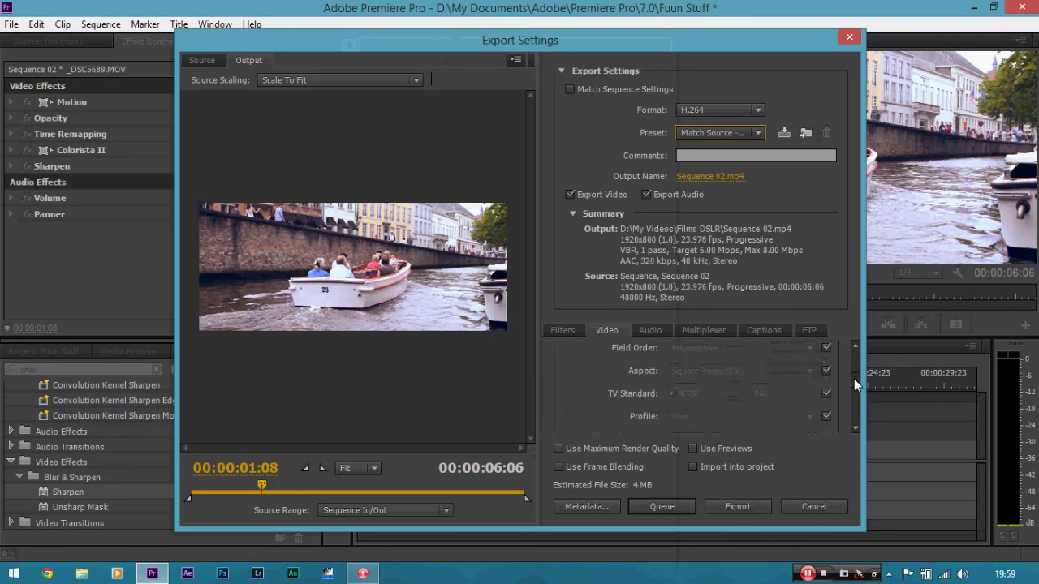
scroll("up", 3)
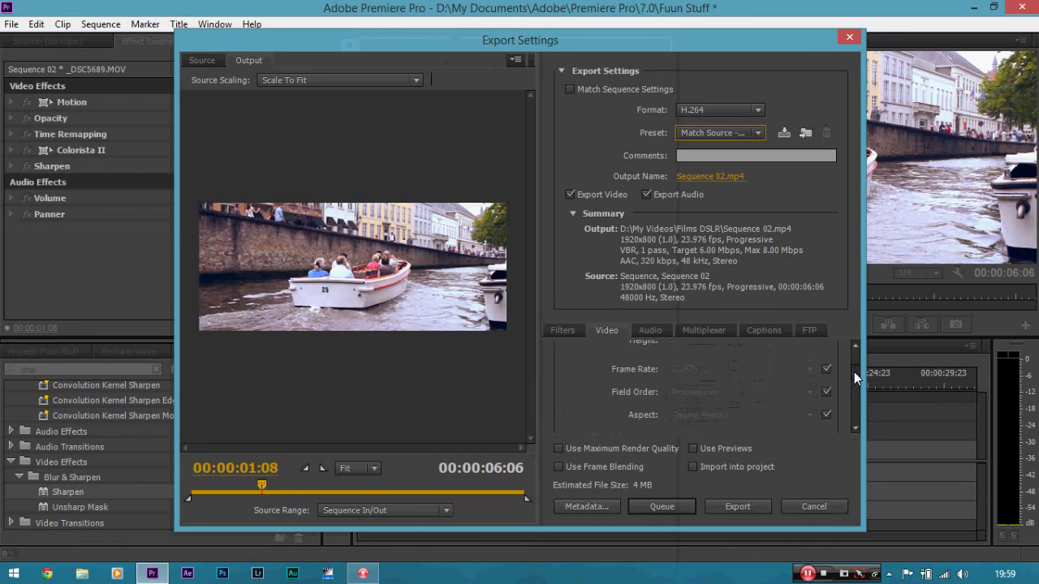
scroll("up", 3)
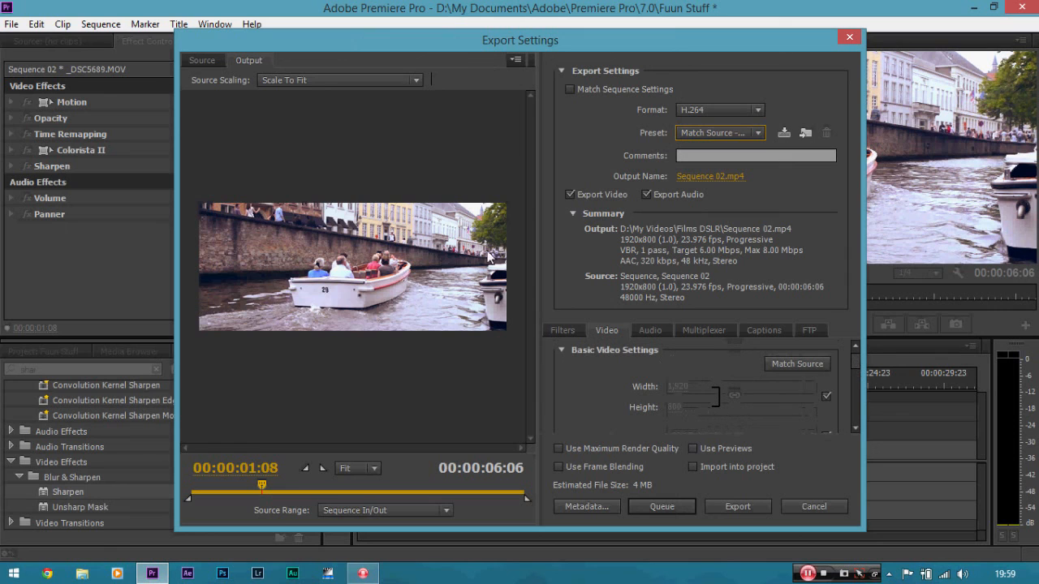
mouse_move(939, 381)
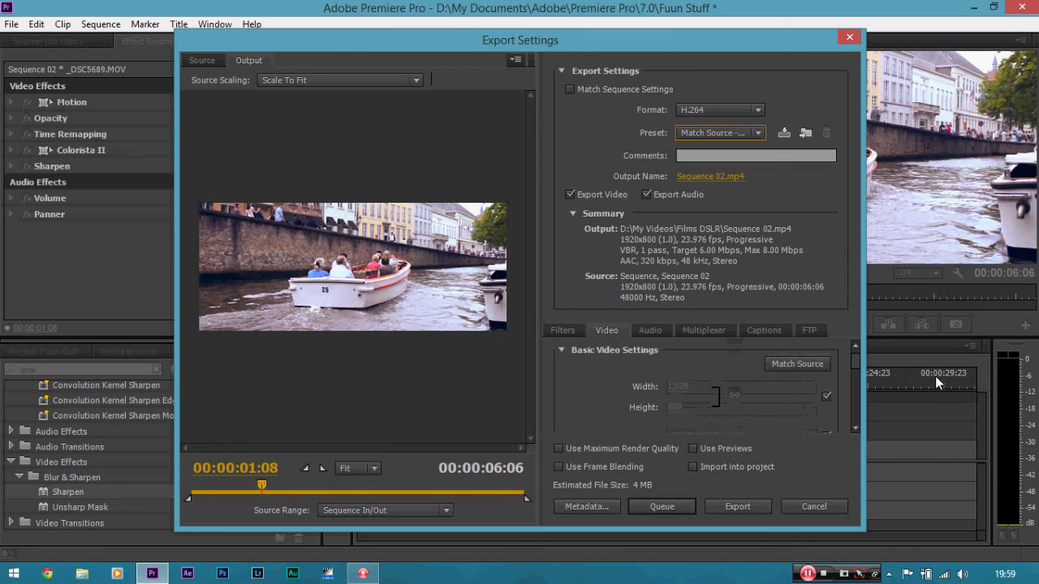
scroll("down", 3)
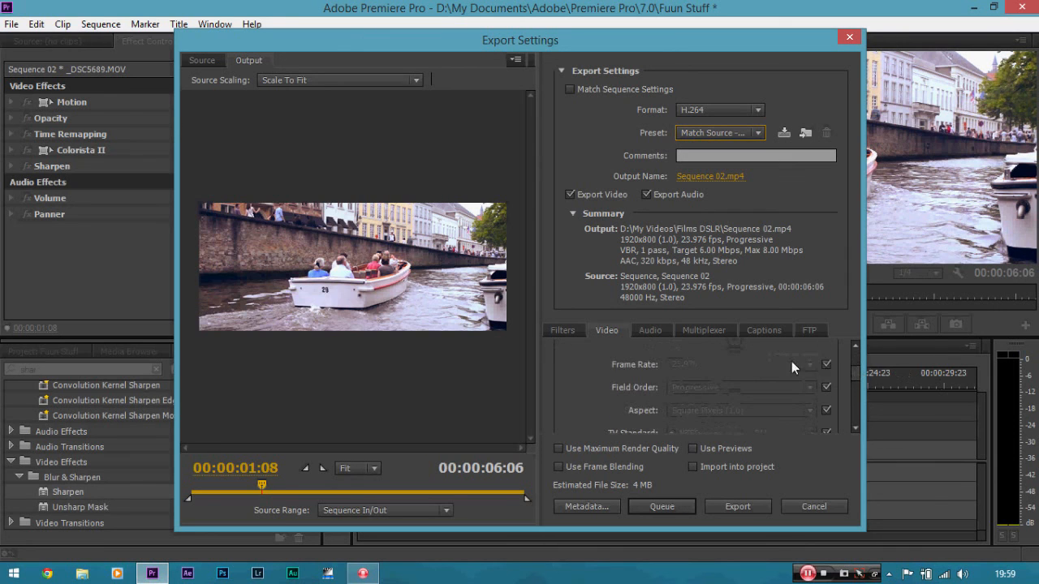
scroll("down", 3)
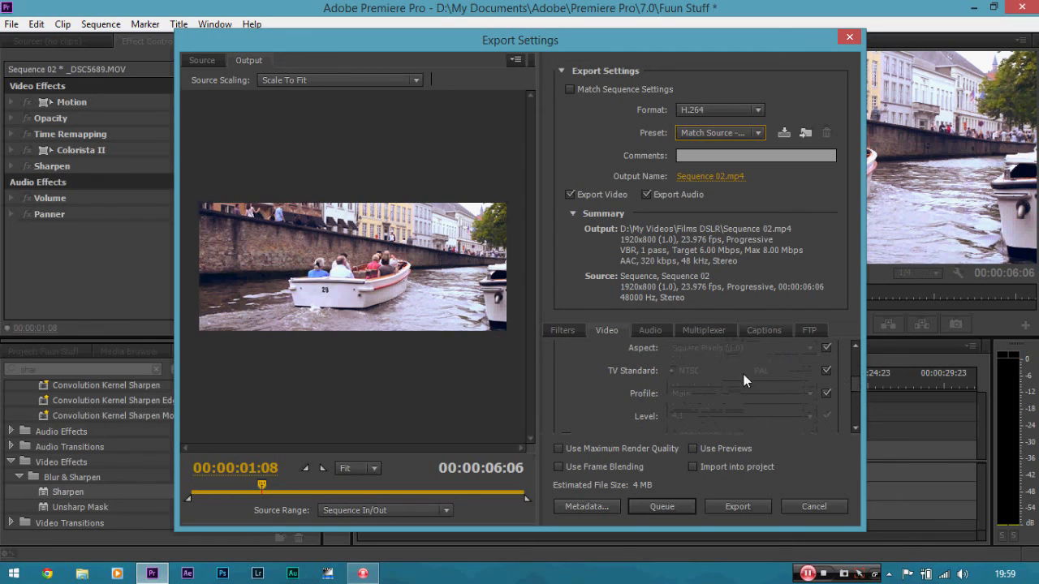
scroll("down", 3)
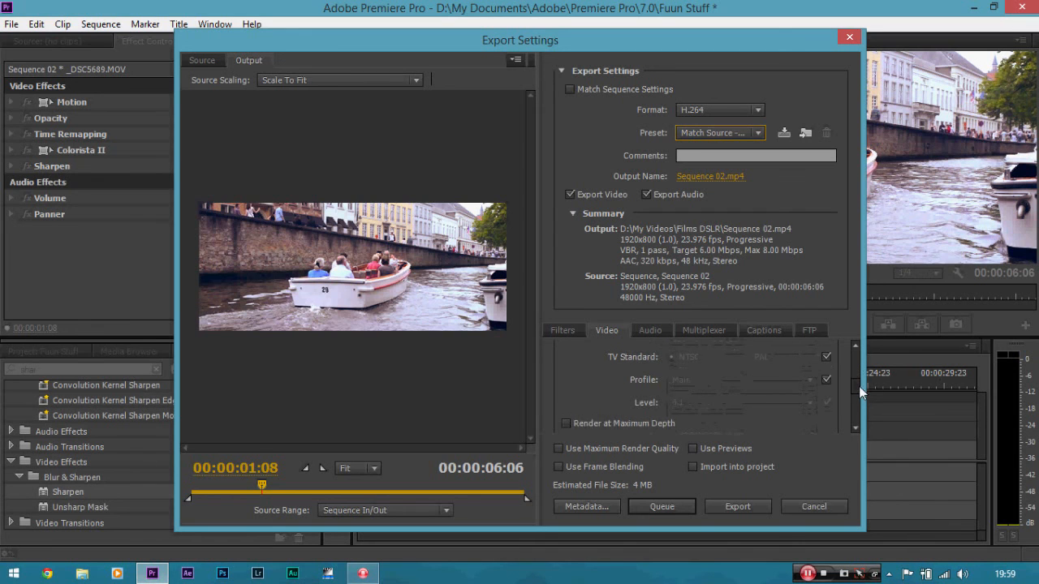
scroll("down", 3)
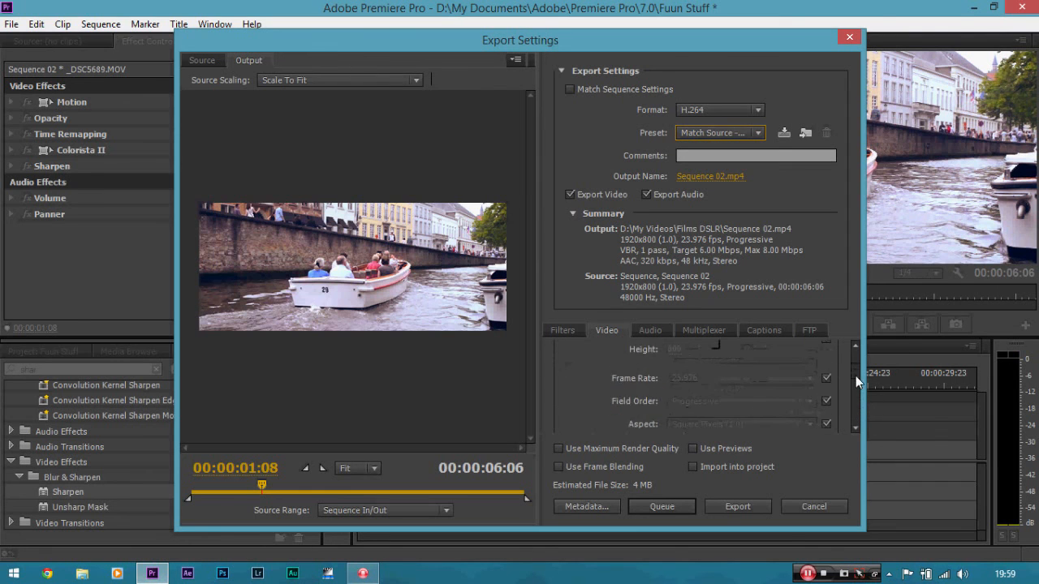
scroll("down", 3)
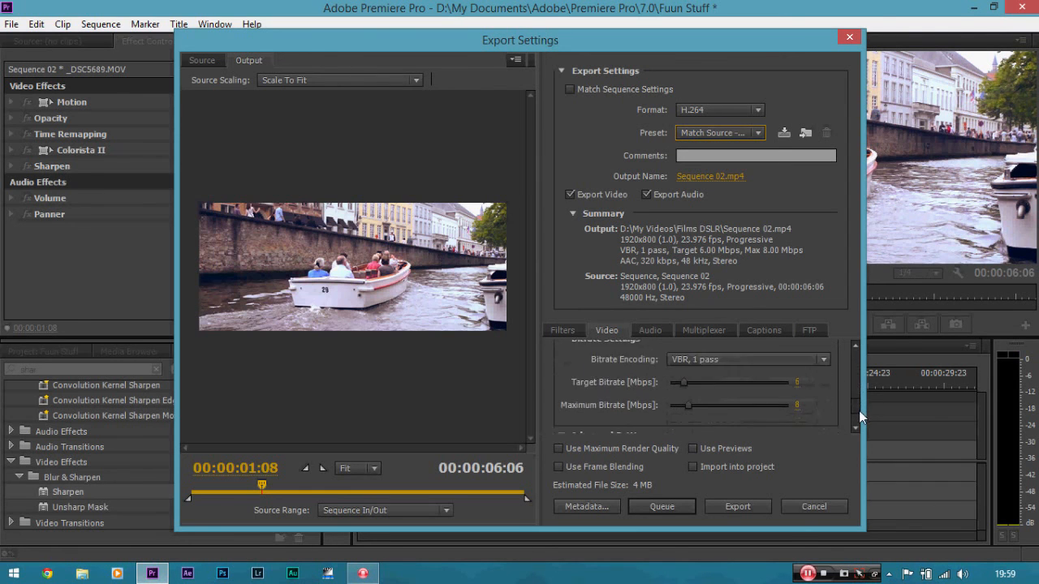
mouse_move(614, 391)
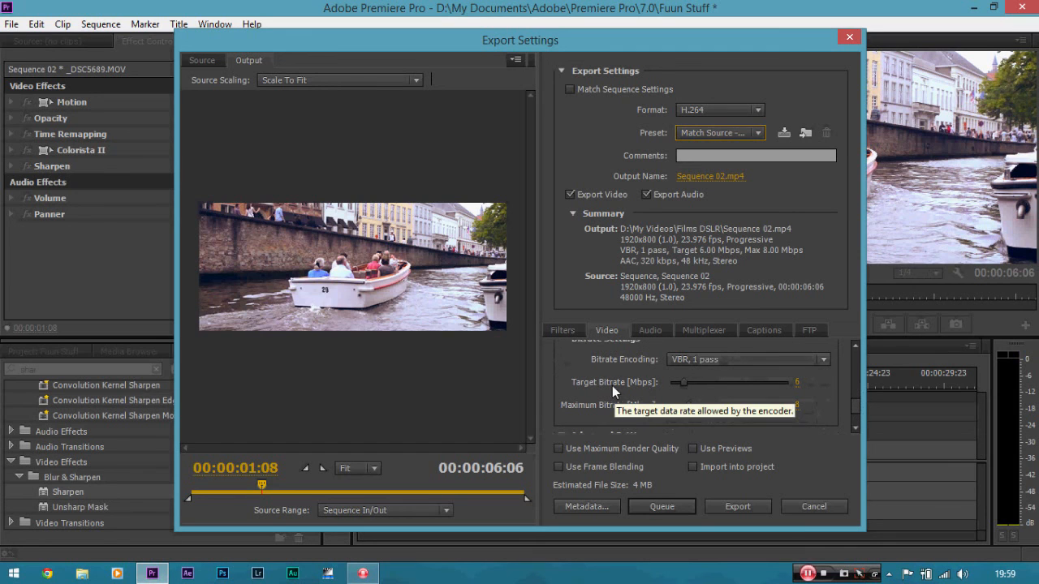
mouse_move(820, 415)
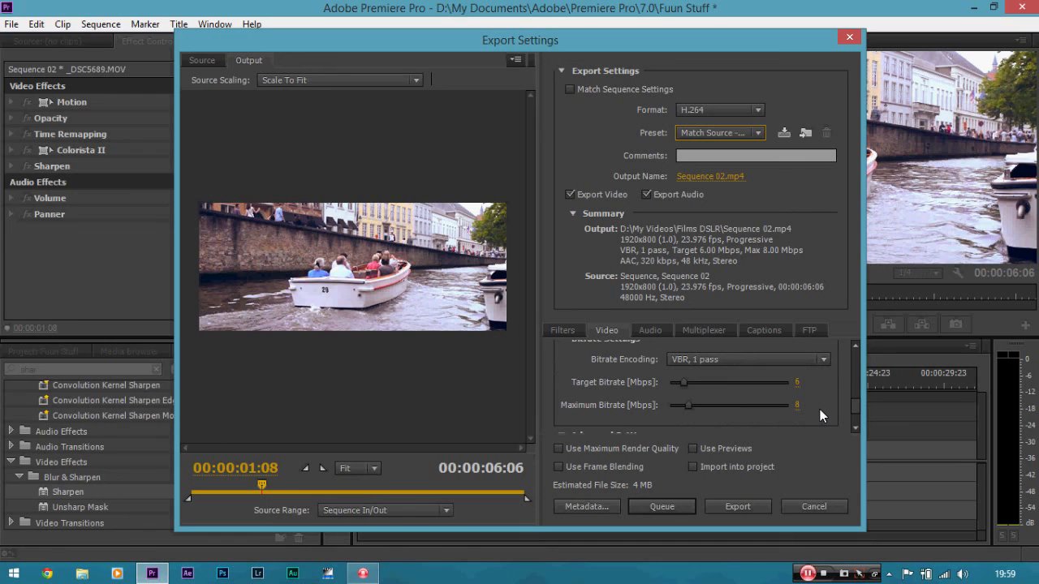
mouse_move(804, 388)
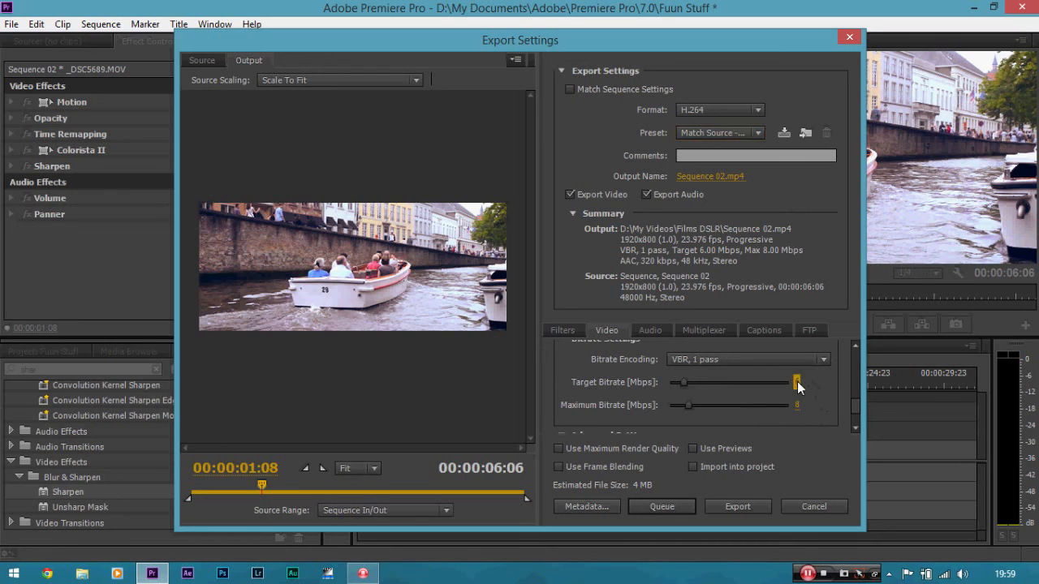
Set target and maximum bitrate to 5 Mbps and start encoding Sequence 02 to Test.mp4.
left_click(812, 383)
type("20")
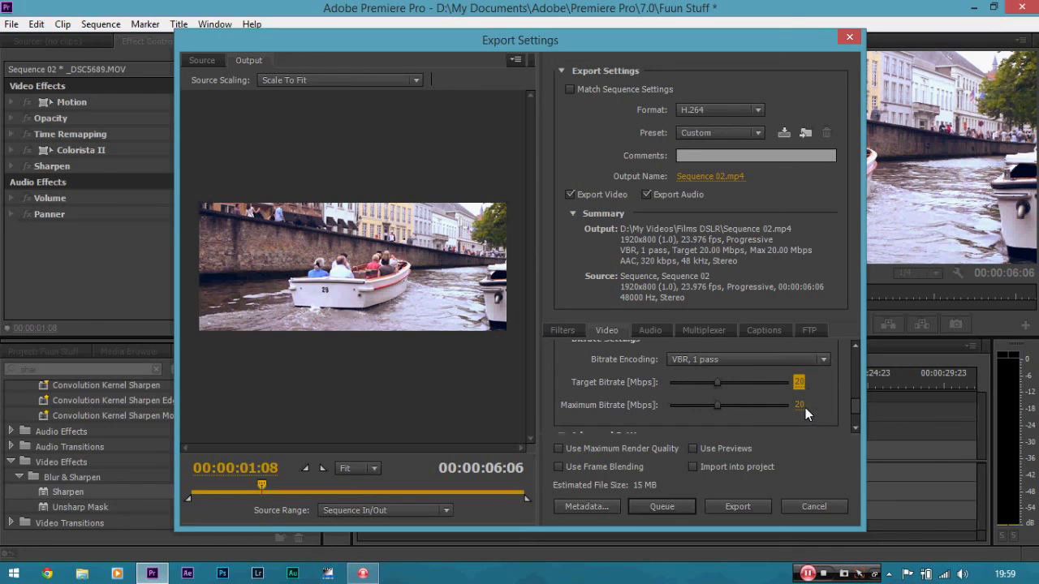
mouse_move(646, 490)
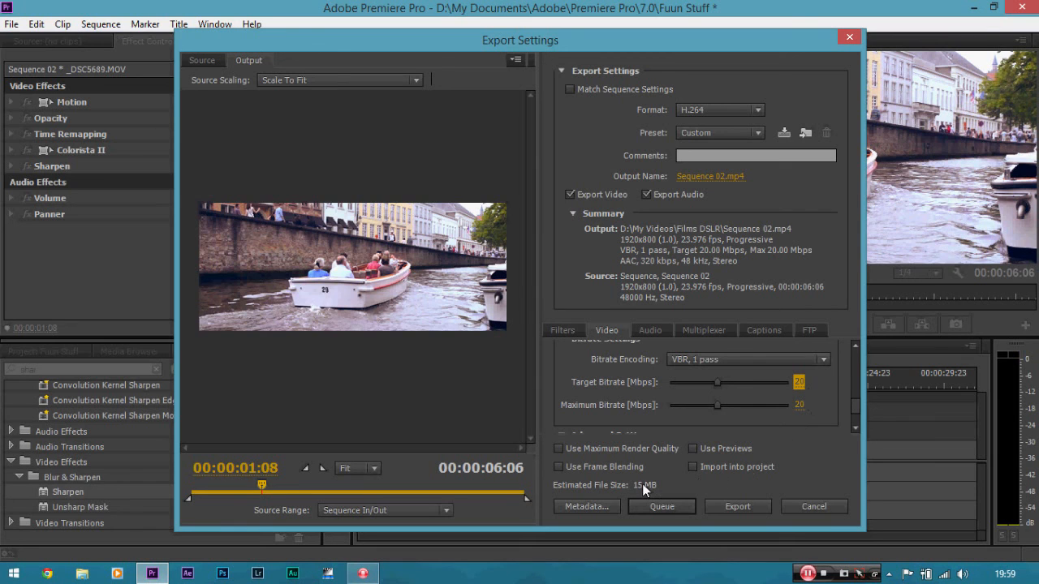
mouse_move(503, 481)
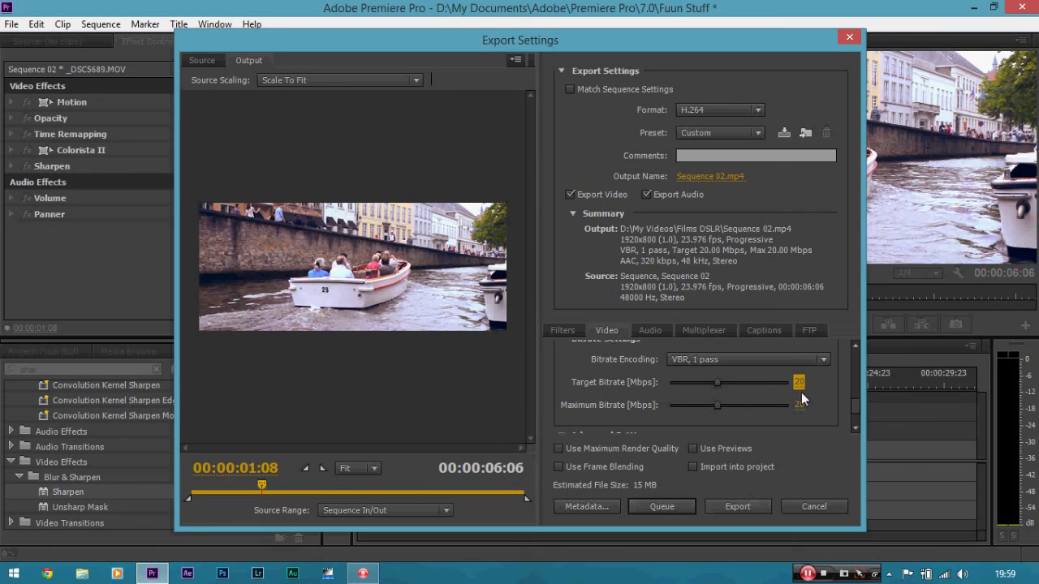
left_click(812, 382)
type("5")
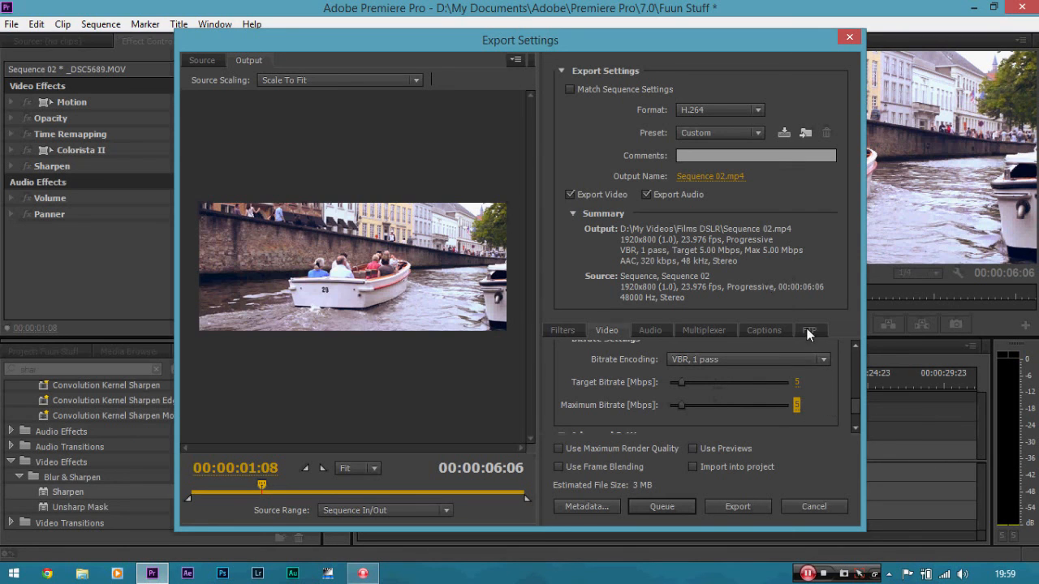
mouse_move(799, 400)
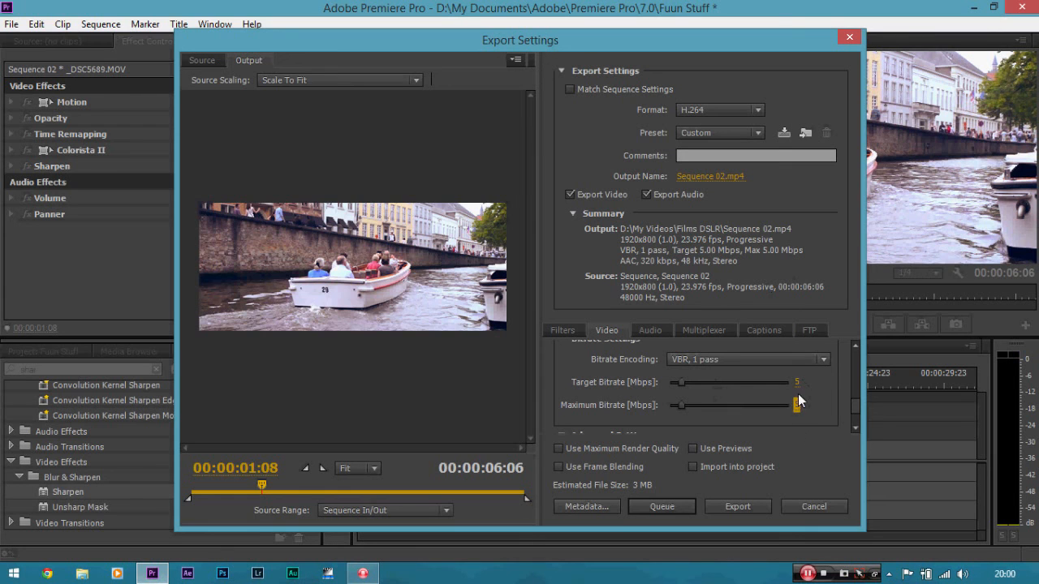
mouse_move(788, 408)
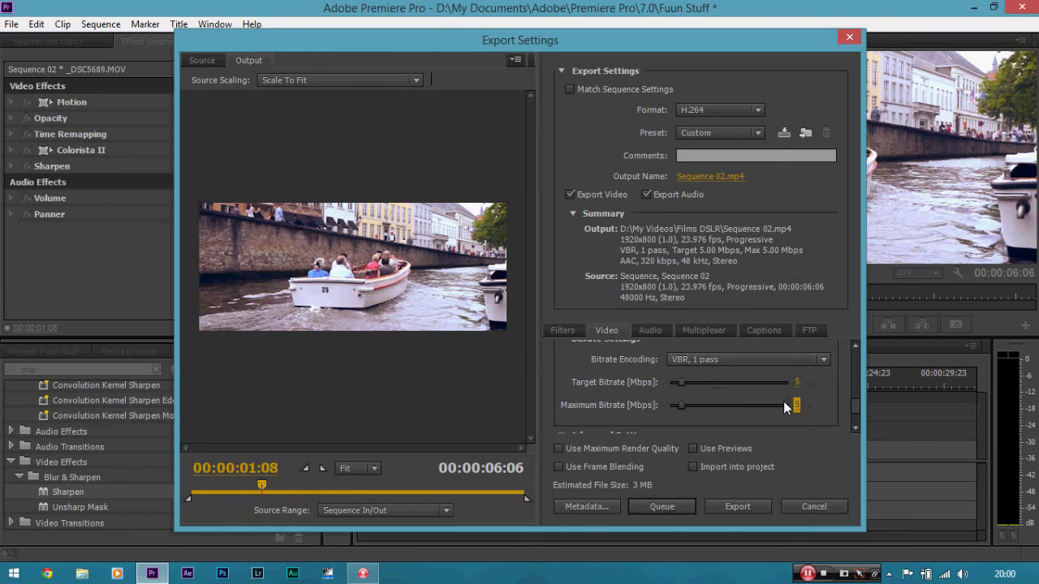
left_click(737, 507)
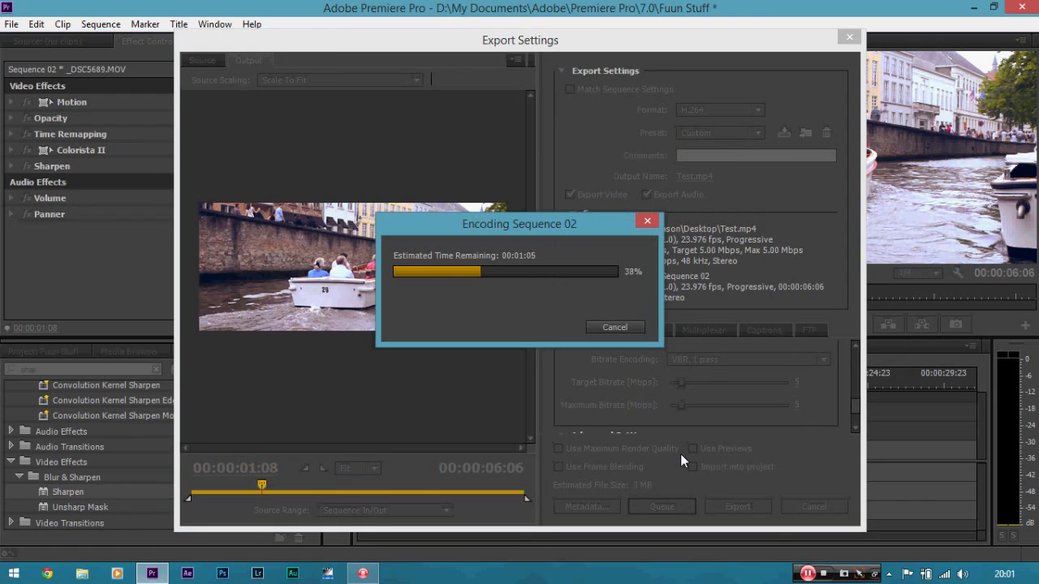